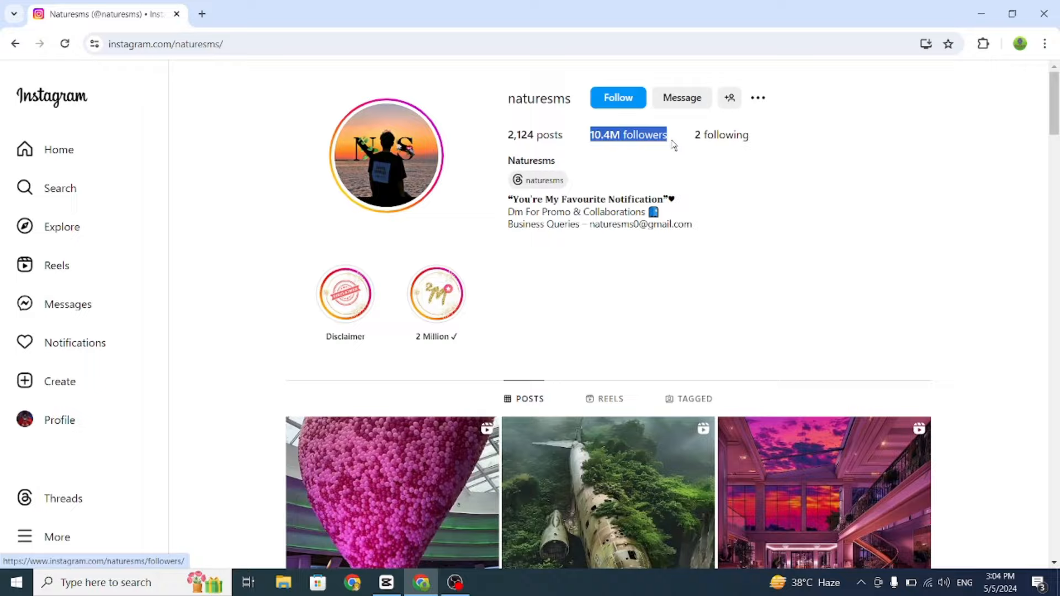
# Pick Leonardo Diffusion from the model gallery and generate with it instead of Diffusion XL.
pyautogui.scroll(-3)
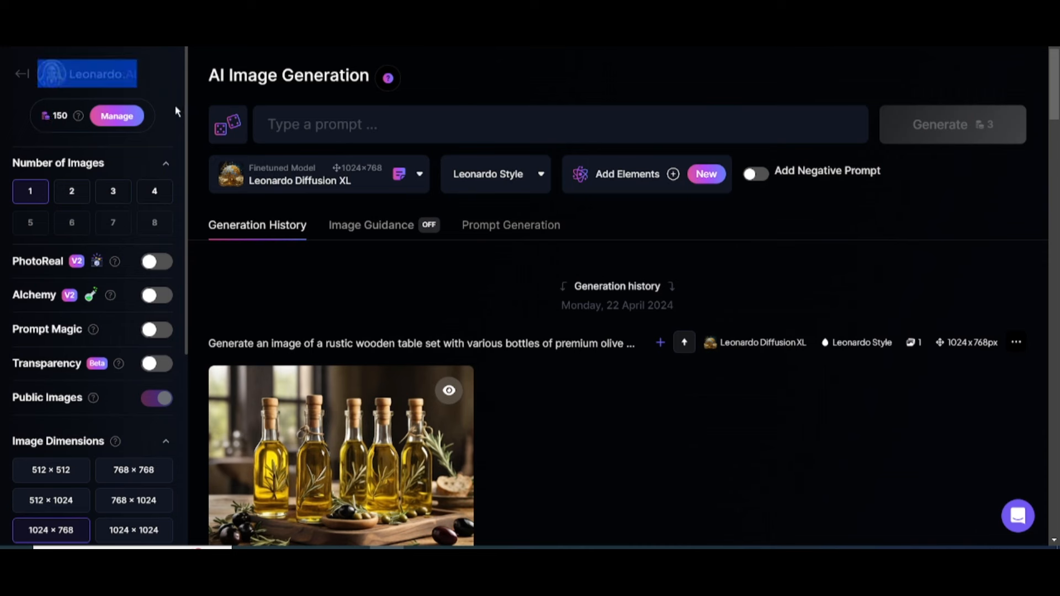
pyautogui.moveTo(187, 110)
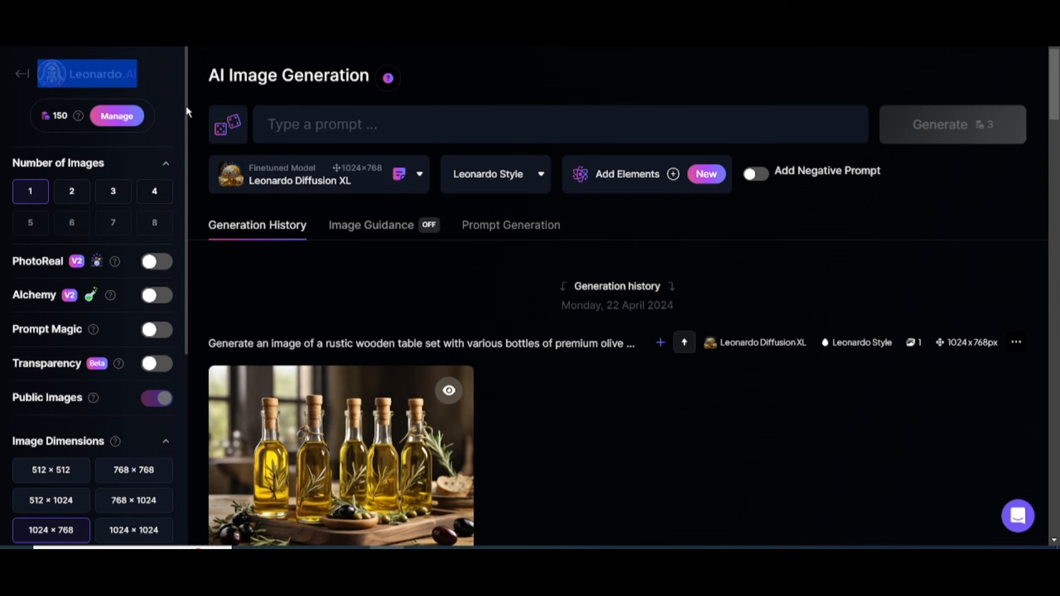
pyautogui.moveTo(421, 204)
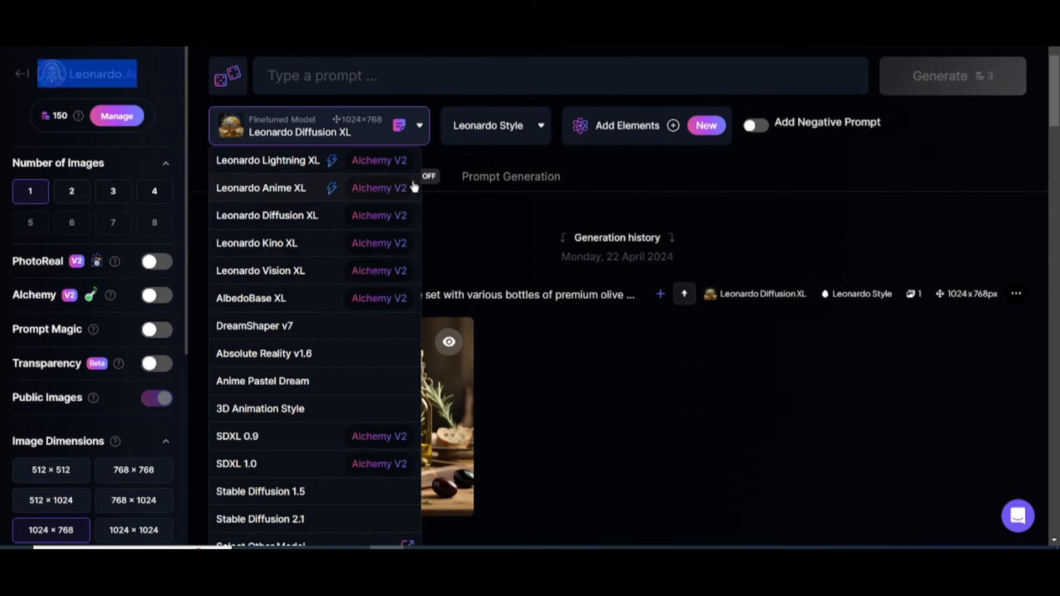
pyautogui.scroll(-3)
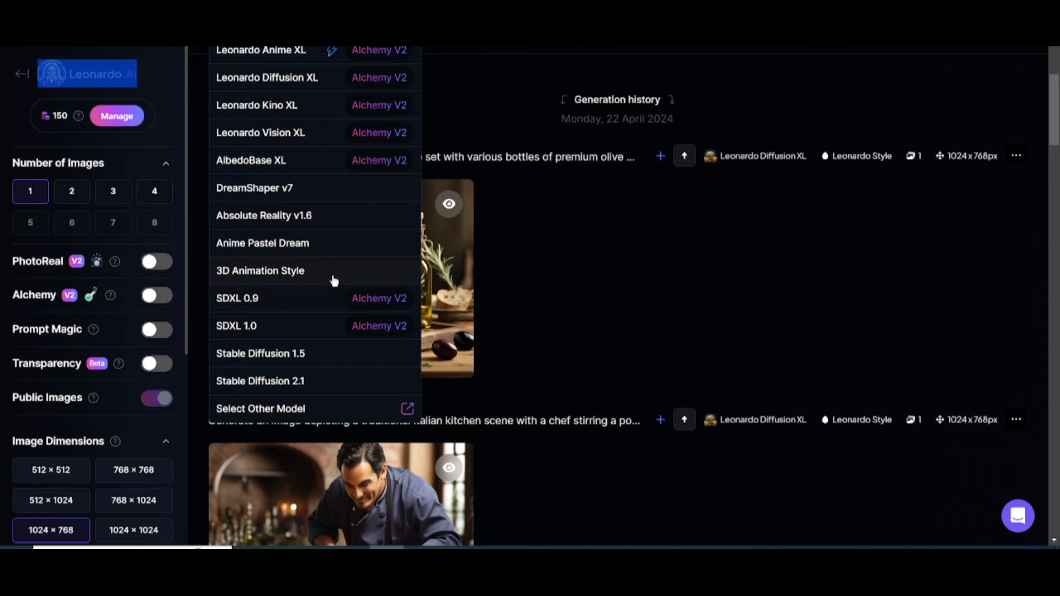
pyautogui.click(259, 408)
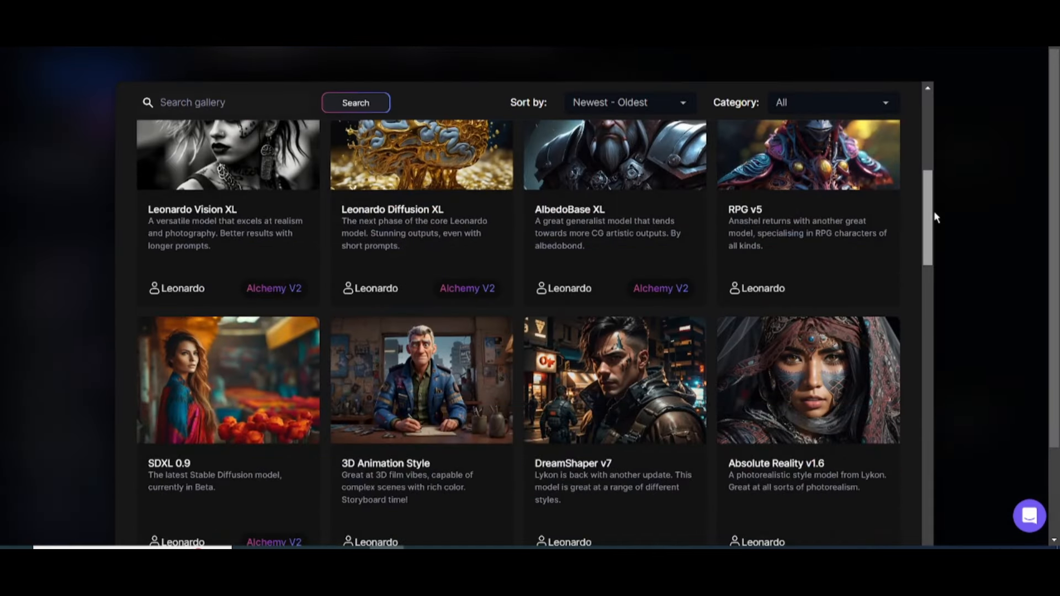
pyautogui.scroll(-3)
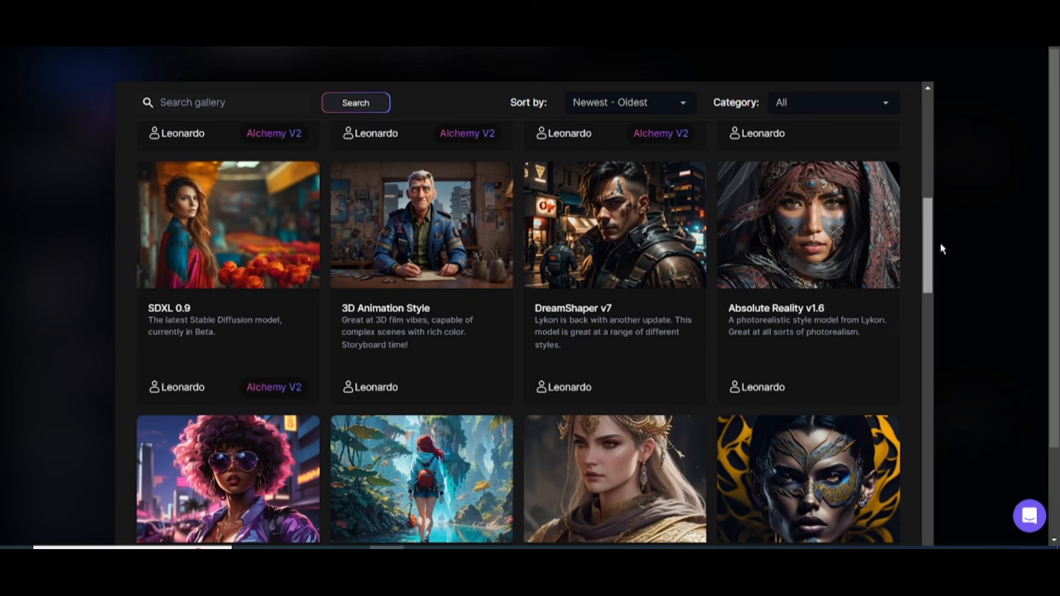
pyautogui.scroll(-3)
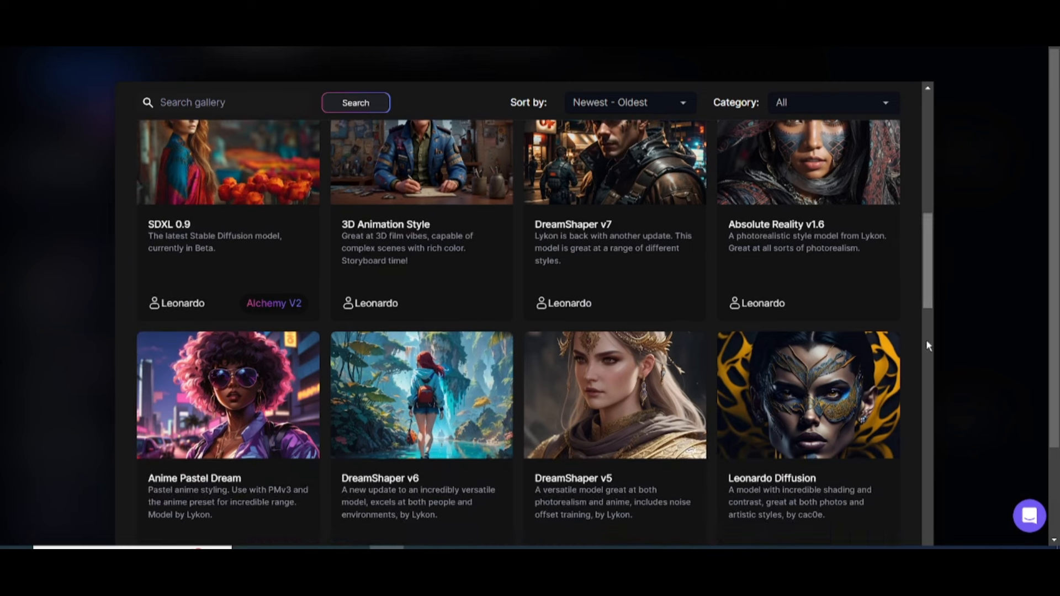
pyautogui.click(806, 394)
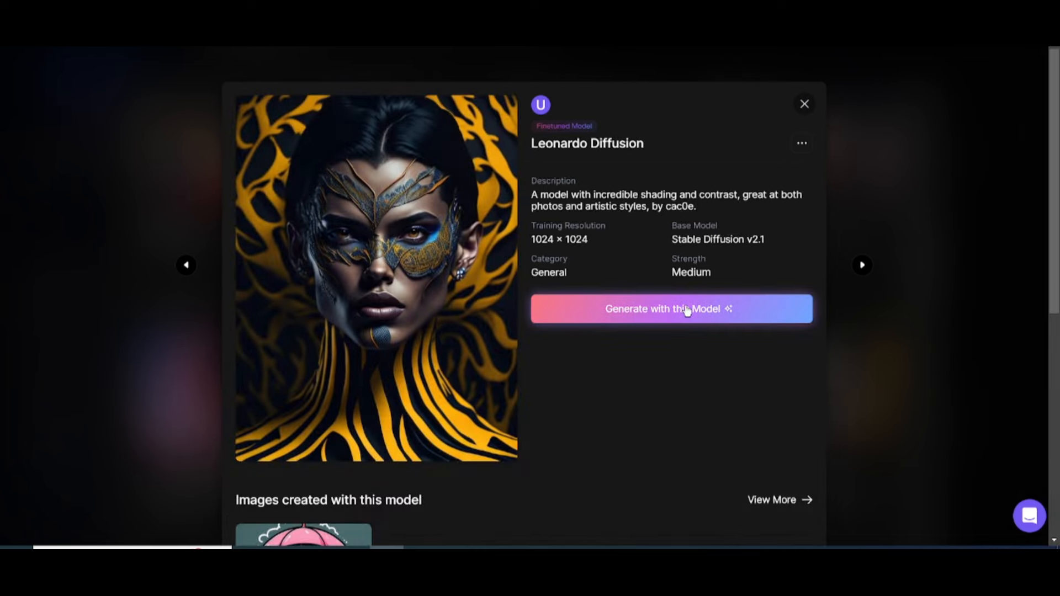
pyautogui.click(671, 308)
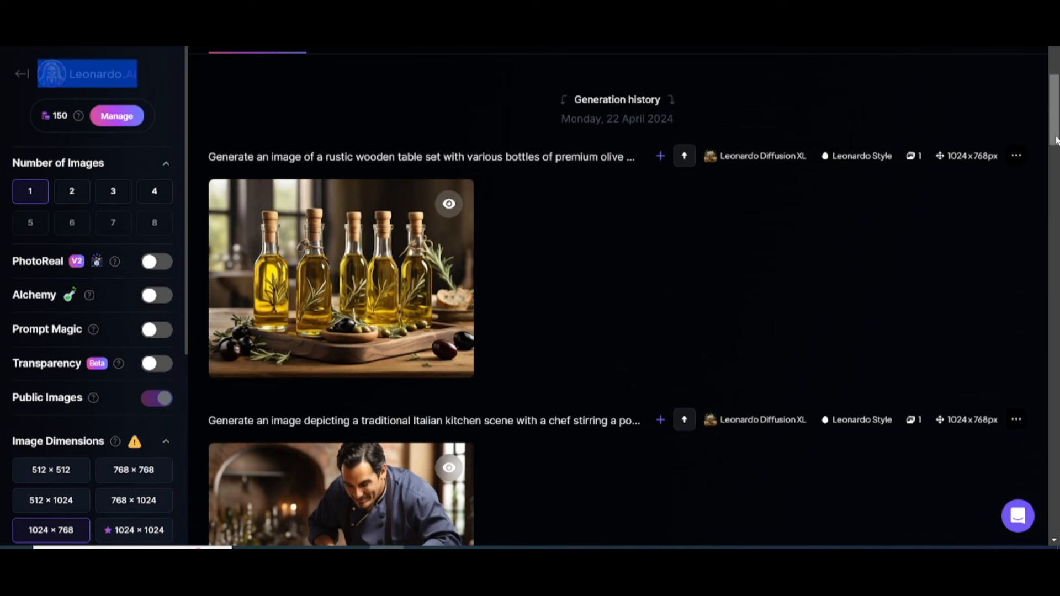
pyautogui.scroll(3)
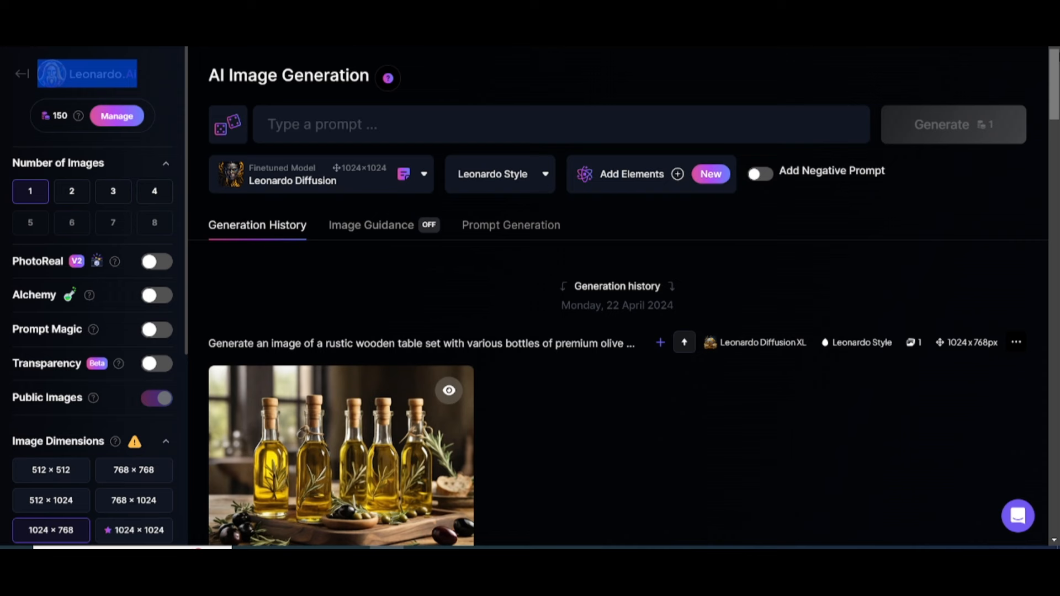
# Enter the log-cabin living-room prompt, set Number of Images to 2, and generate.
pyautogui.click(483, 124)
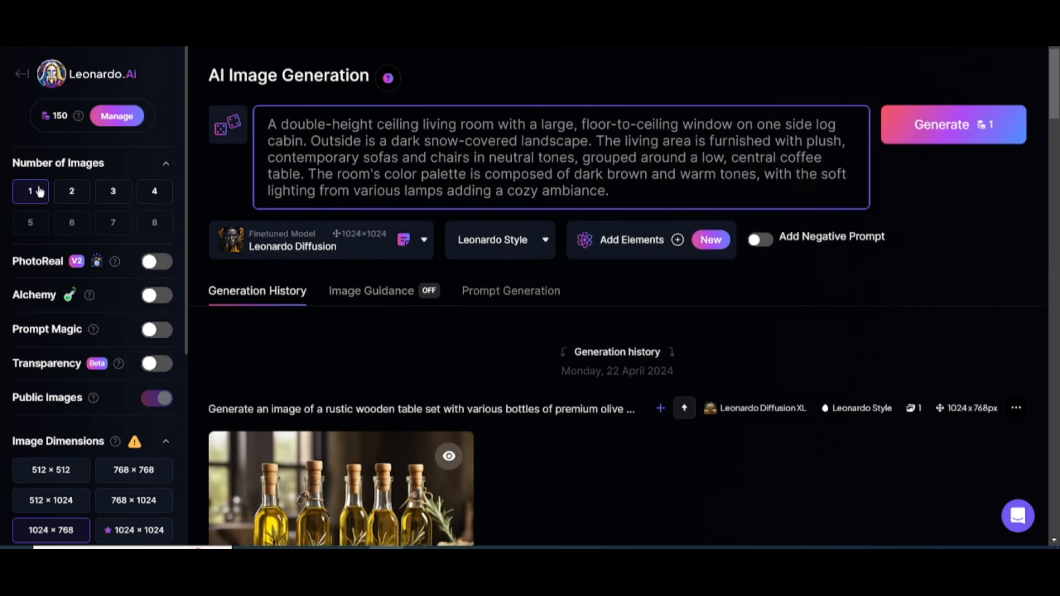
pyautogui.click(71, 191)
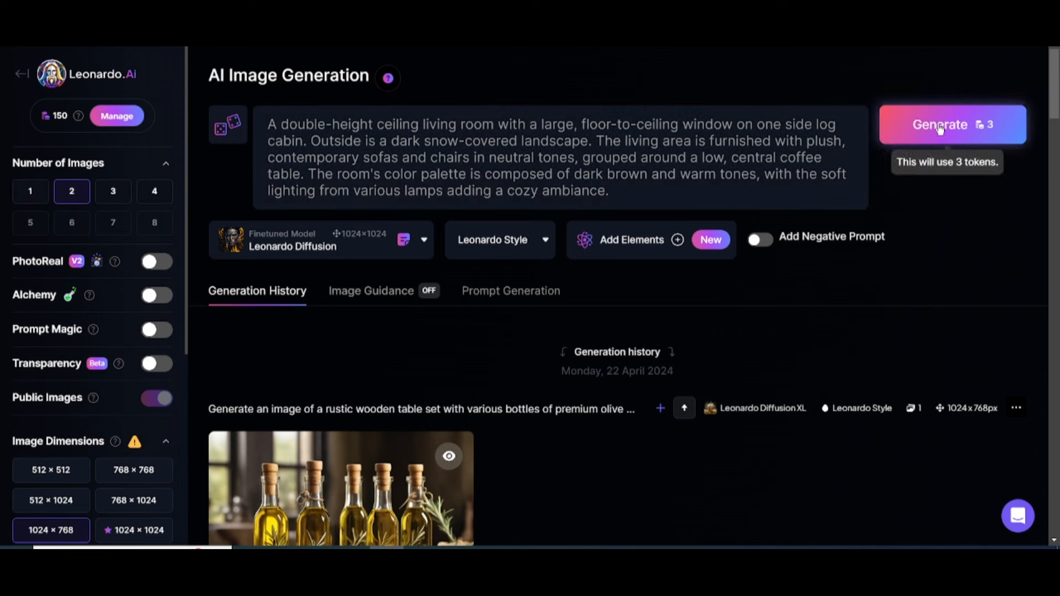
pyautogui.click(939, 125)
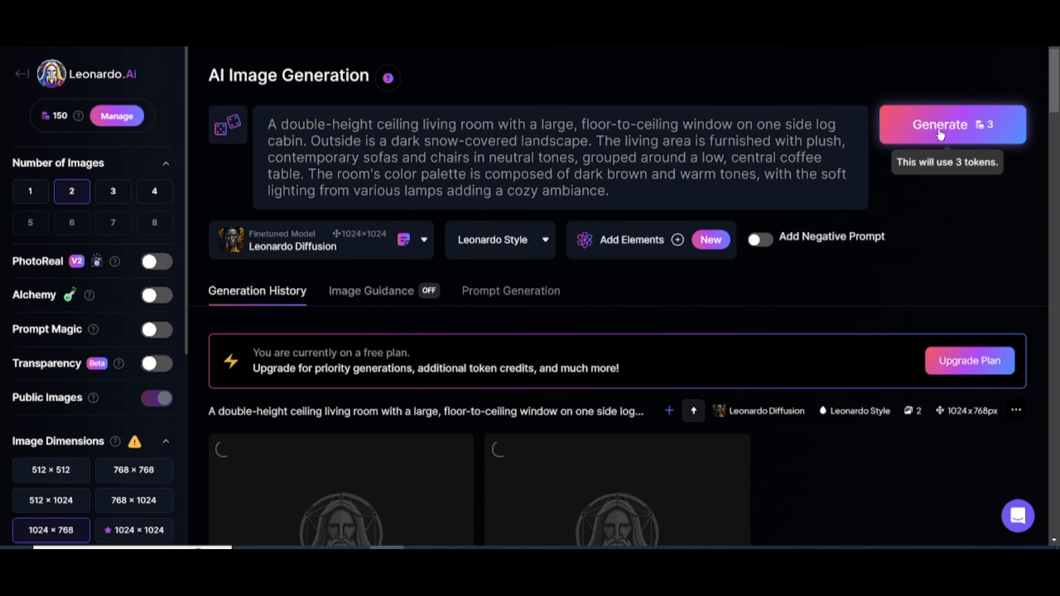
pyautogui.click(939, 124)
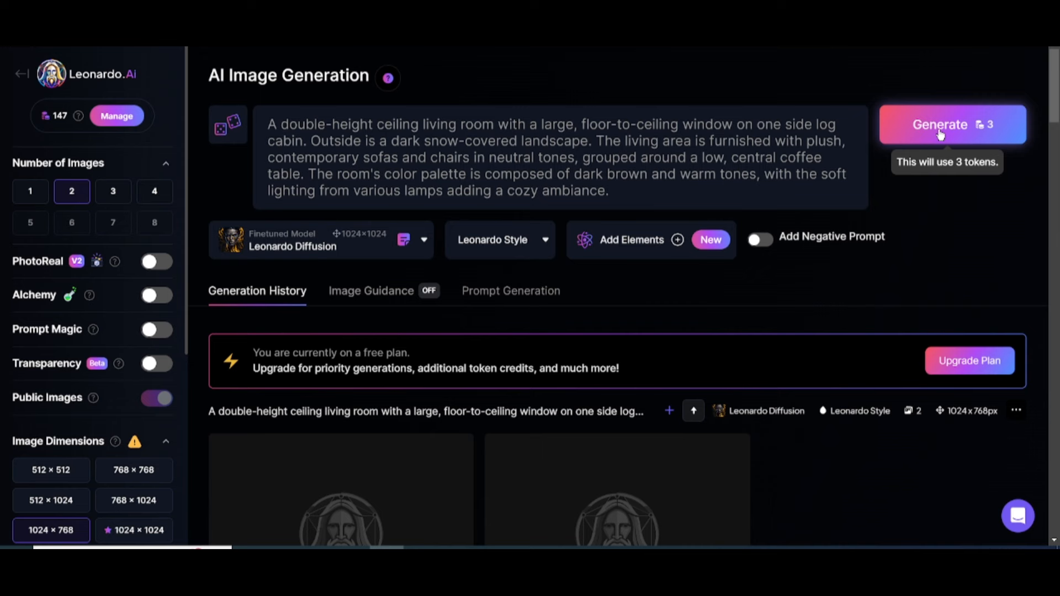
pyautogui.click(939, 124)
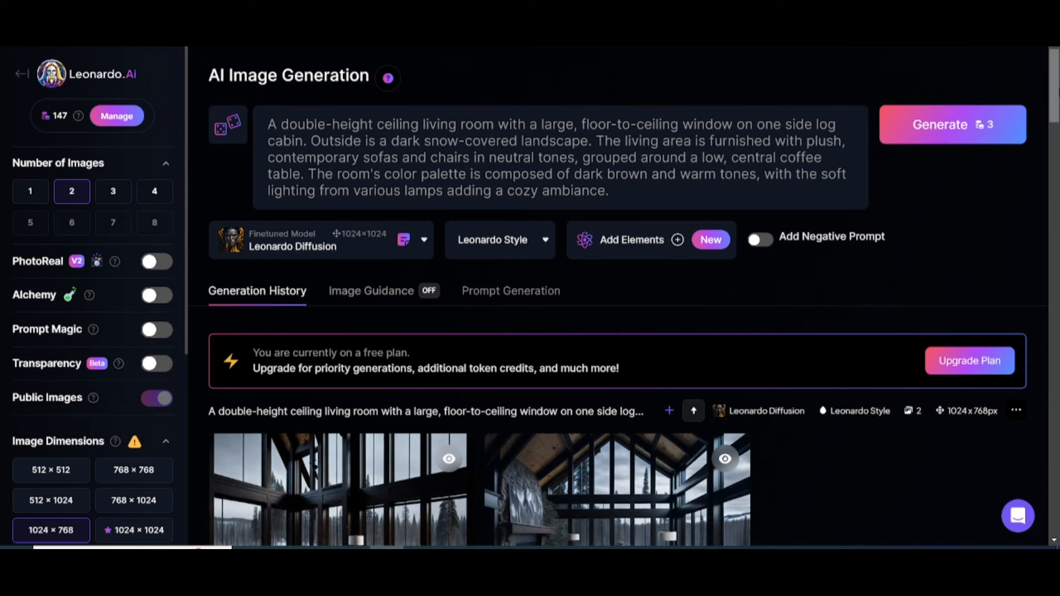
# Open the first living-room image and apply the HD Smooth Upscaler.
pyautogui.scroll(-3)
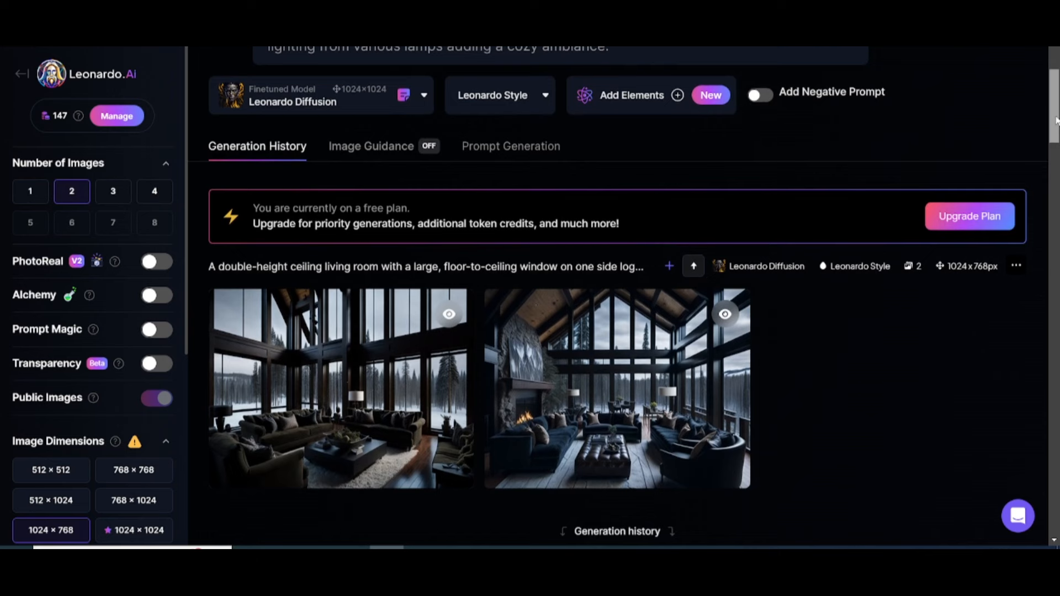
pyautogui.click(340, 388)
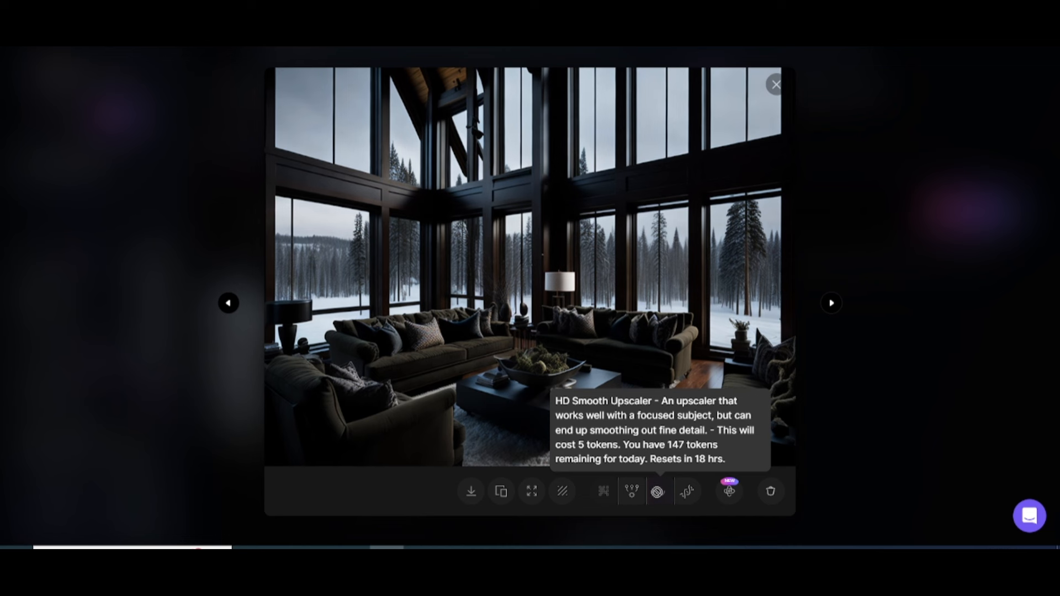
pyautogui.click(656, 490)
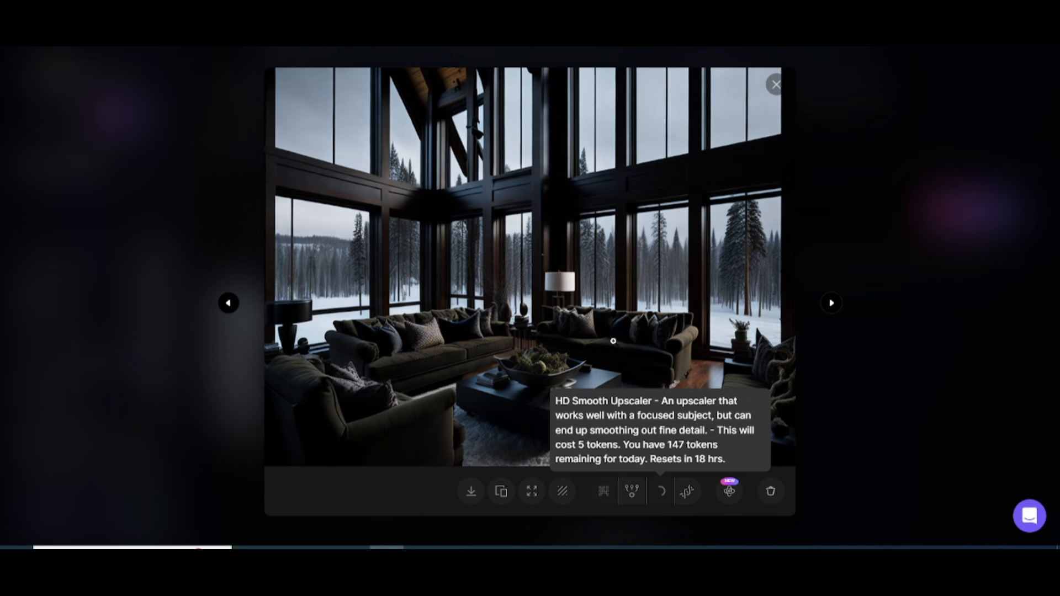
pyautogui.click(660, 490)
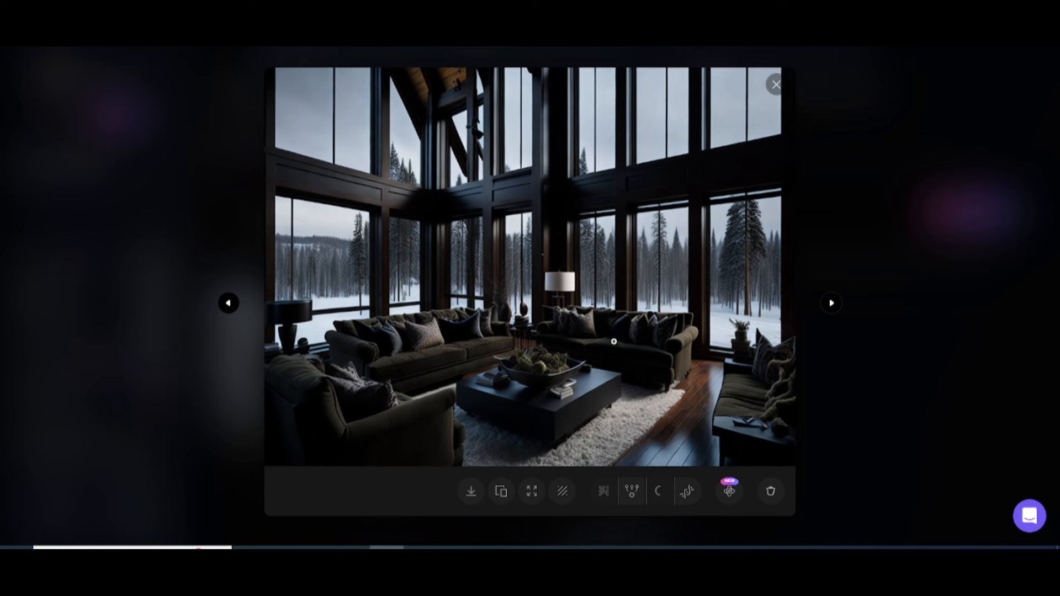
pyautogui.click(658, 490)
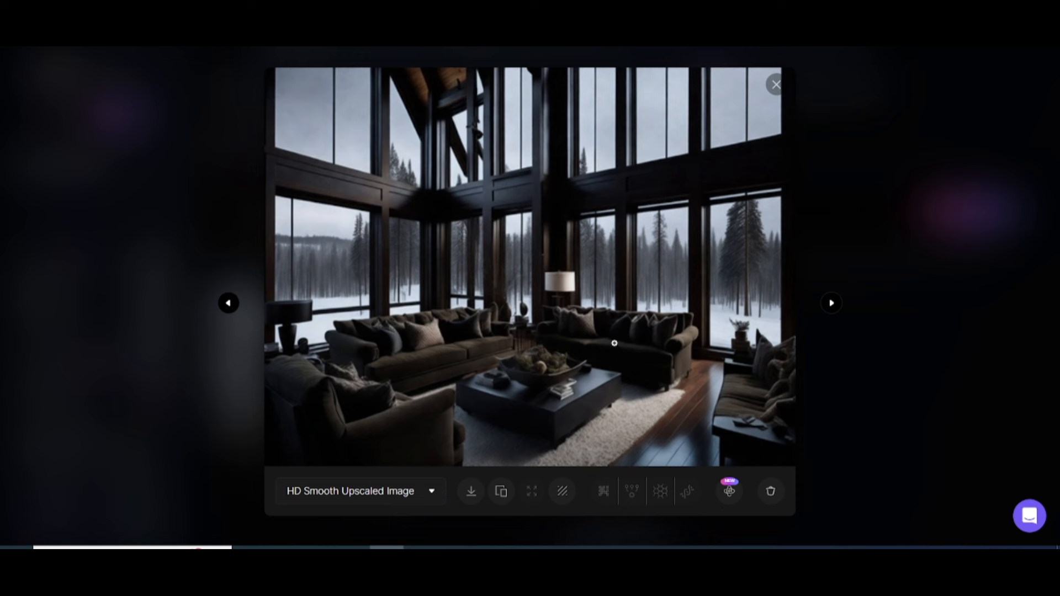
# Download the upscaled living-room image and close the enlarged view.
pyautogui.click(470, 491)
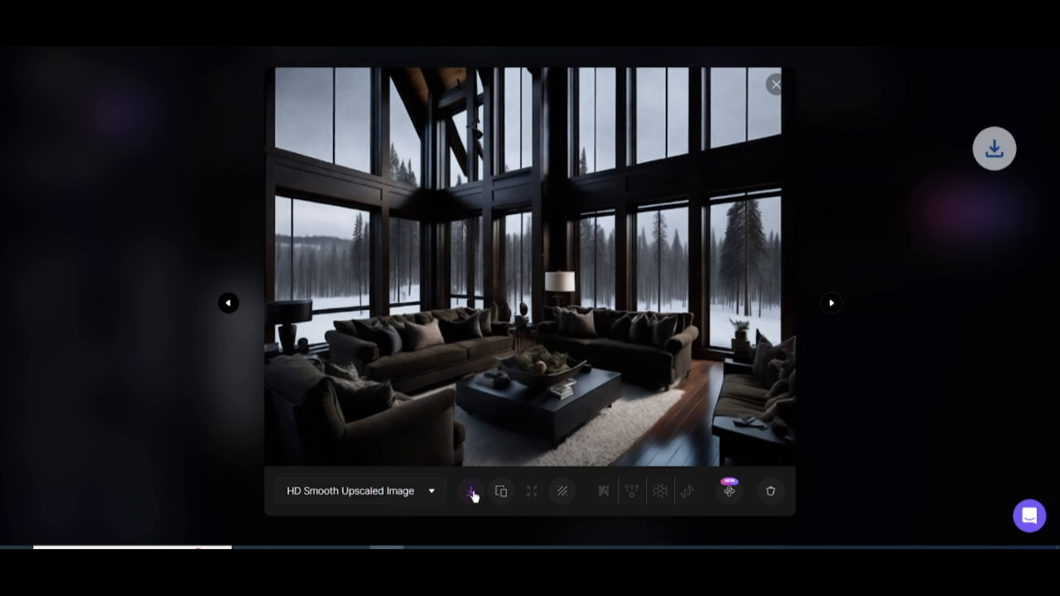
pyautogui.click(470, 491)
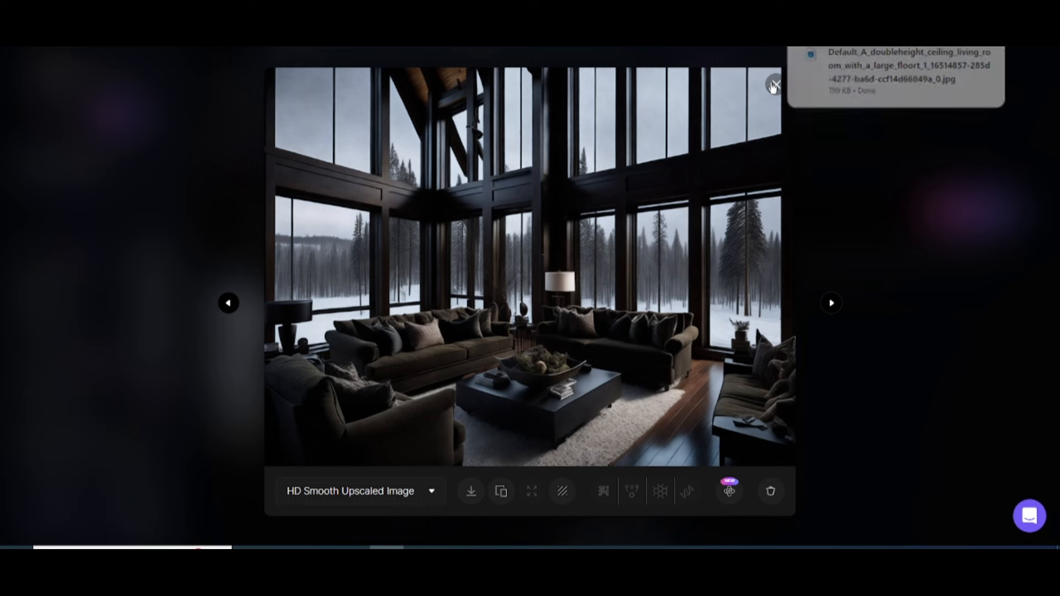
pyautogui.click(775, 85)
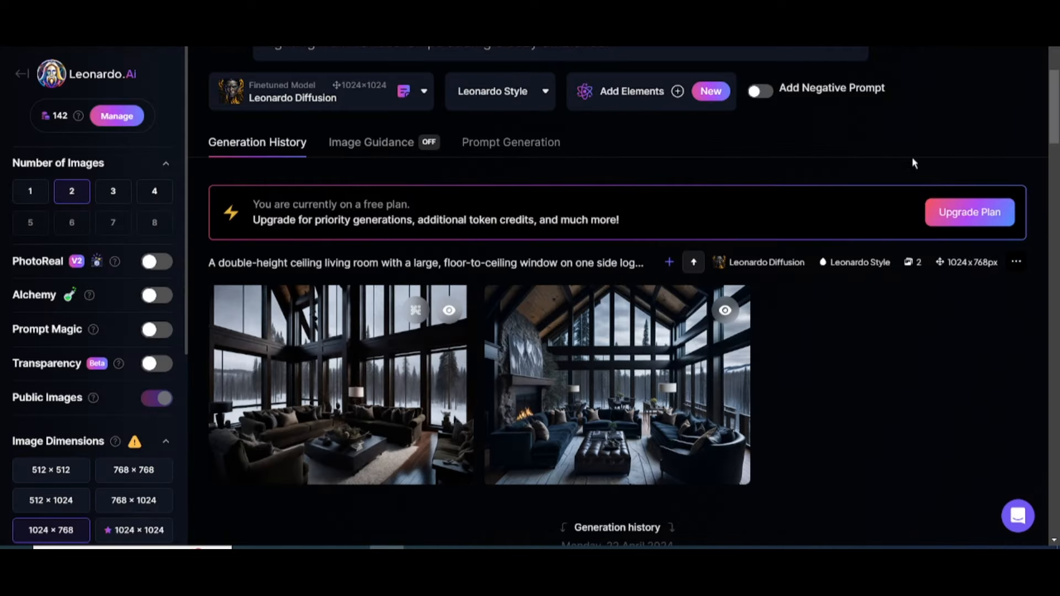
# Generate images of the snowy mountain-village night scene.
pyautogui.scroll(3)
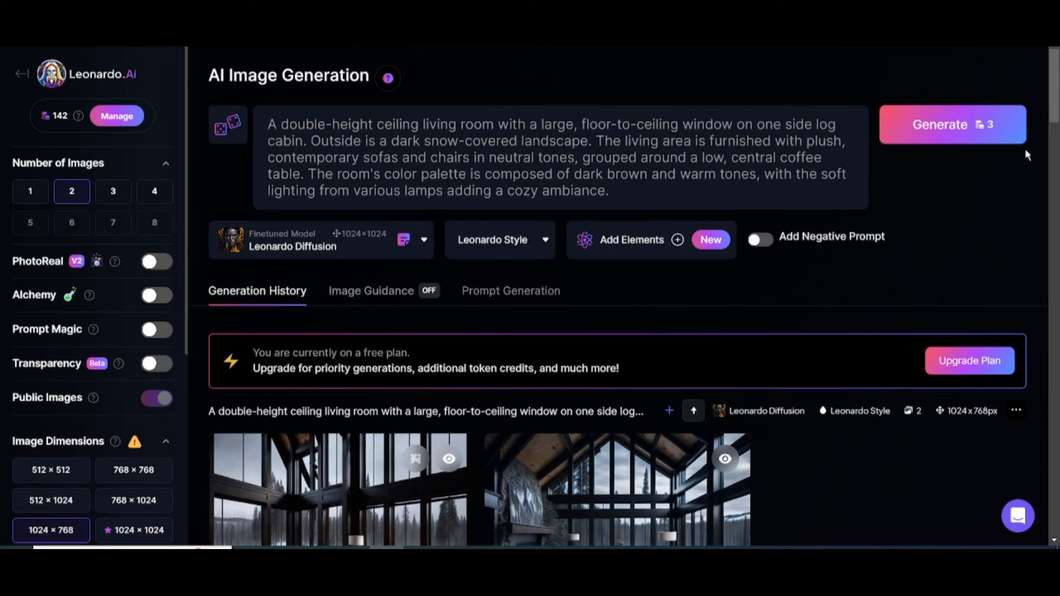
pyautogui.click(952, 124)
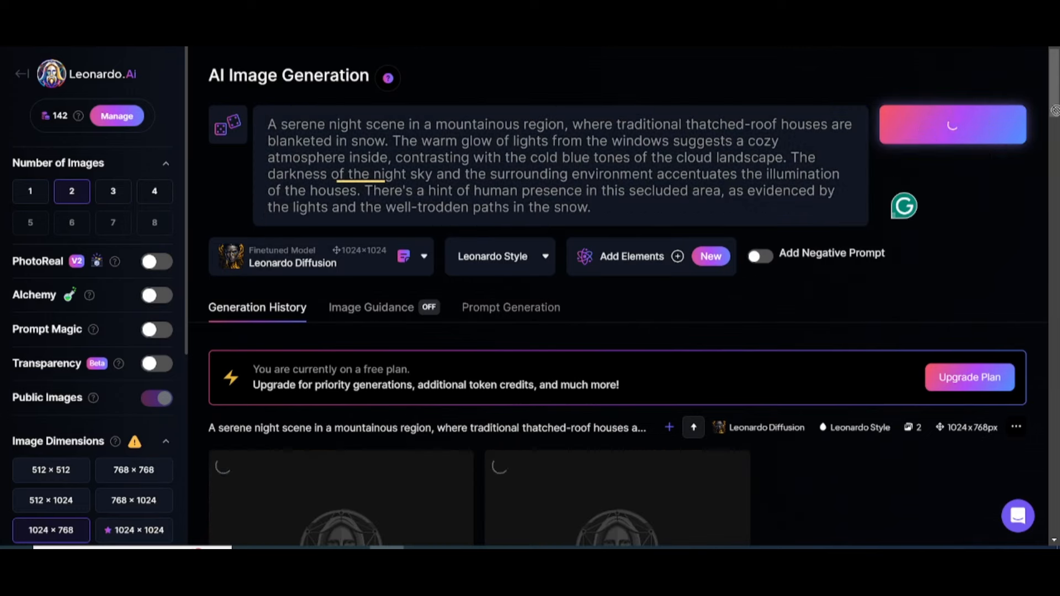
pyautogui.click(951, 124)
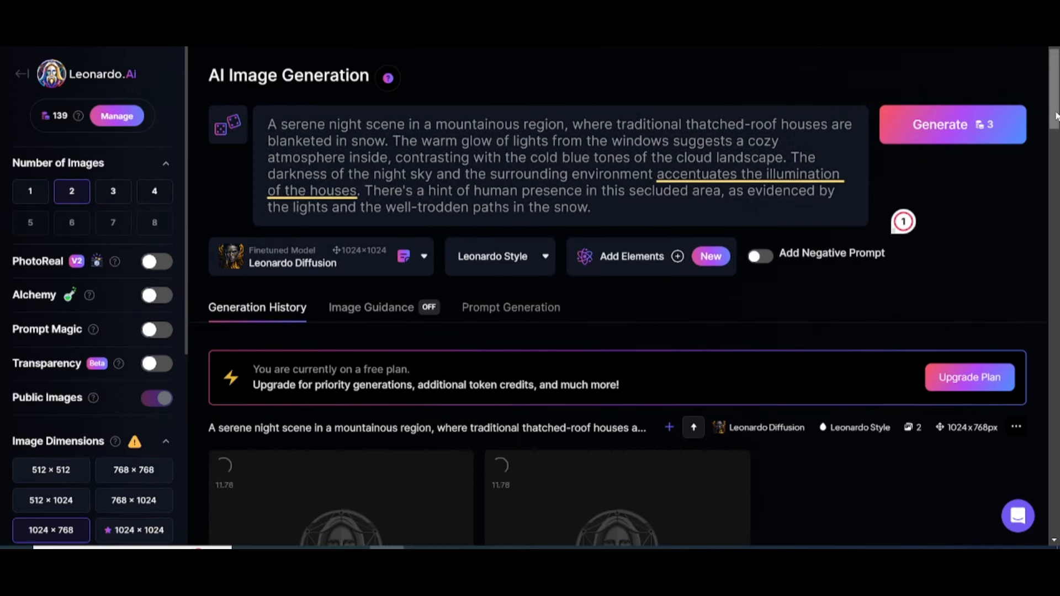
pyautogui.scroll(-3)
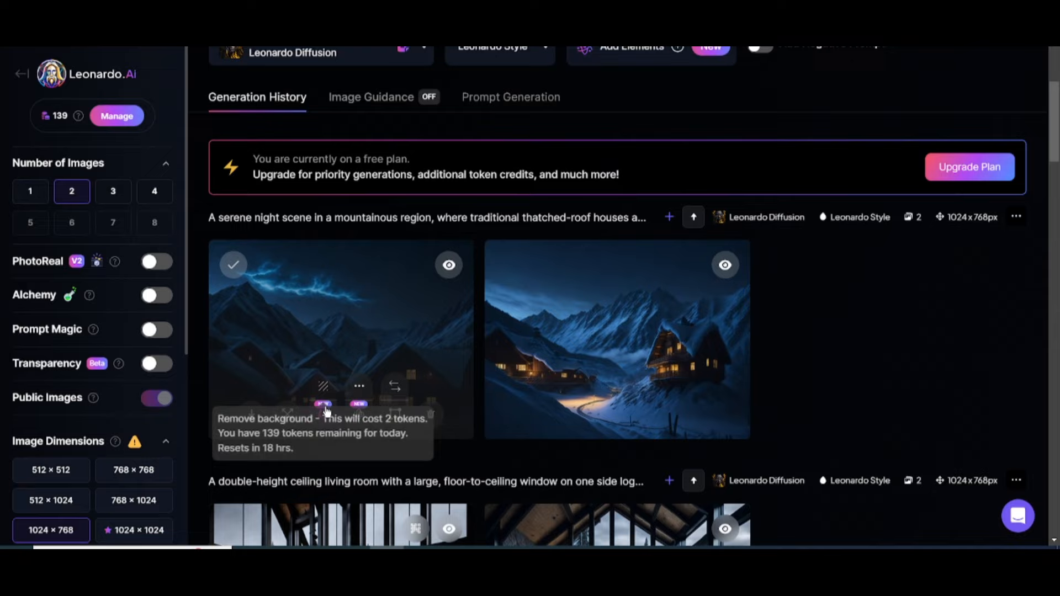
# Upscale the first village image with the alternate upscaler and close the viewer.
pyautogui.click(341, 311)
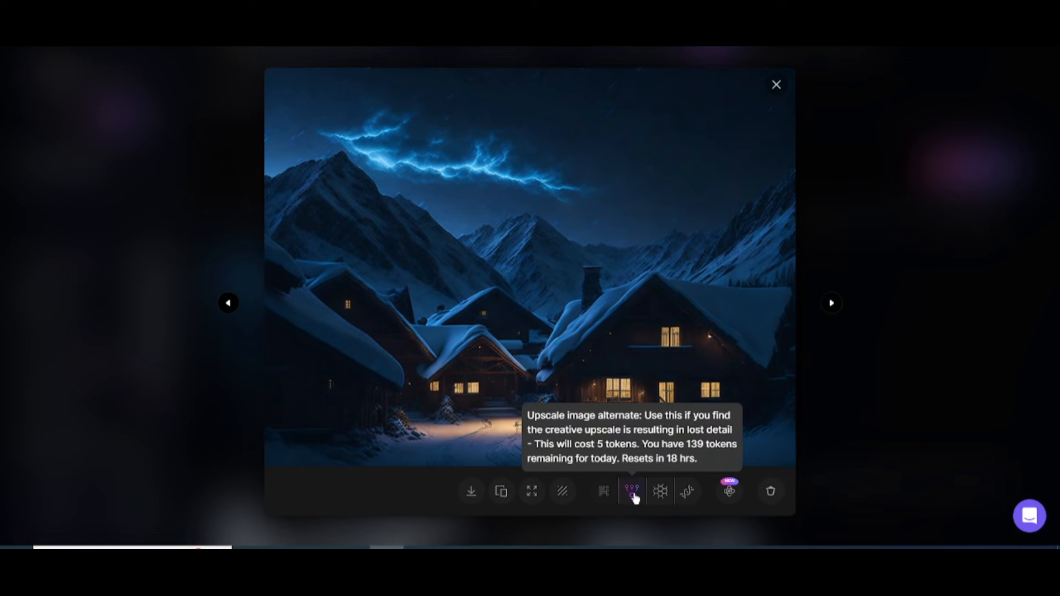
pyautogui.click(632, 491)
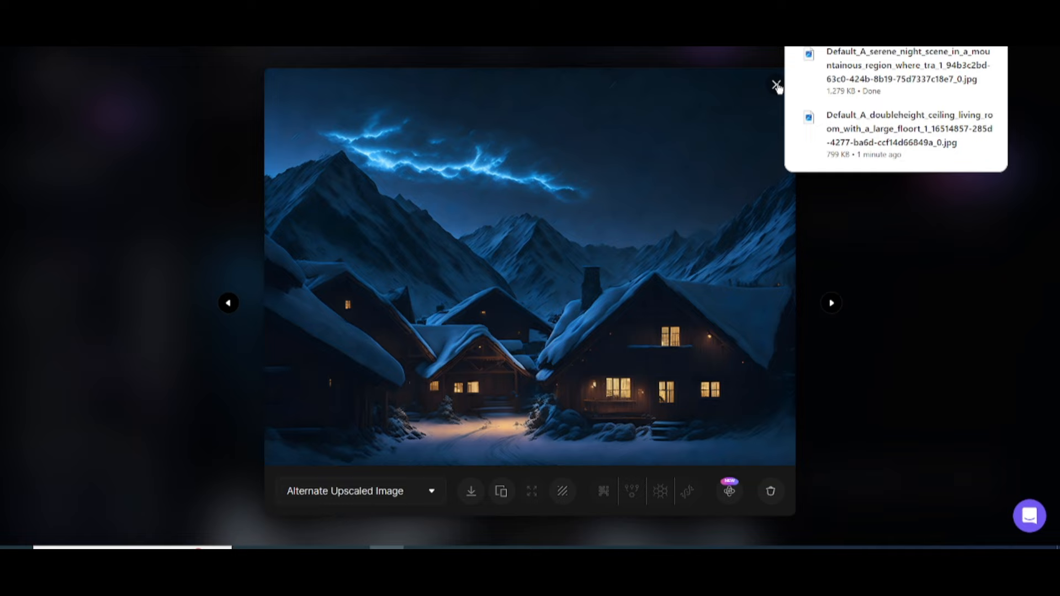
pyautogui.click(776, 86)
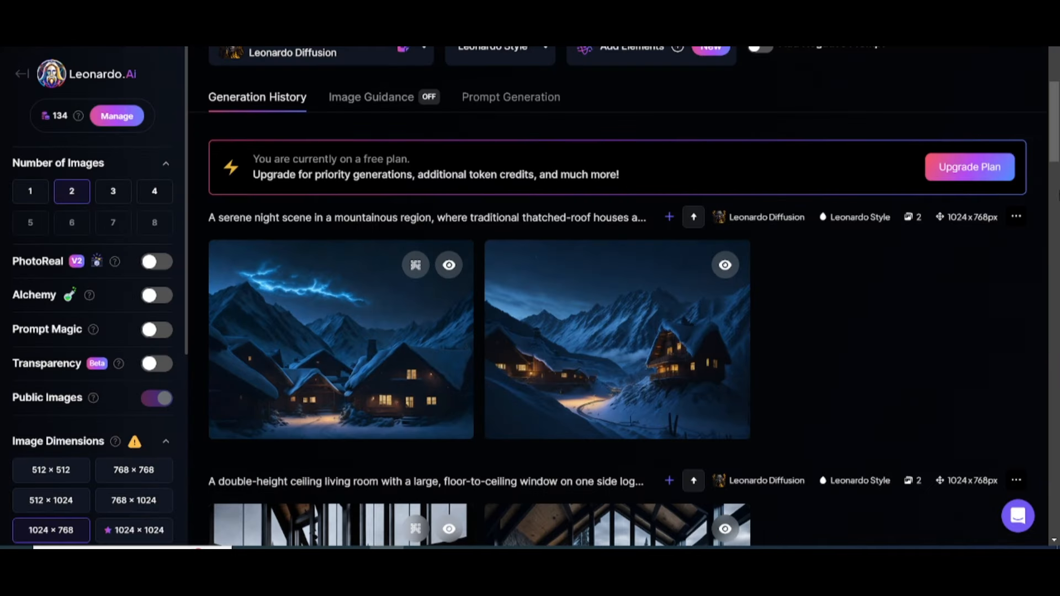
pyautogui.scroll(3)
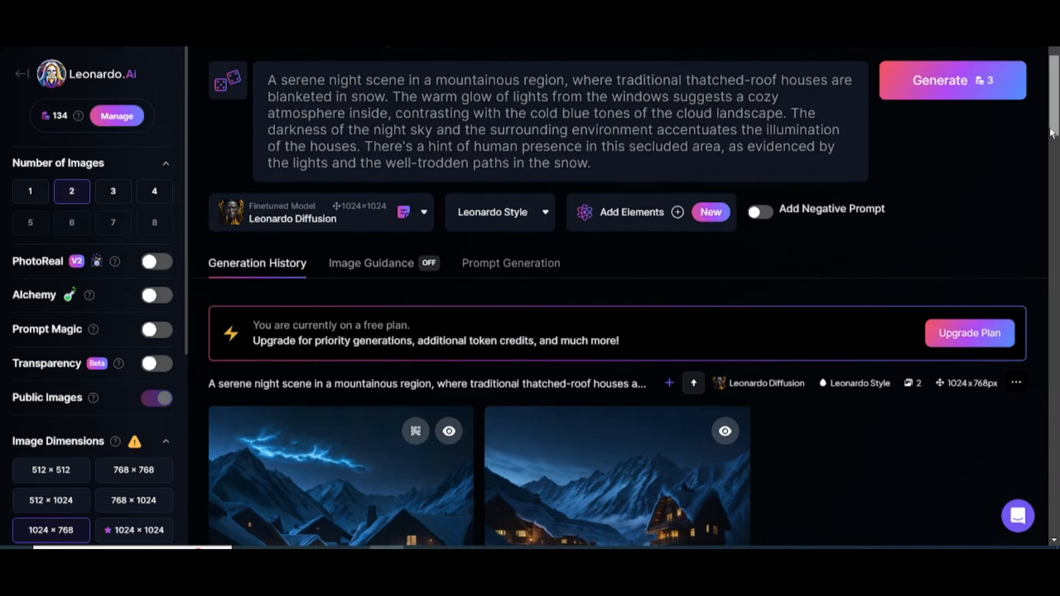
pyautogui.moveTo(780, 334)
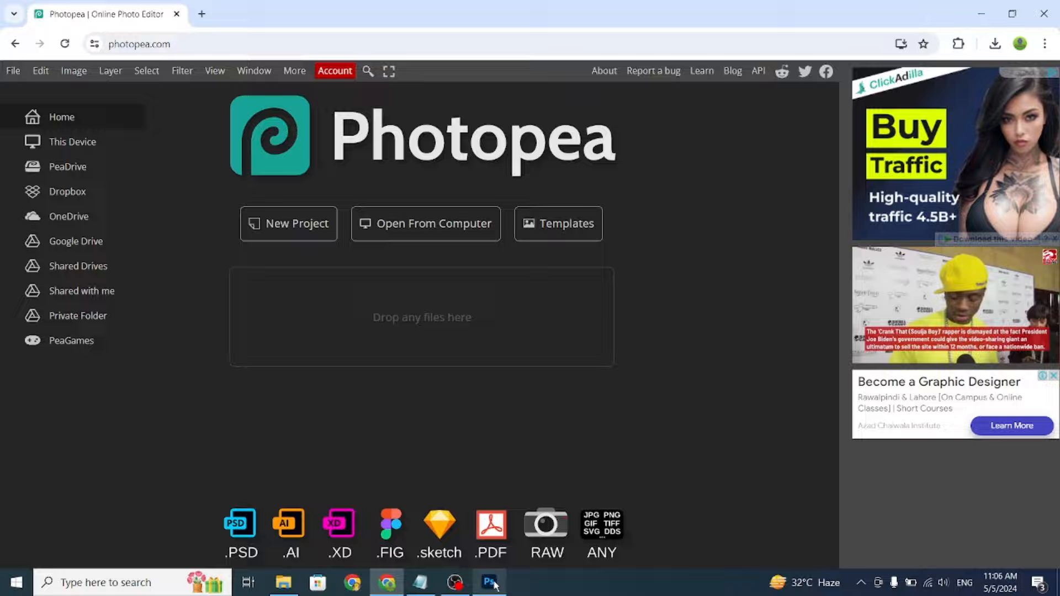
# Bring up the living-room image in Photoshop and select the Pen Tool.
pyautogui.click(488, 581)
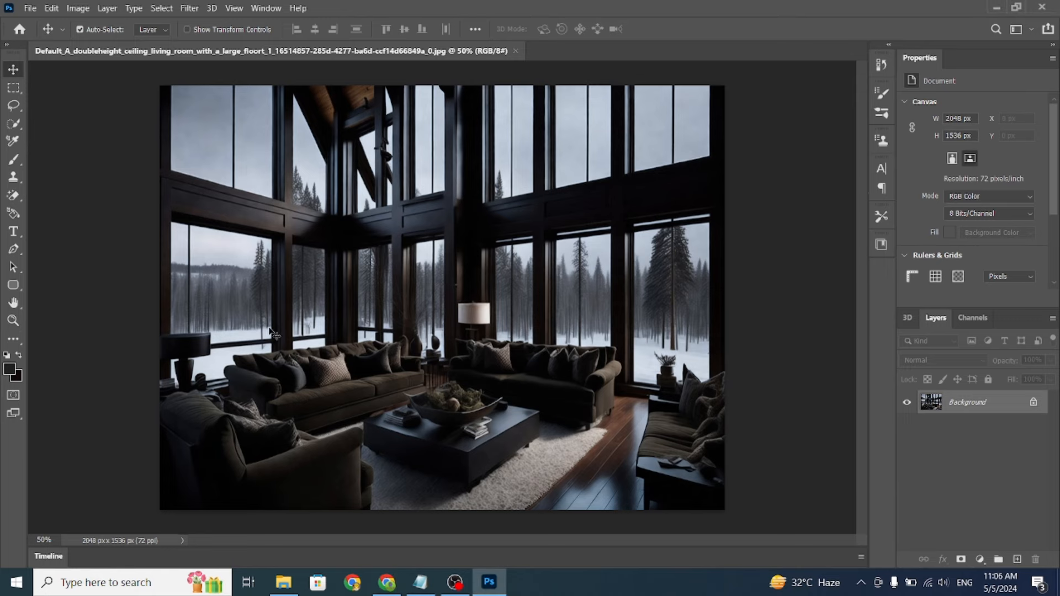
pyautogui.moveTo(80, 240)
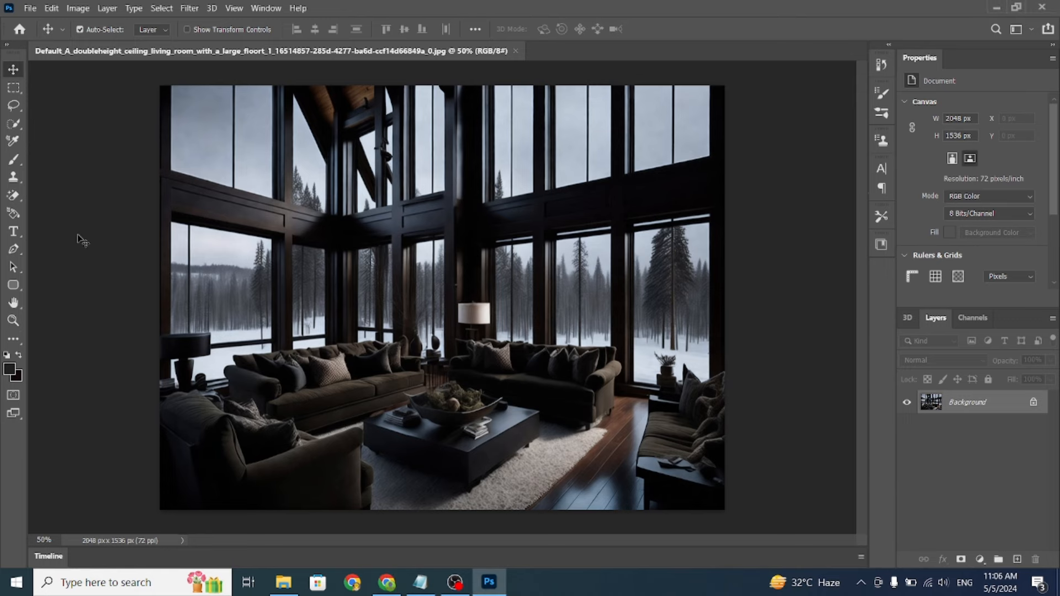
pyautogui.moveTo(13, 253)
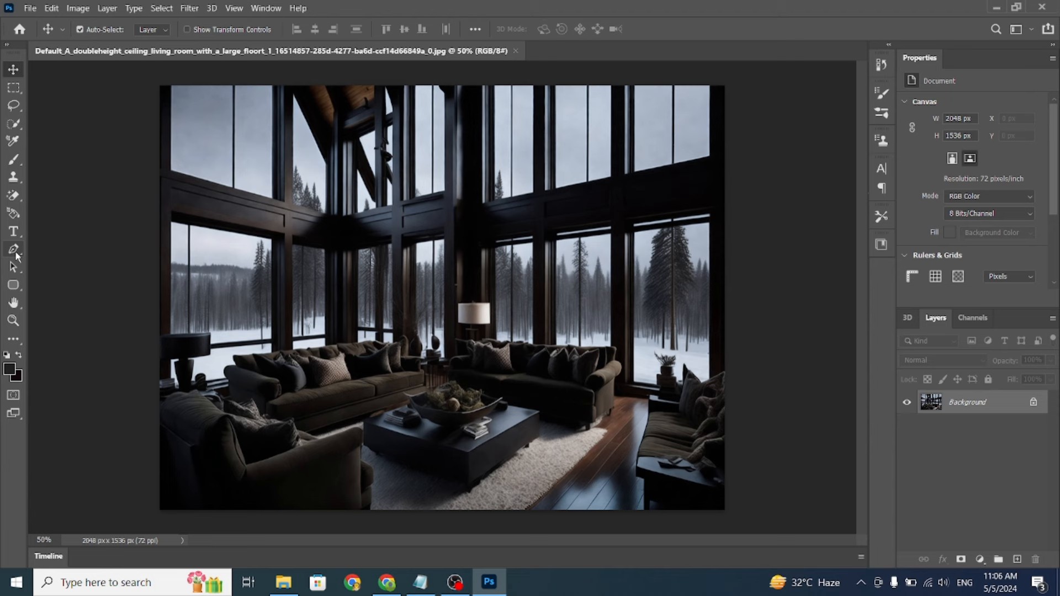
pyautogui.click(13, 249)
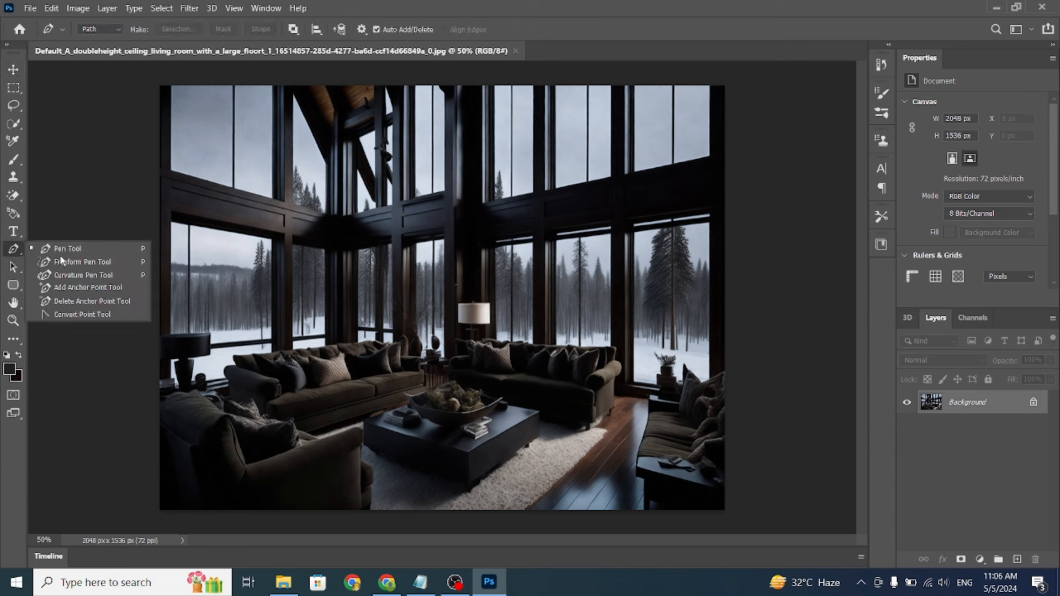
pyautogui.click(68, 248)
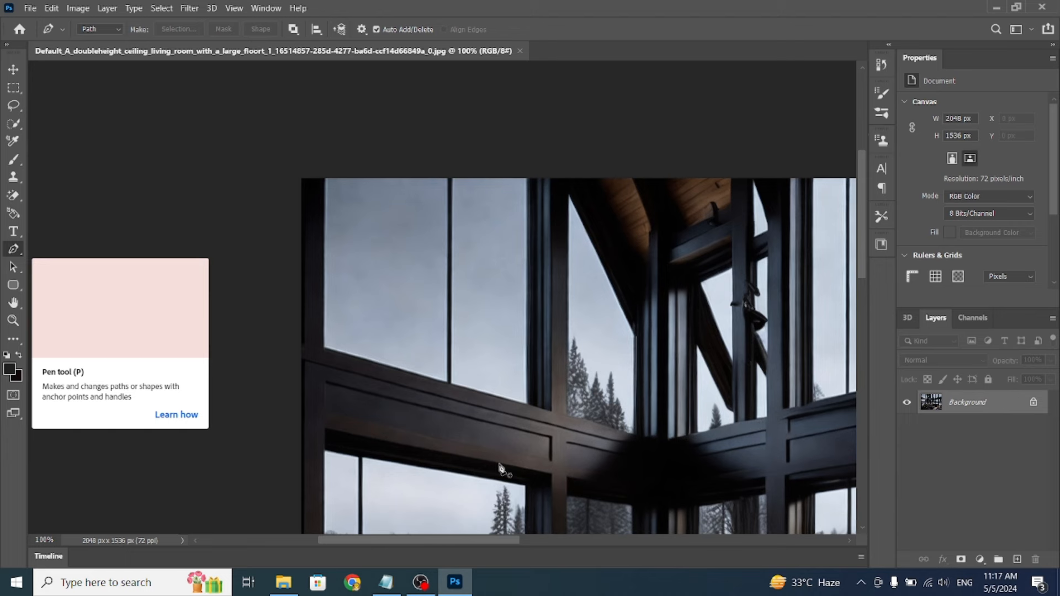
pyautogui.moveTo(329, 356)
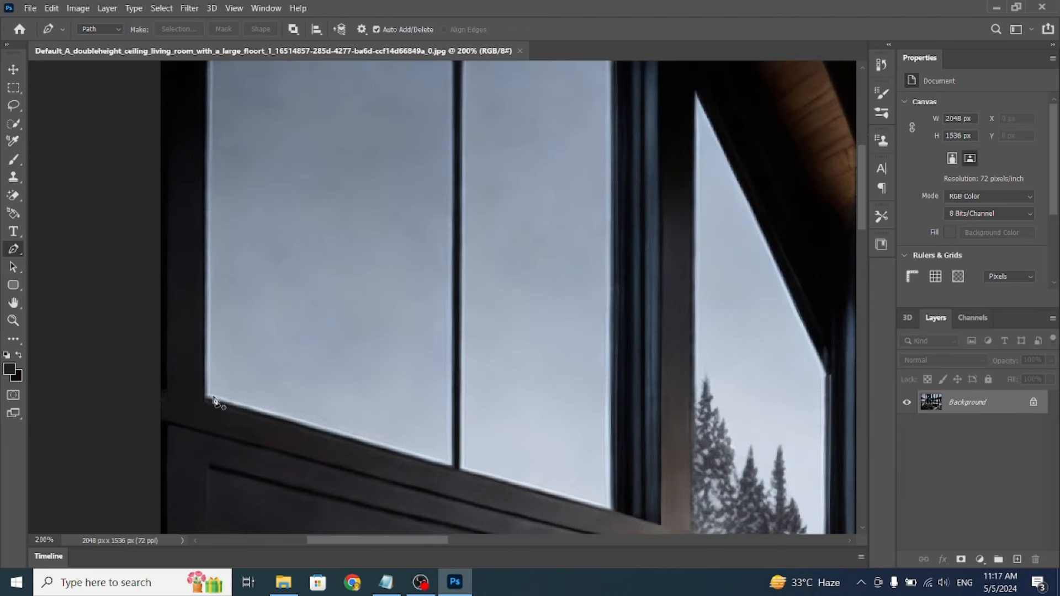
# Trace the upper-left pane with the Pen, make it a selection, and delete it.
pyautogui.click(208, 397)
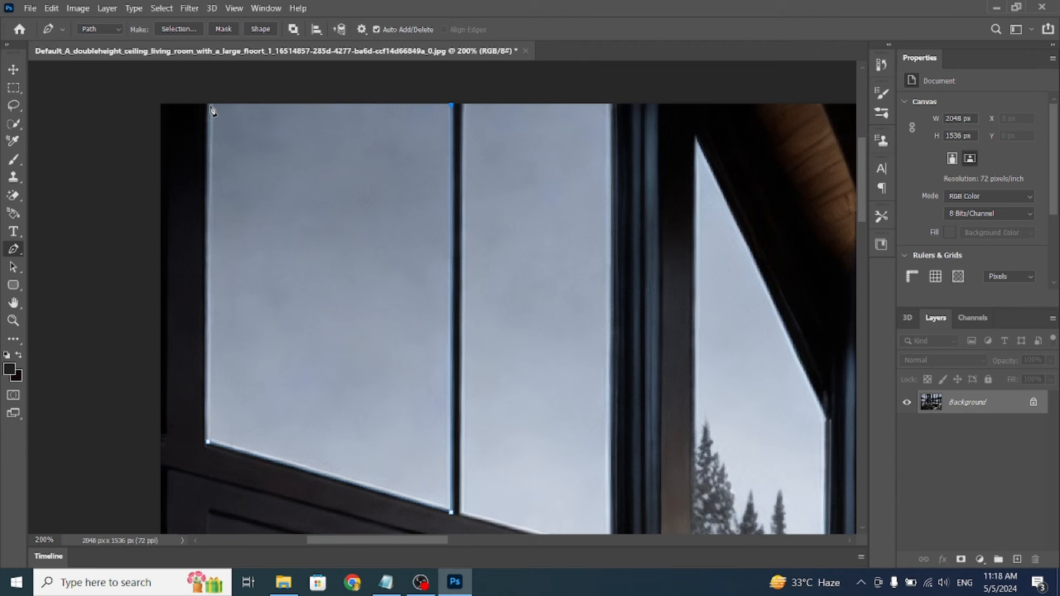
pyautogui.click(209, 443)
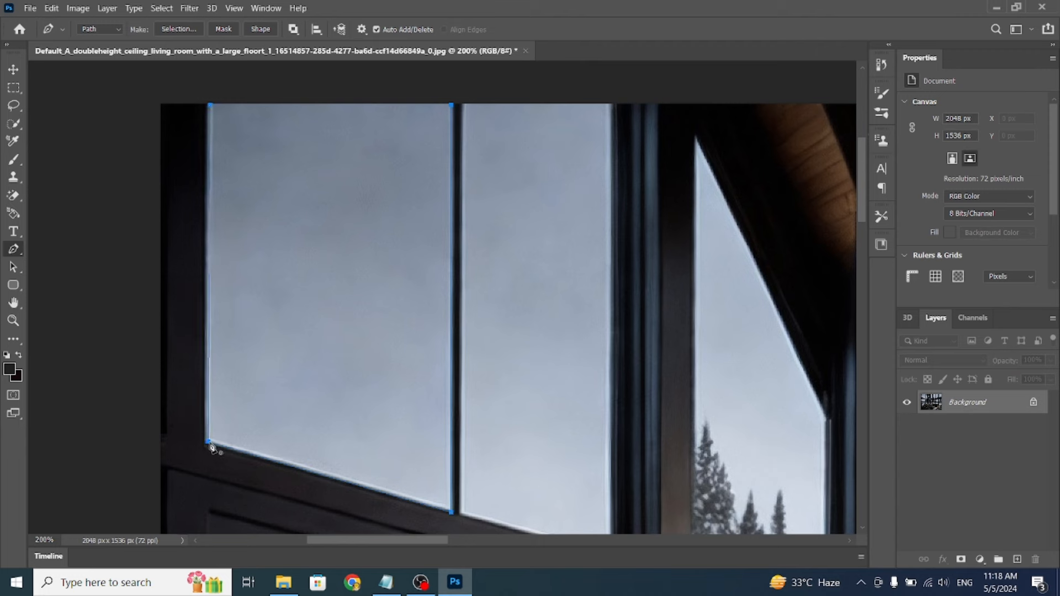
pyautogui.rightClick(211, 448)
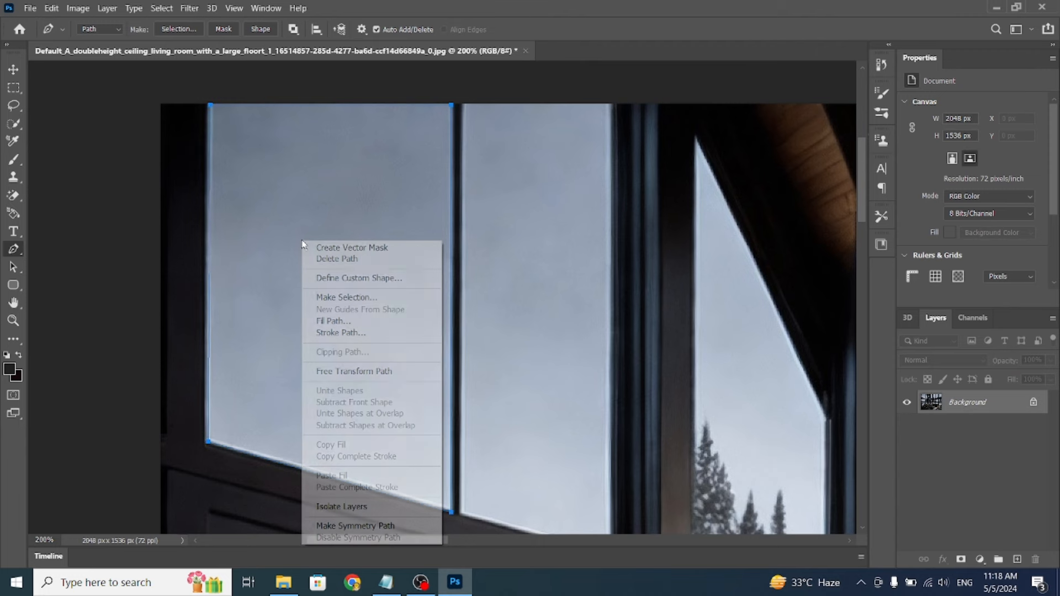
pyautogui.click(346, 296)
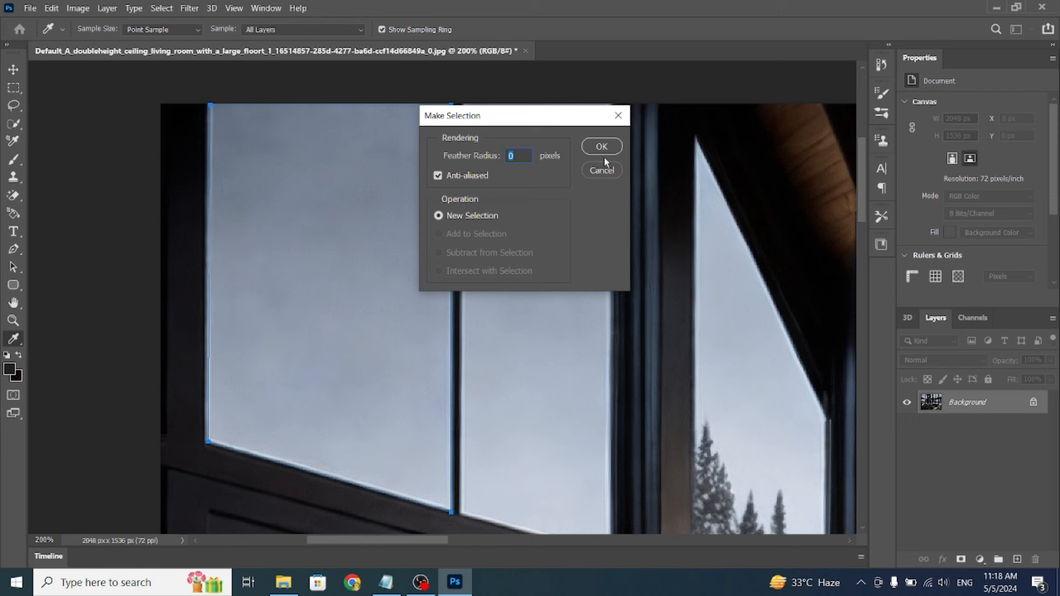
pyautogui.click(601, 147)
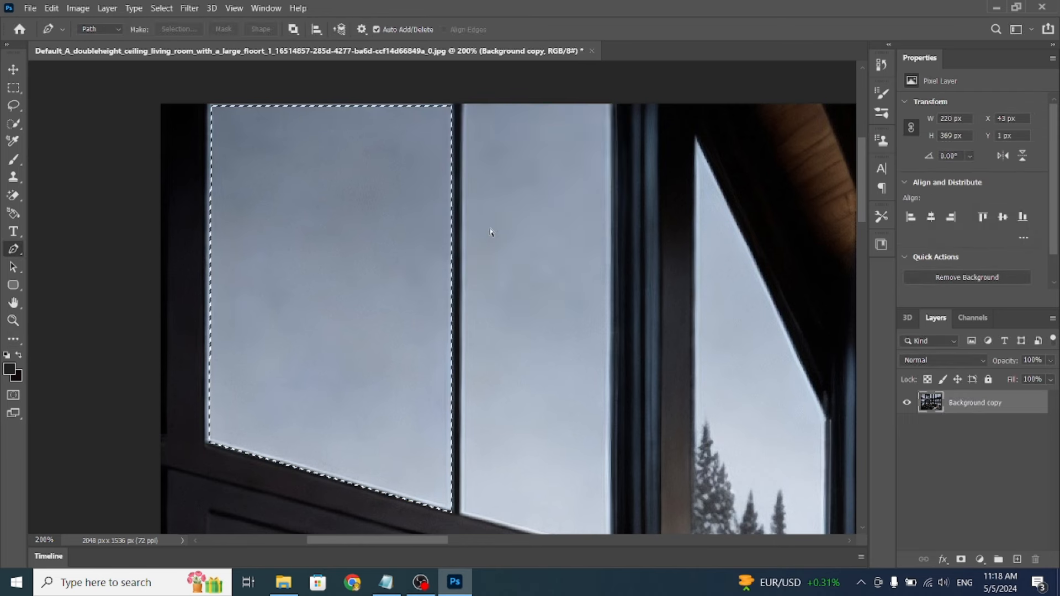
pyautogui.press('Delete')
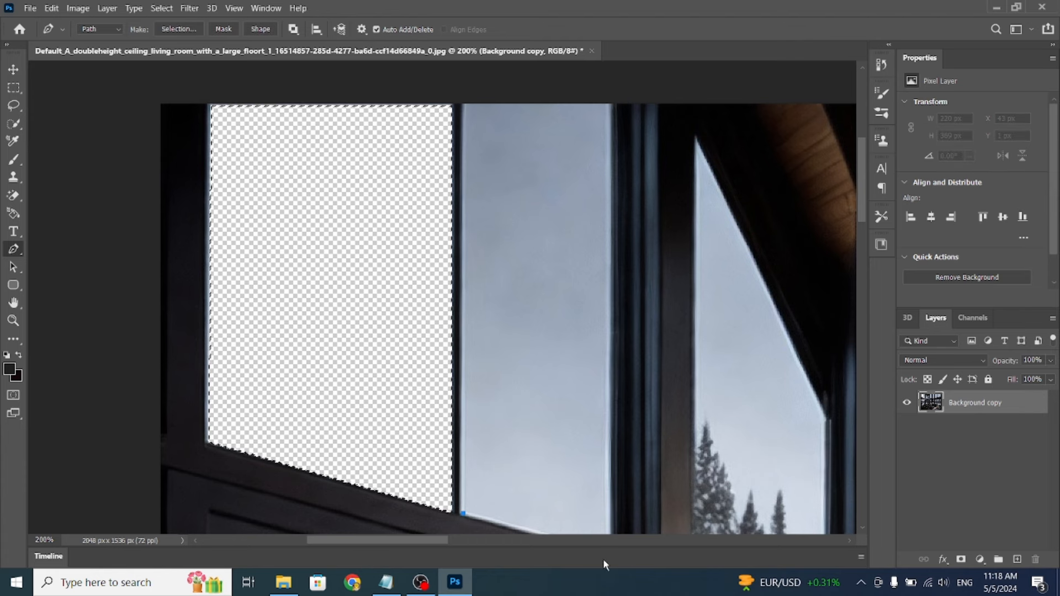
# Convert the remaining pane outlines to selections and delete their sky.
pyautogui.scroll(3)
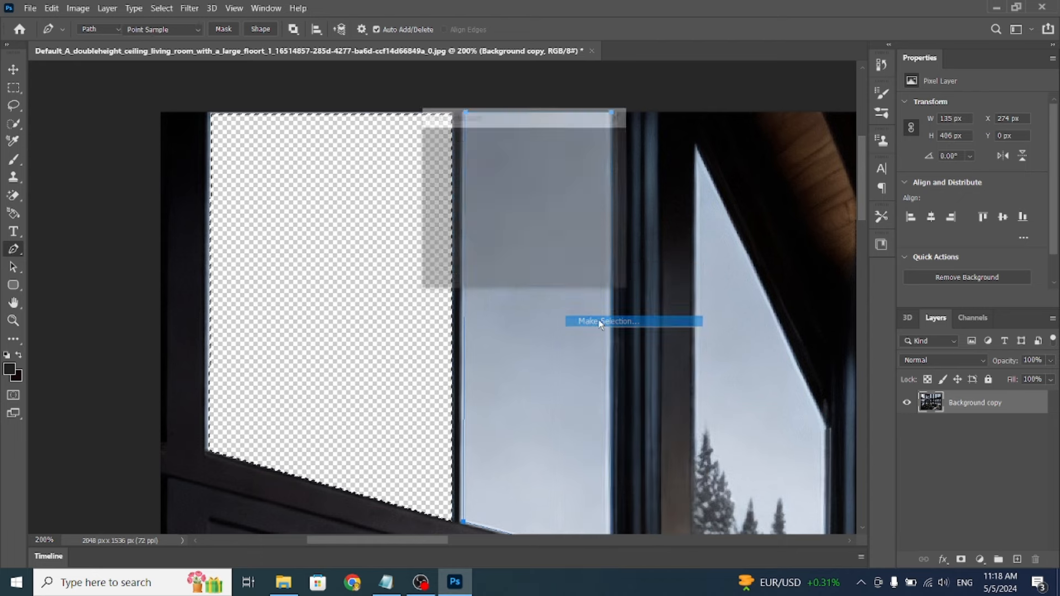
pyautogui.click(606, 321)
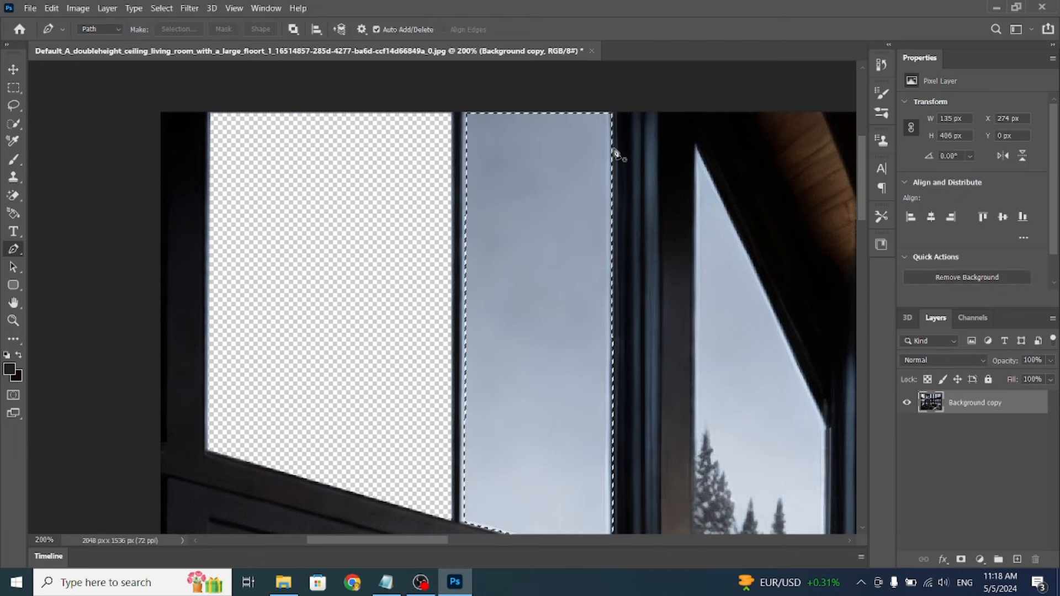
pyautogui.click(178, 29)
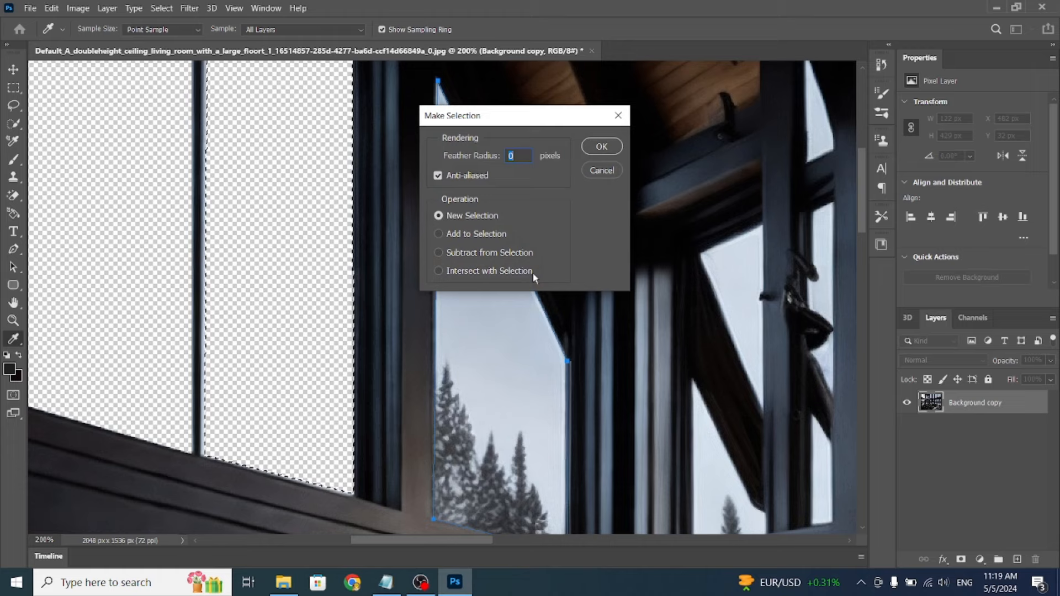
pyautogui.click(600, 146)
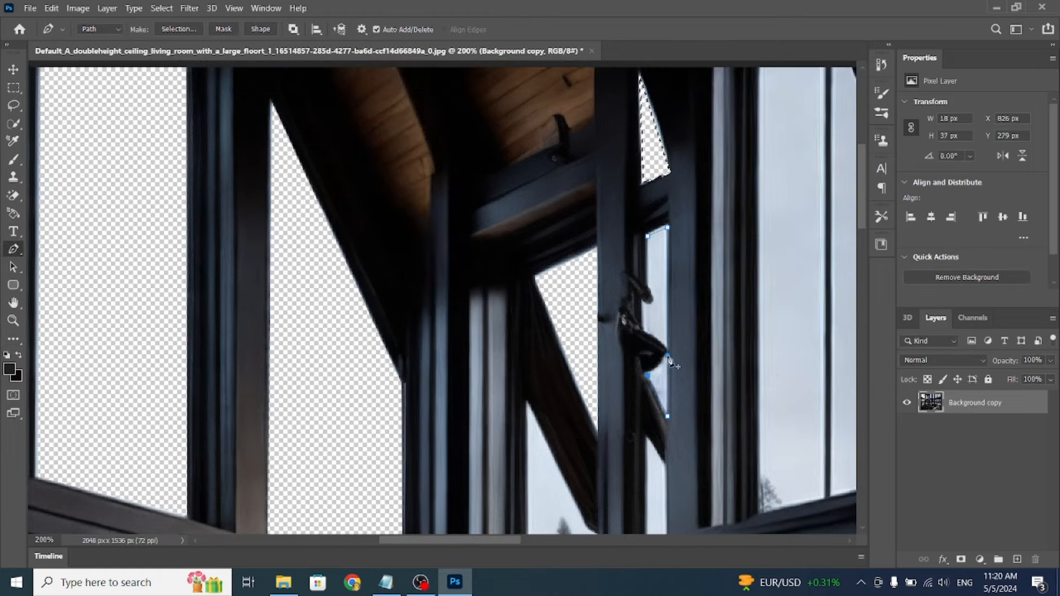
pyautogui.rightClick(649, 351)
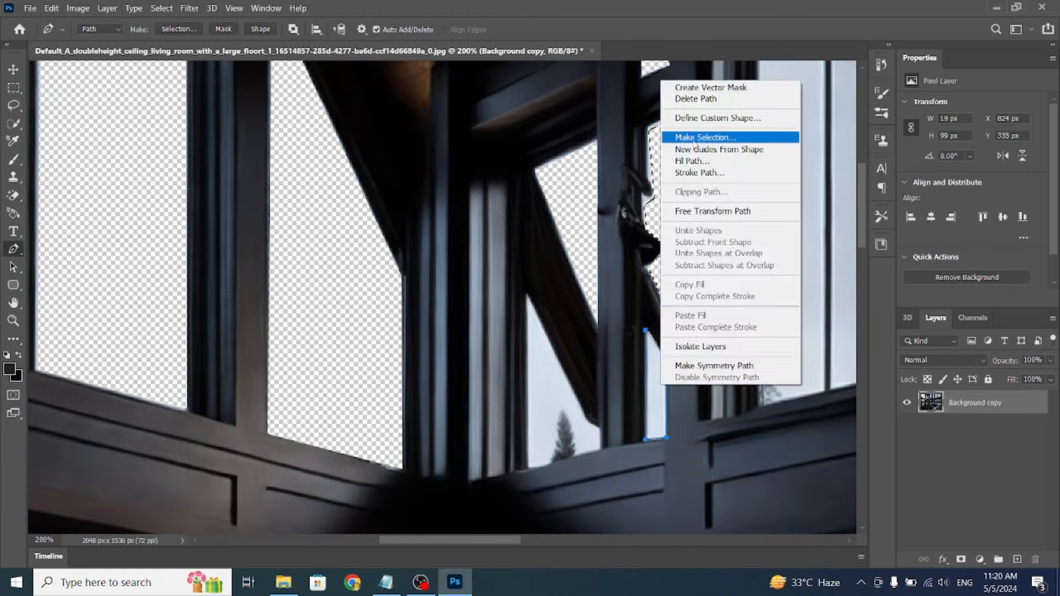
pyautogui.click(704, 137)
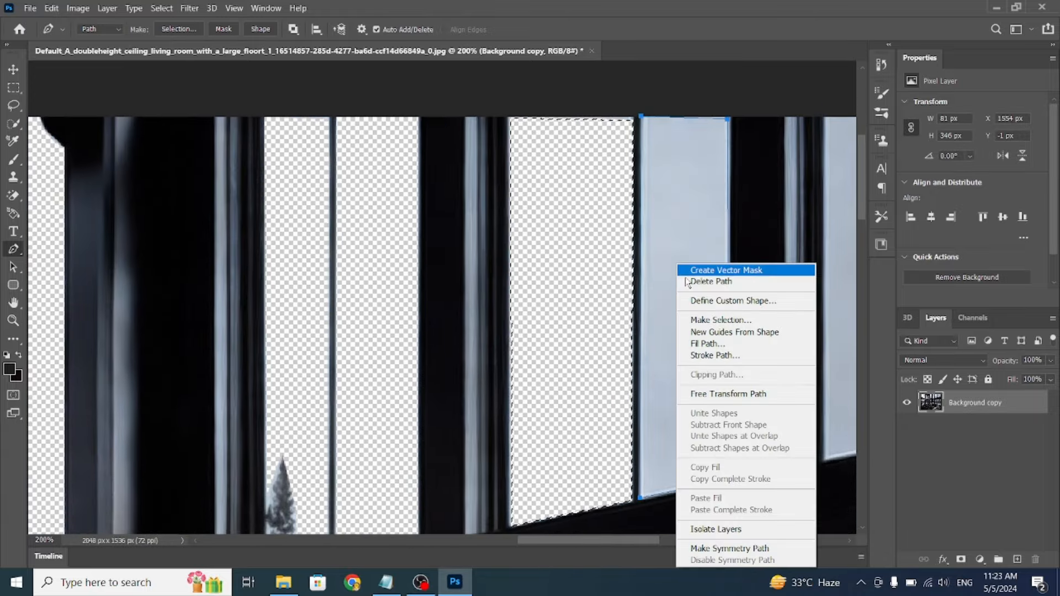
pyautogui.click(711, 281)
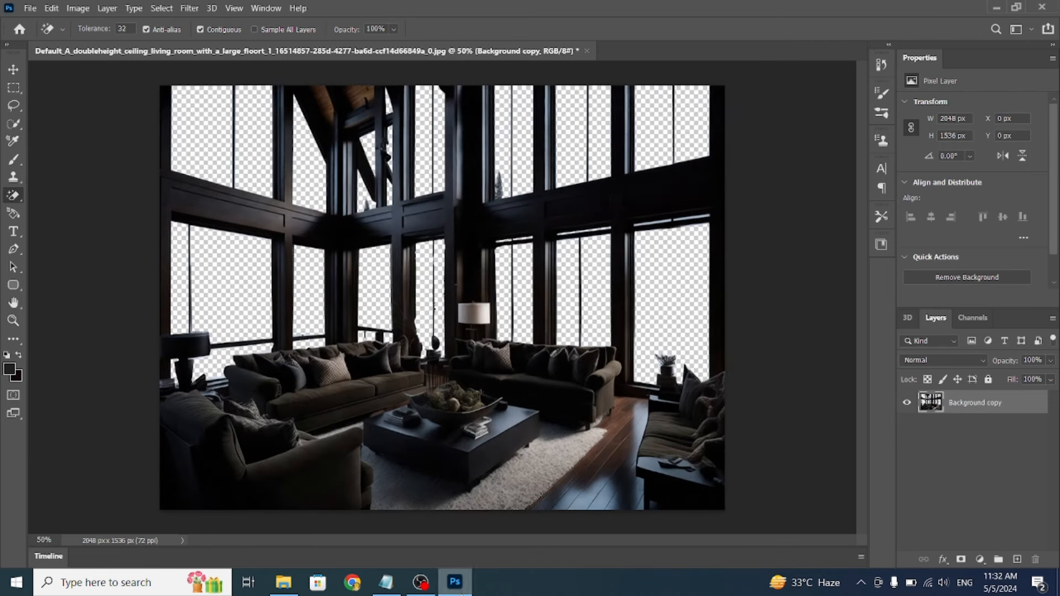
# Save a copy locally via File > Save As in PNG format, confirming PNG options.
pyautogui.click(30, 8)
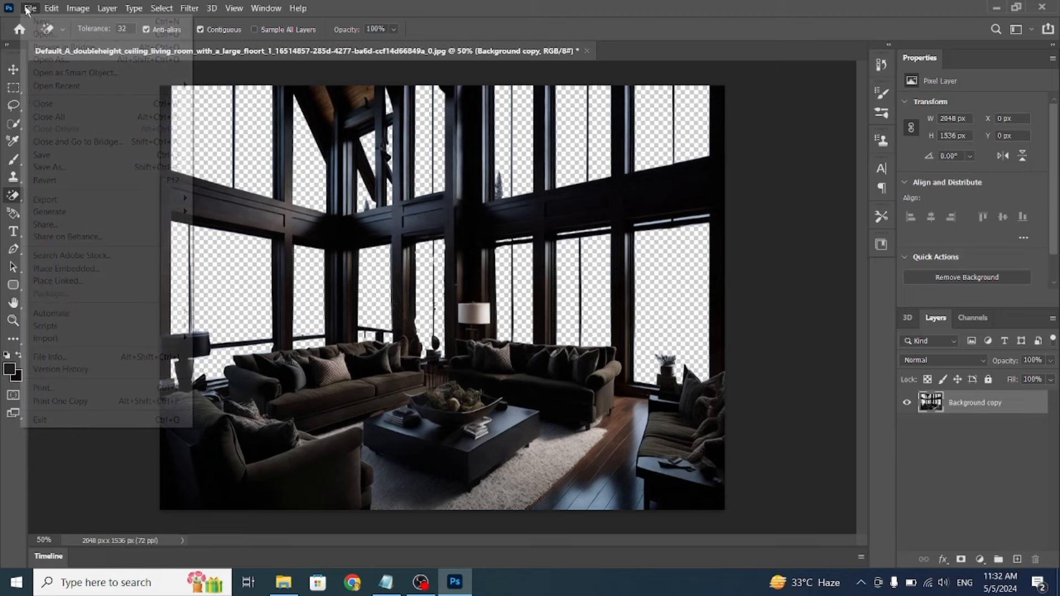
pyautogui.moveTo(47, 167)
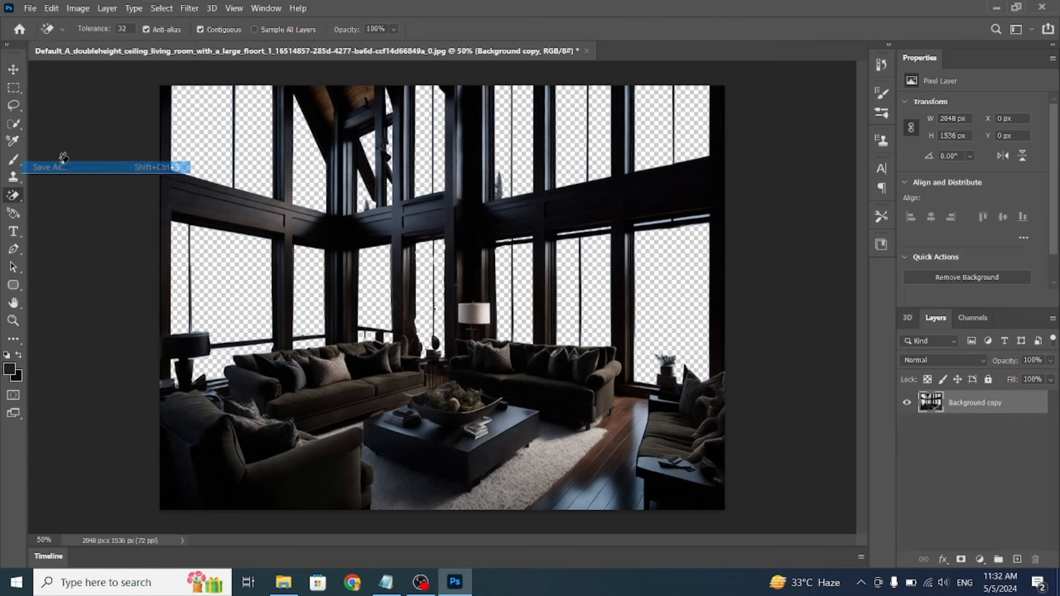
pyautogui.click(45, 167)
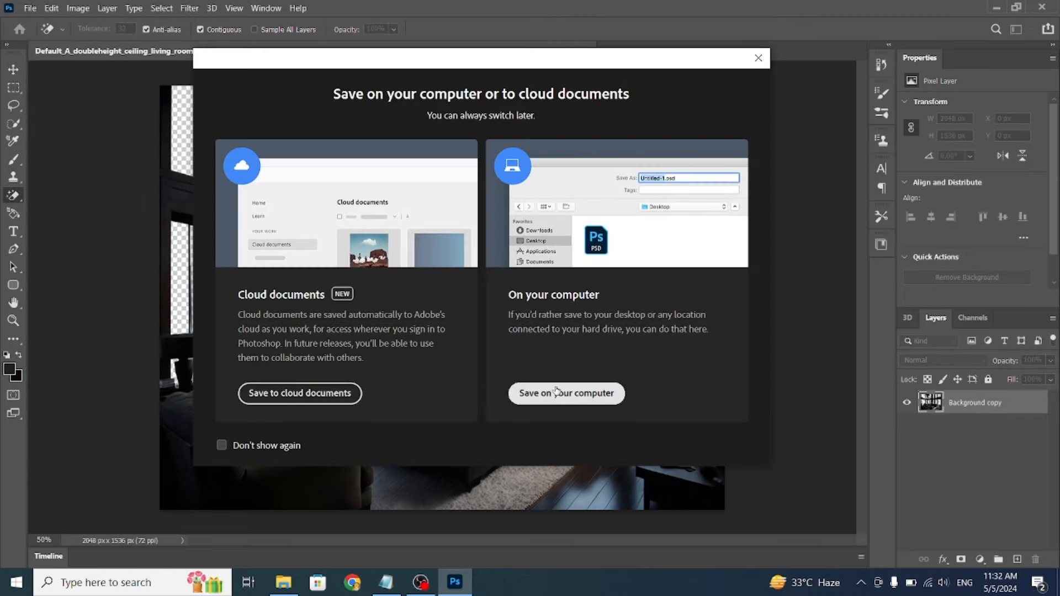
pyautogui.click(566, 393)
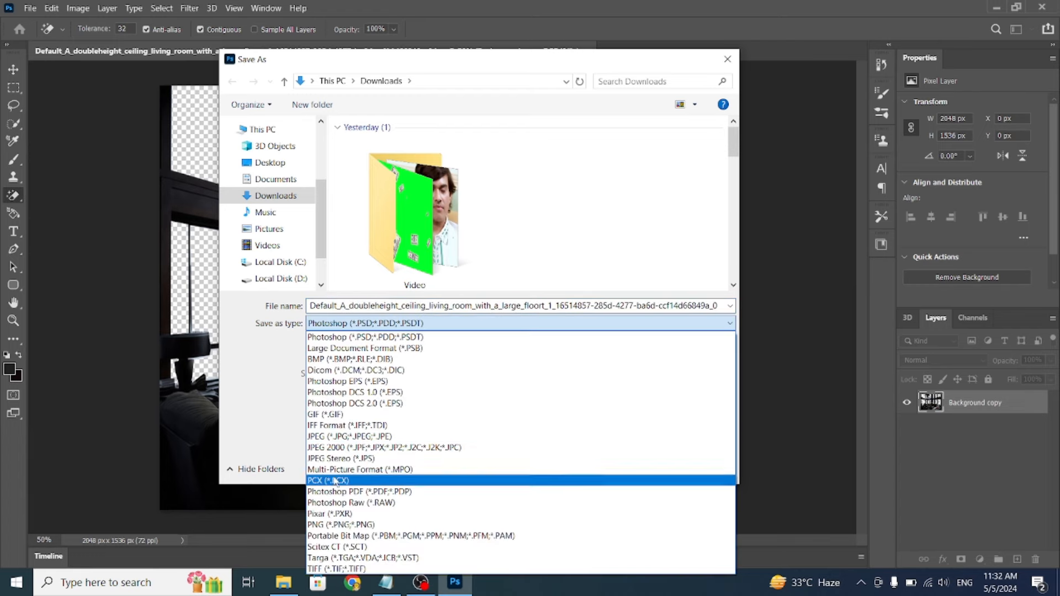
pyautogui.click(341, 525)
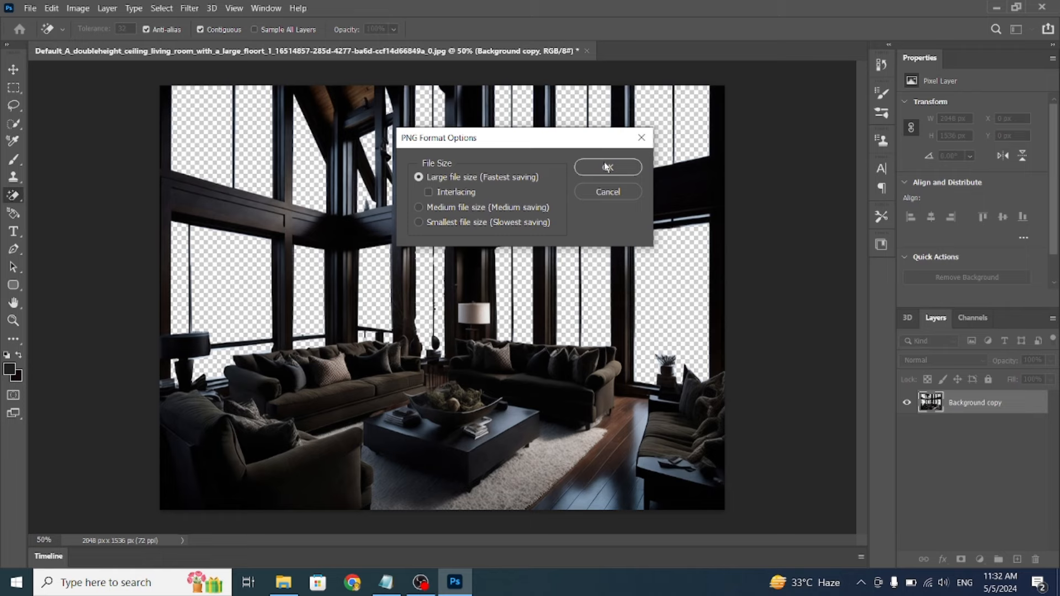
pyautogui.click(606, 167)
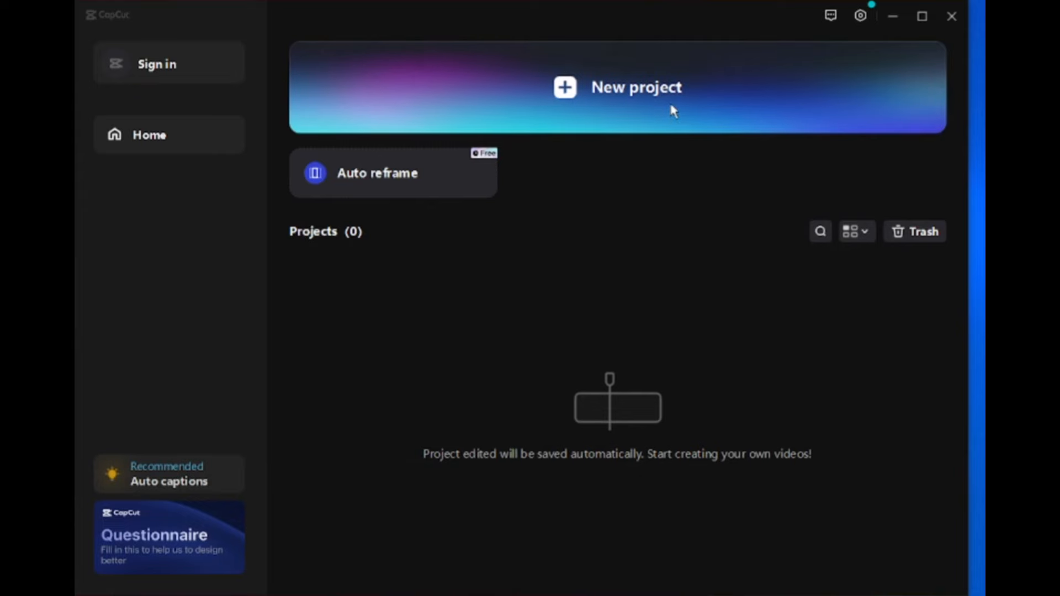
# Start a new CapCut project and import the mountain night scene image.
pyautogui.click(617, 87)
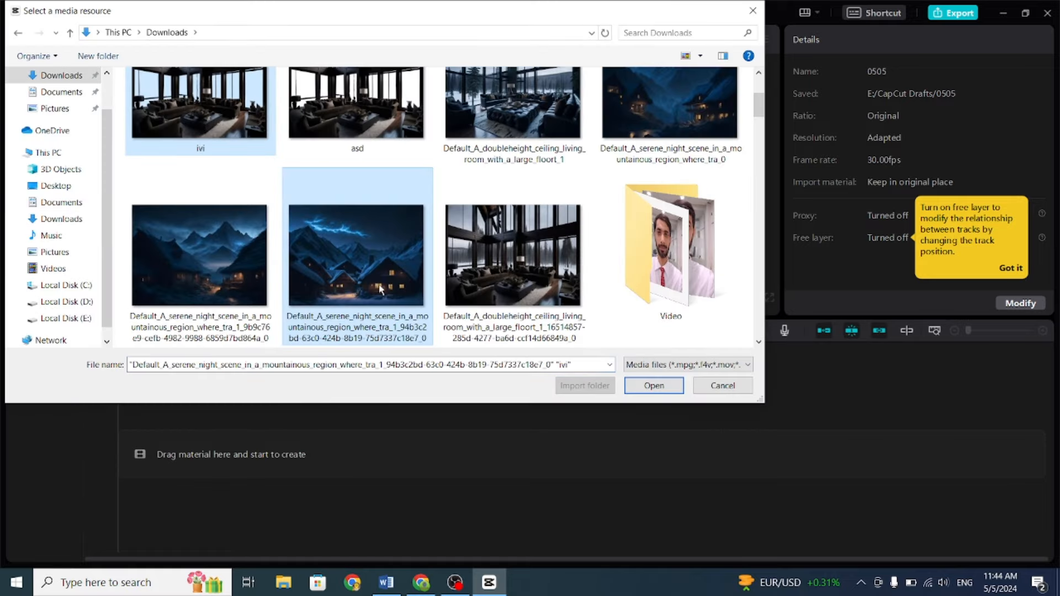
pyautogui.click(653, 386)
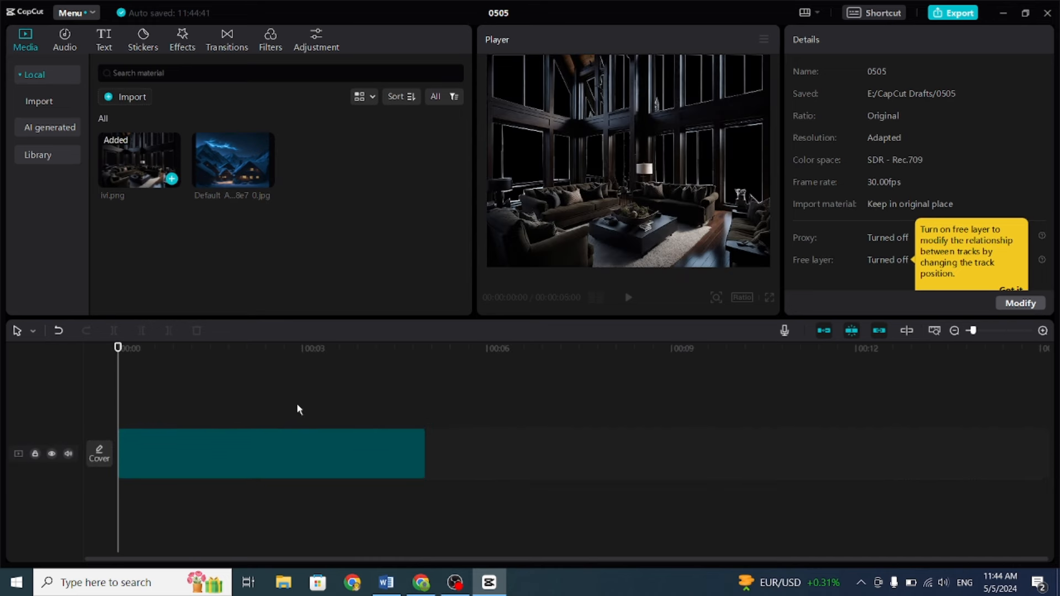
pyautogui.moveTo(256, 259)
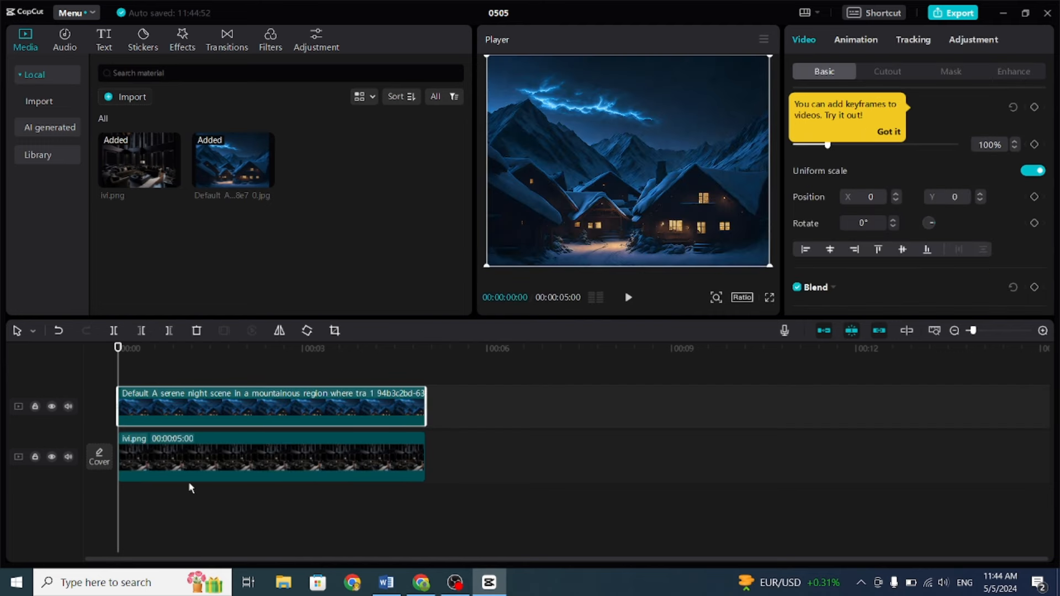
pyautogui.moveTo(303, 433)
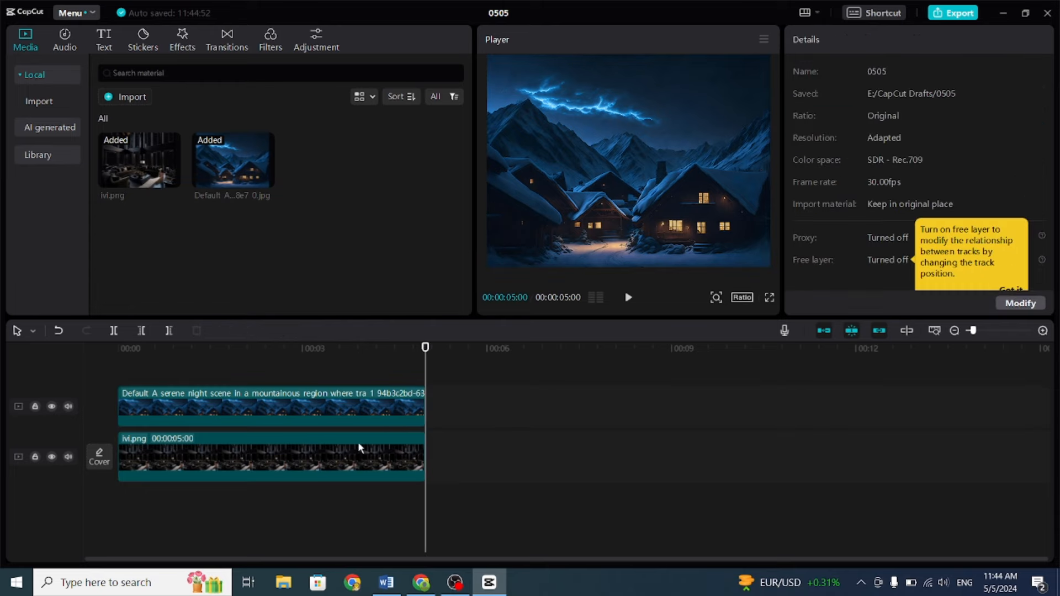
# Browse the green screen rain results and start downloading a rain clip.
pyautogui.click(419, 581)
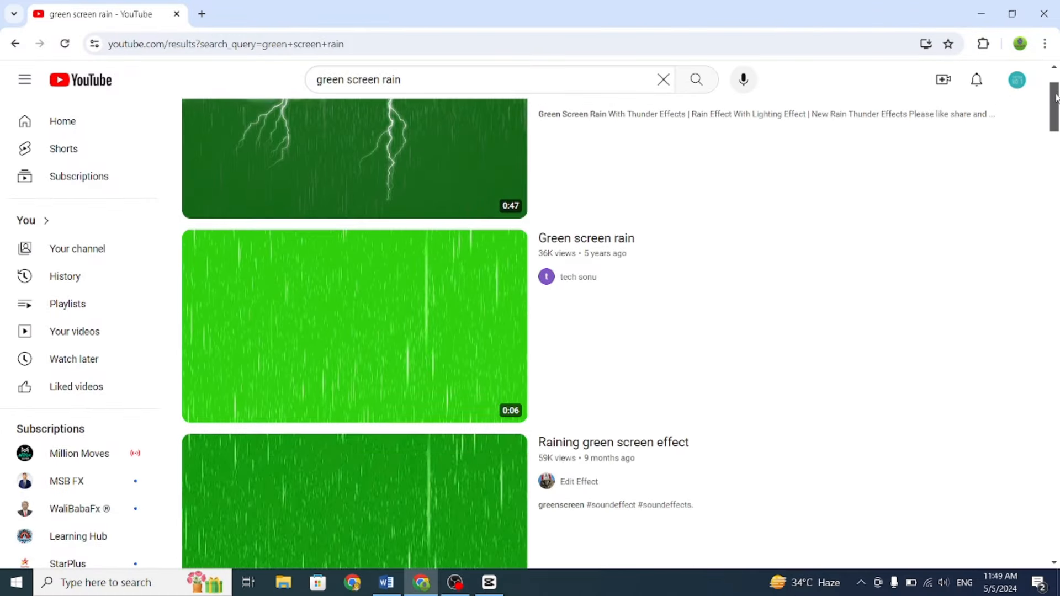
pyautogui.scroll(-3)
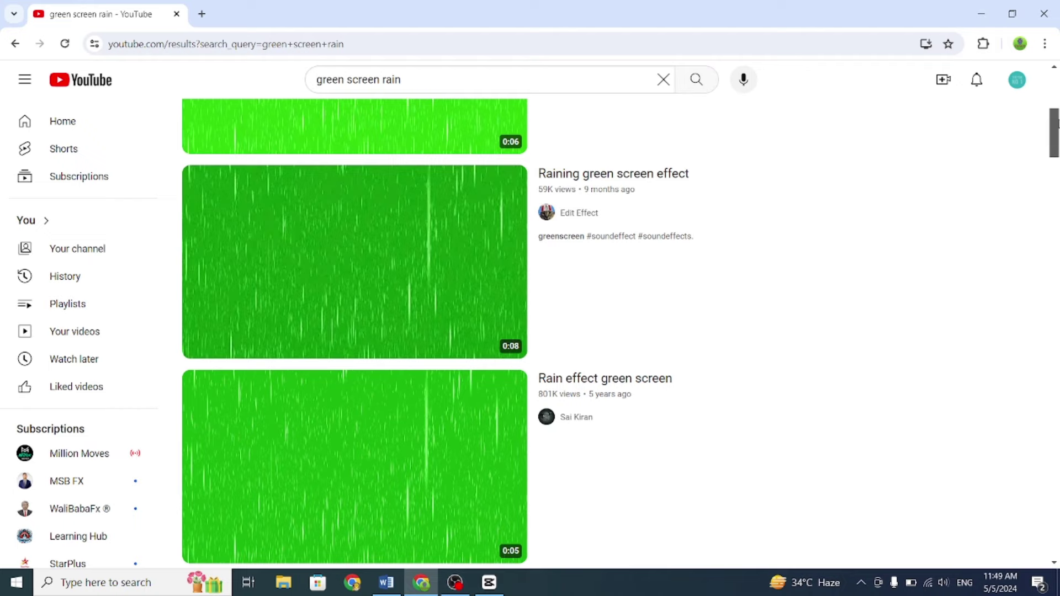
pyautogui.scroll(-3)
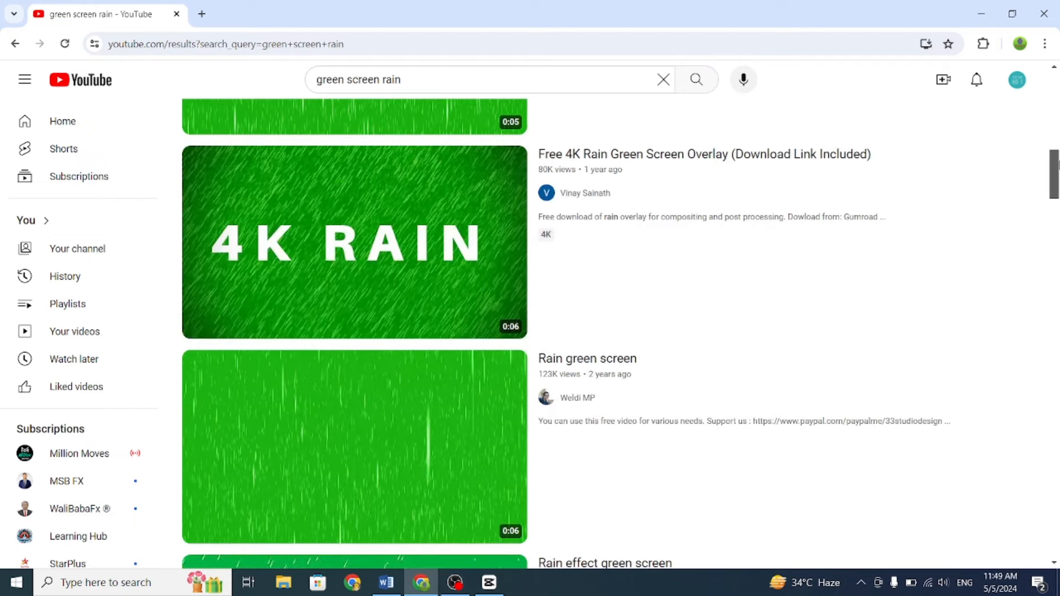
pyautogui.scroll(3)
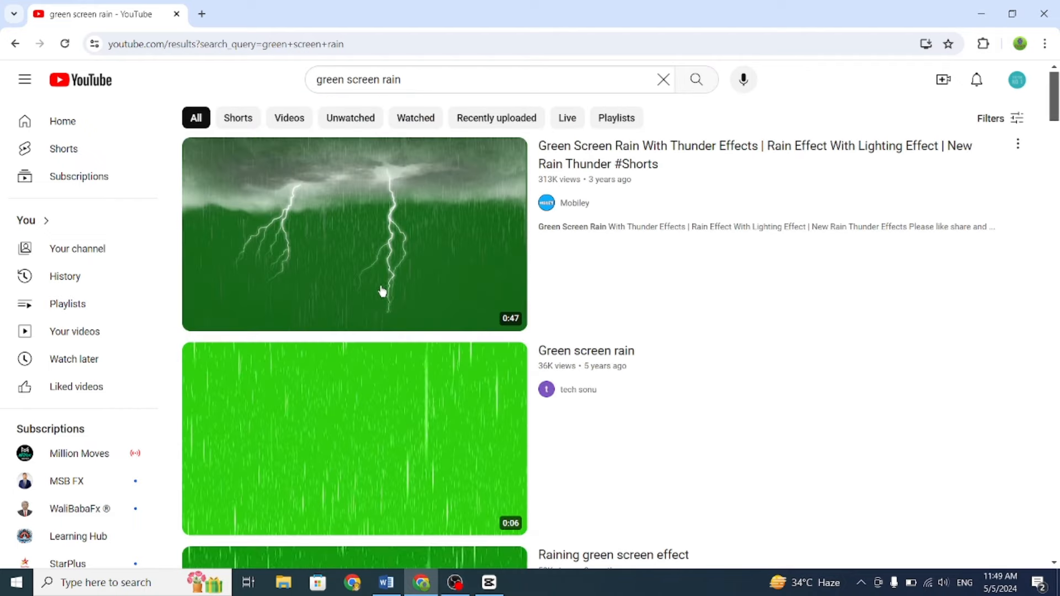
pyautogui.moveTo(361, 275)
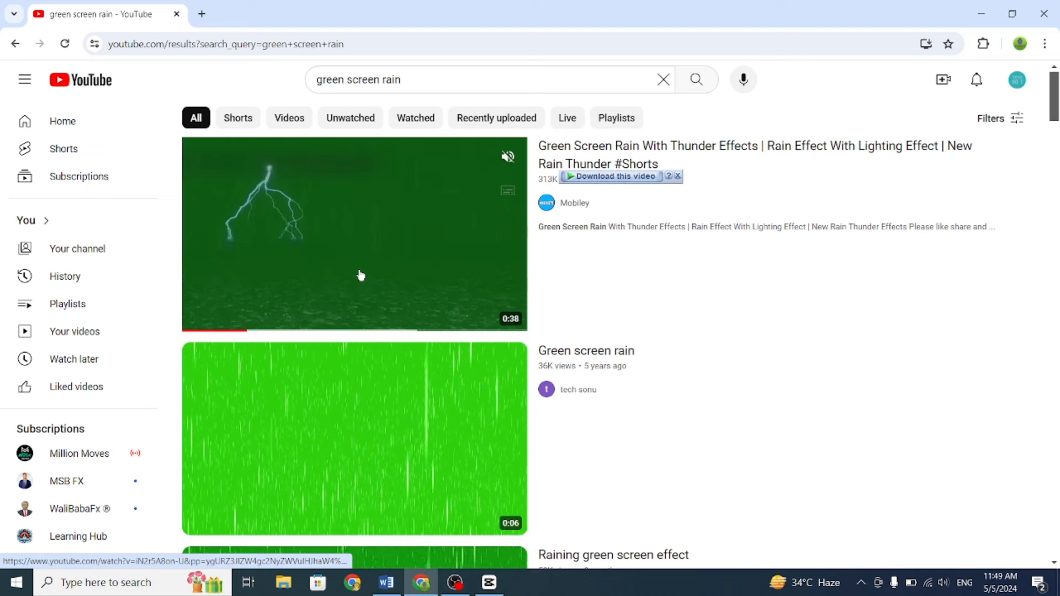
pyautogui.scroll(-3)
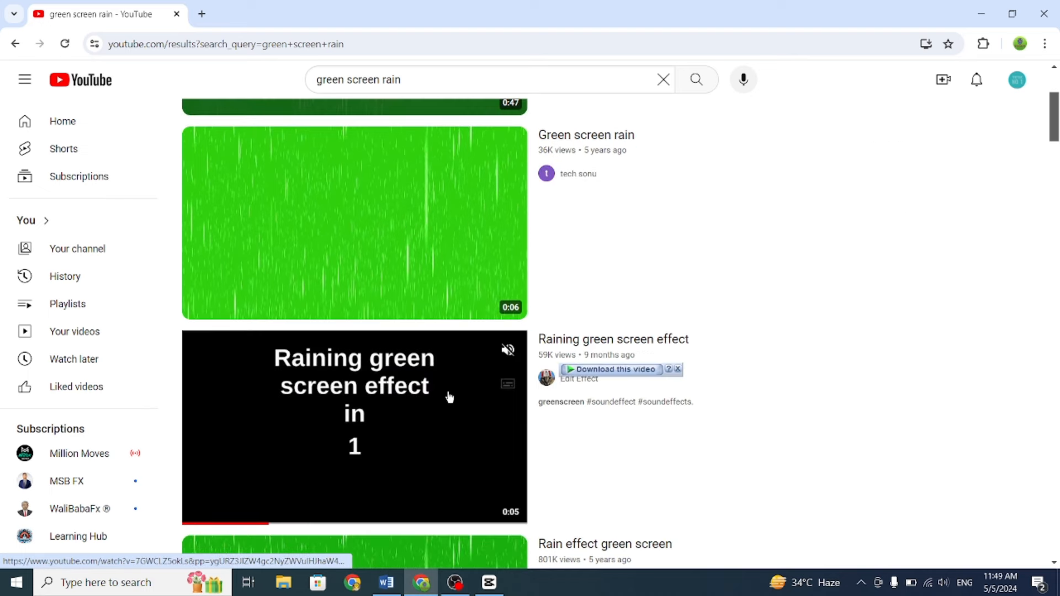
pyautogui.click(611, 369)
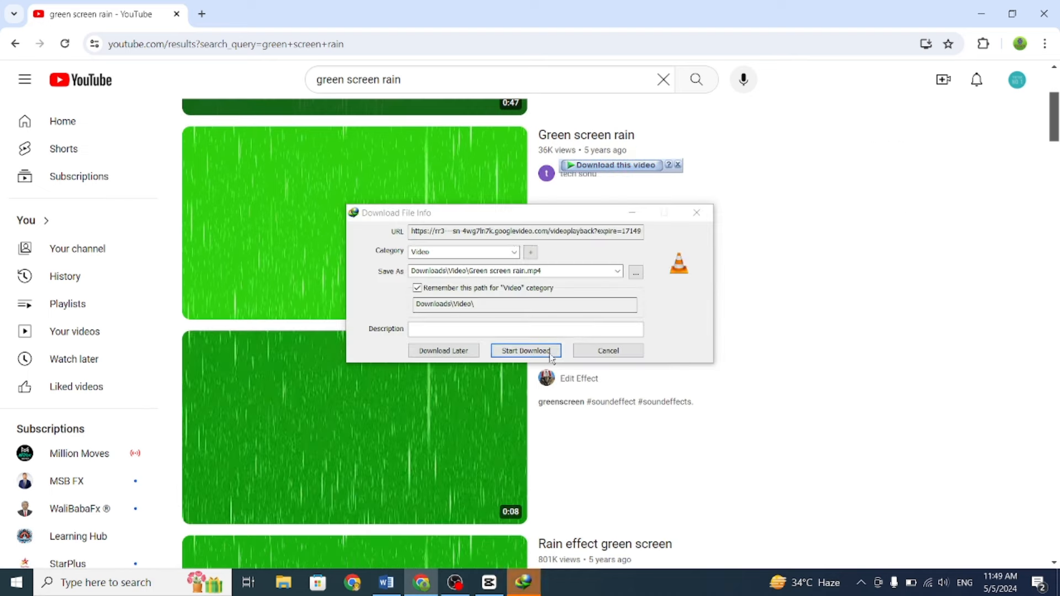
pyautogui.click(525, 350)
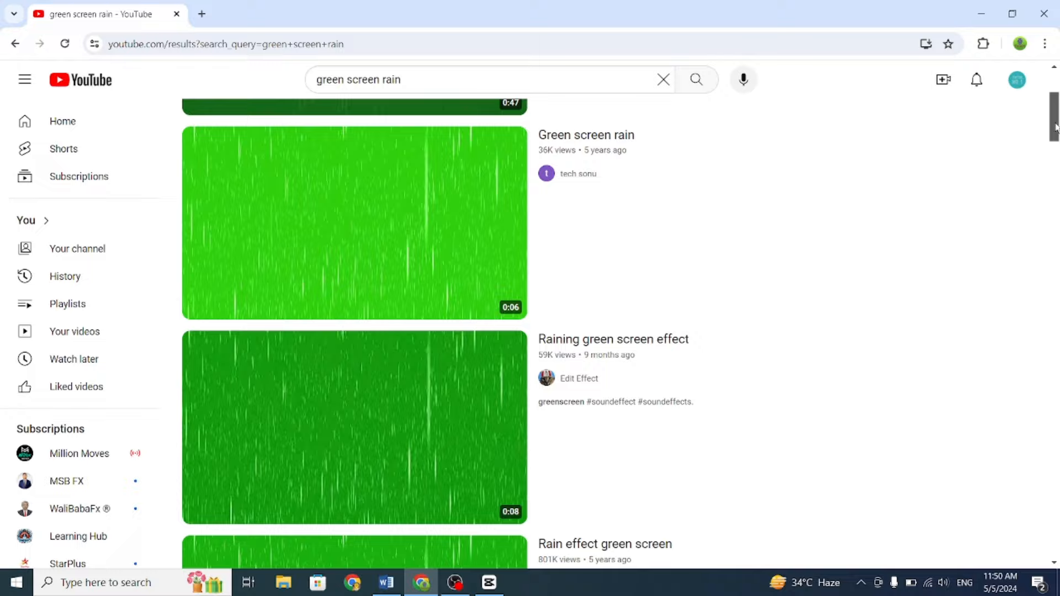
pyautogui.click(452, 582)
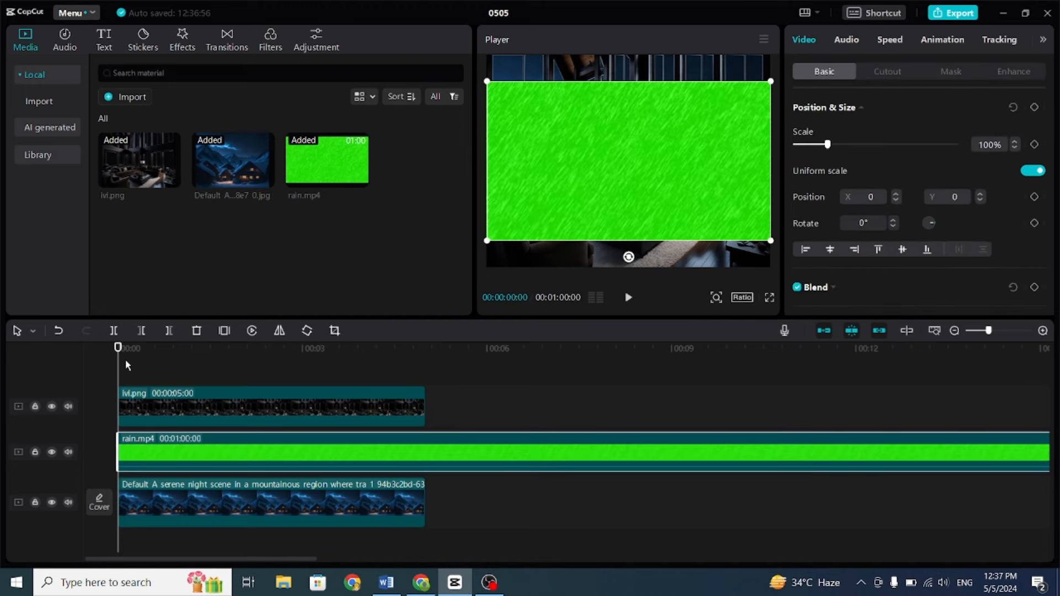
# Trim rain.mp4 to 5 seconds, scale it to 103%, and chroma-key out the green.
pyautogui.click(425, 348)
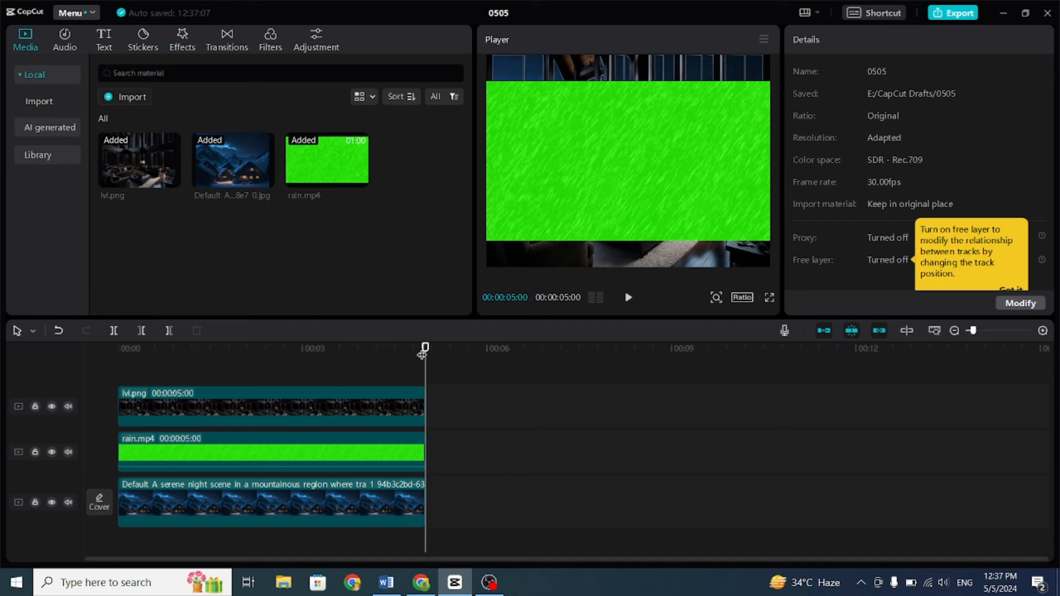
pyautogui.click(270, 452)
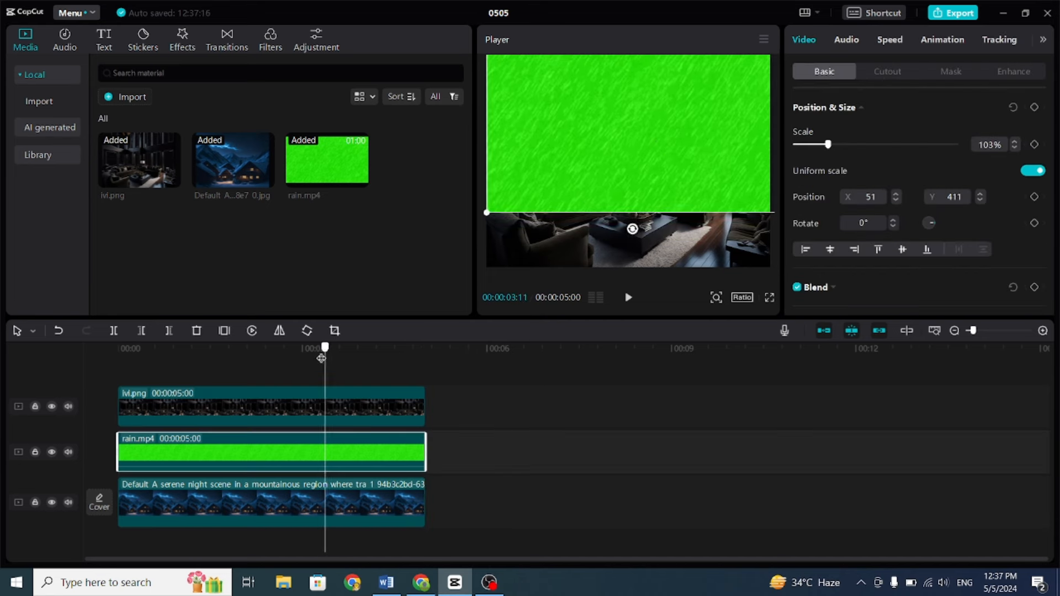
pyautogui.click(887, 71)
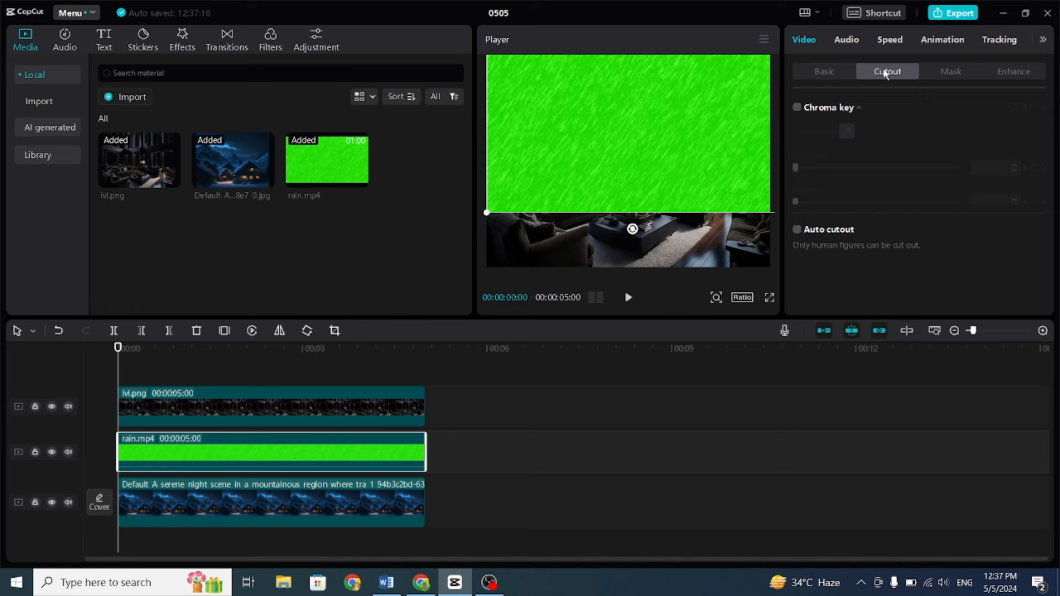
pyautogui.click(796, 106)
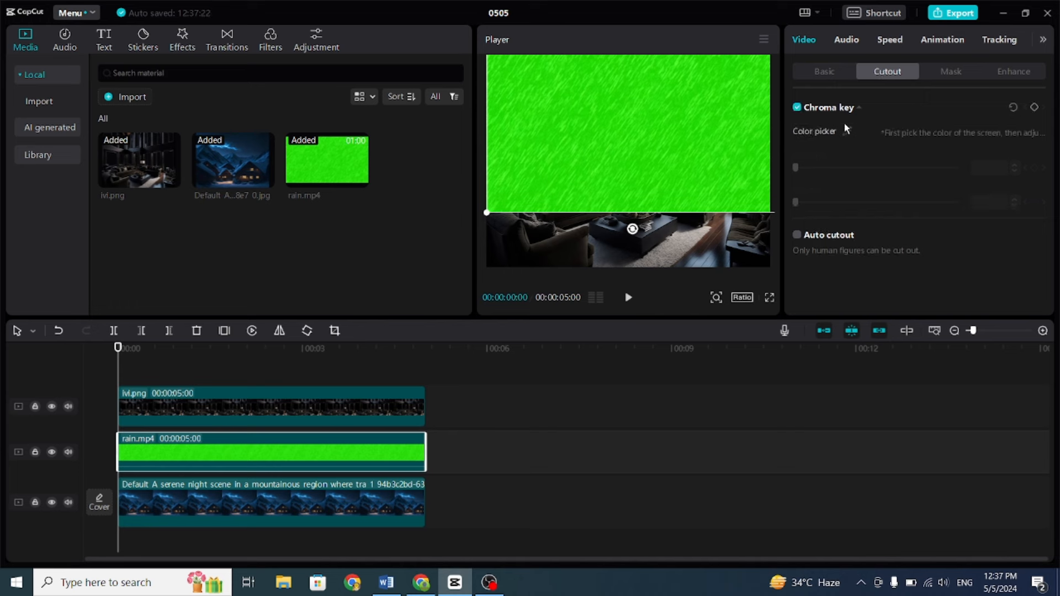
pyautogui.click(864, 132)
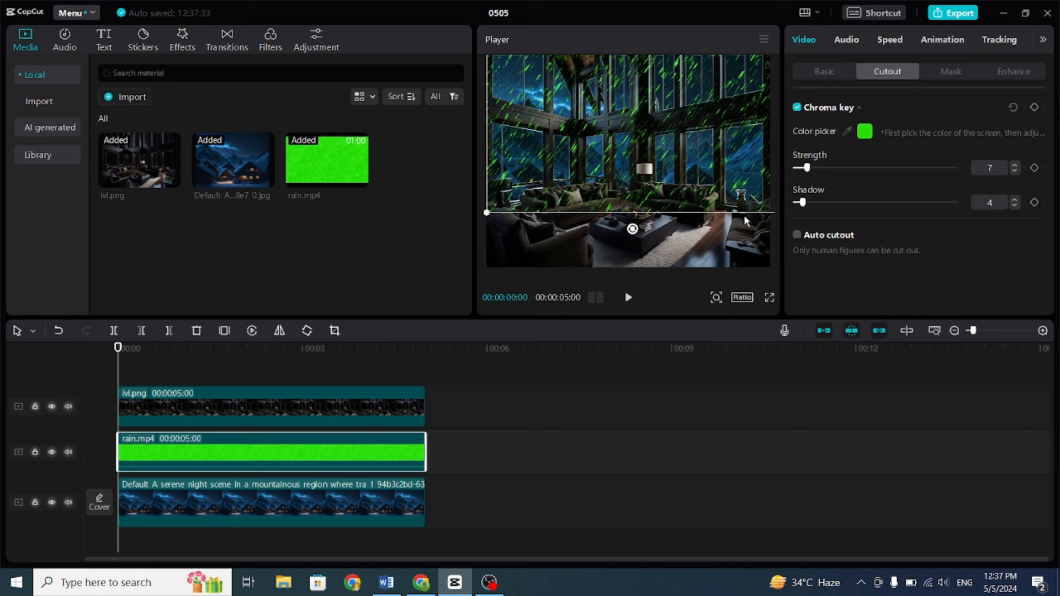
pyautogui.moveTo(614, 302)
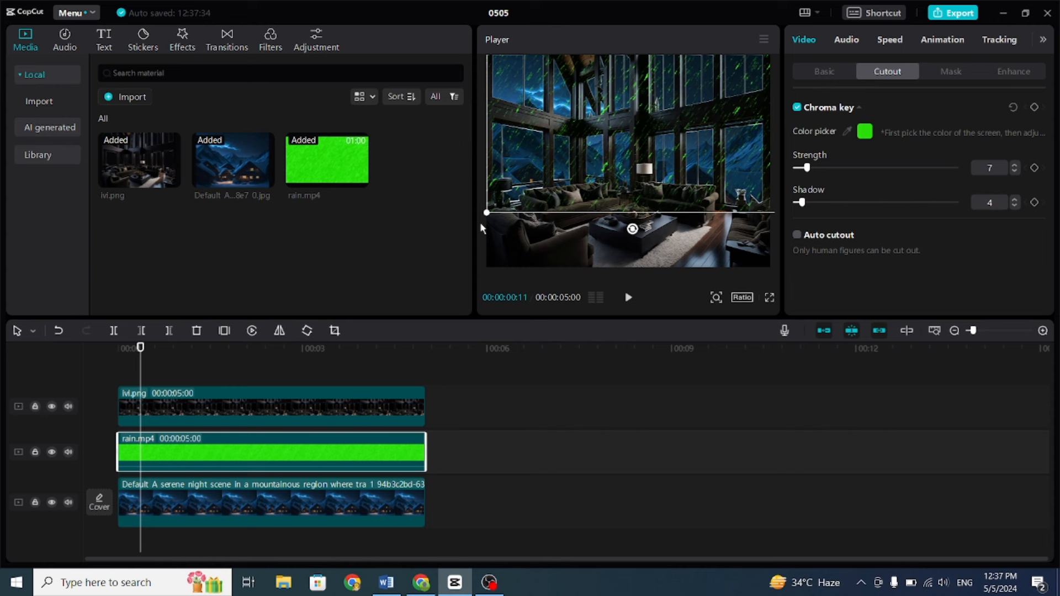
# Give the rain clip saturation -50 and brightness 39, sized over the top-left window.
pyautogui.click(997, 39)
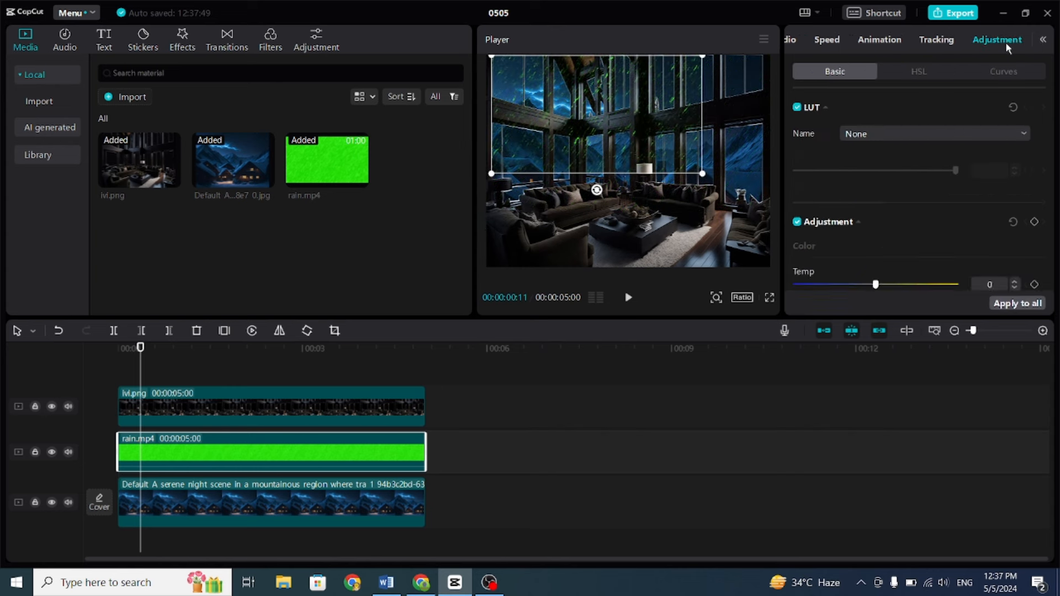
pyautogui.scroll(-3)
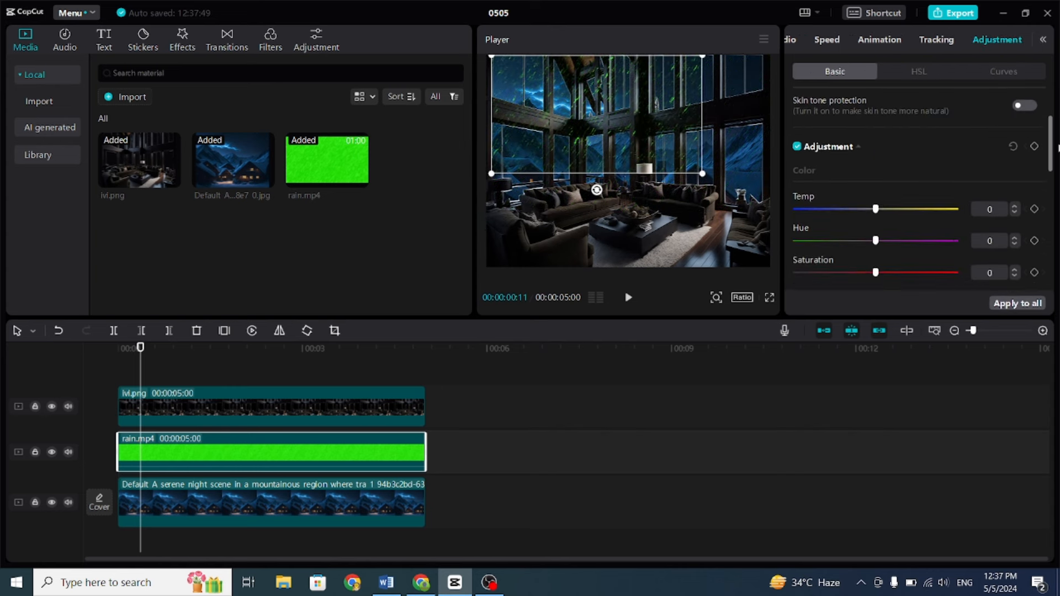
pyautogui.scroll(-3)
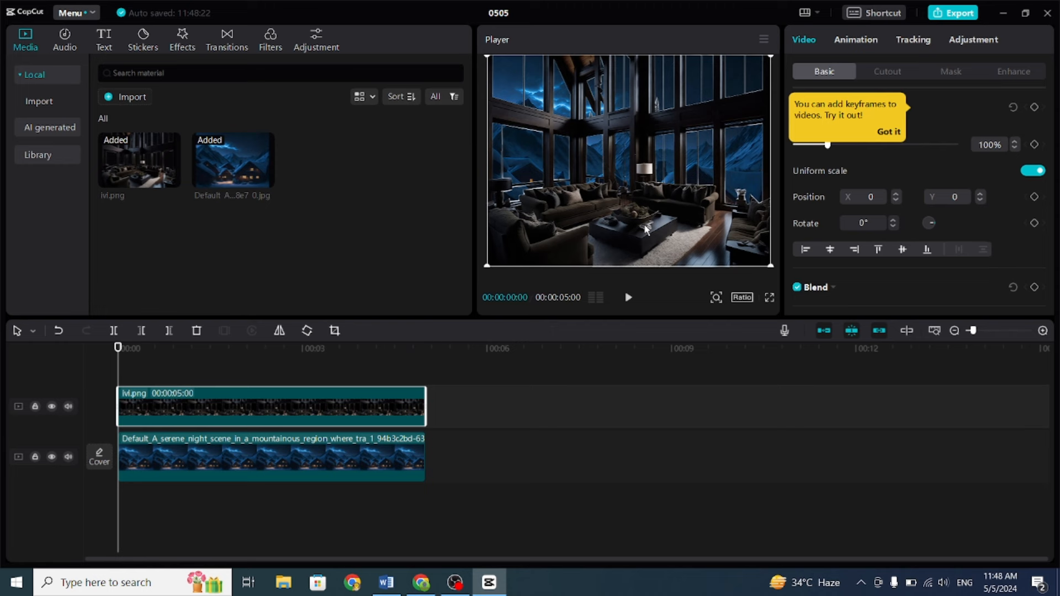
pyautogui.moveTo(402, 422)
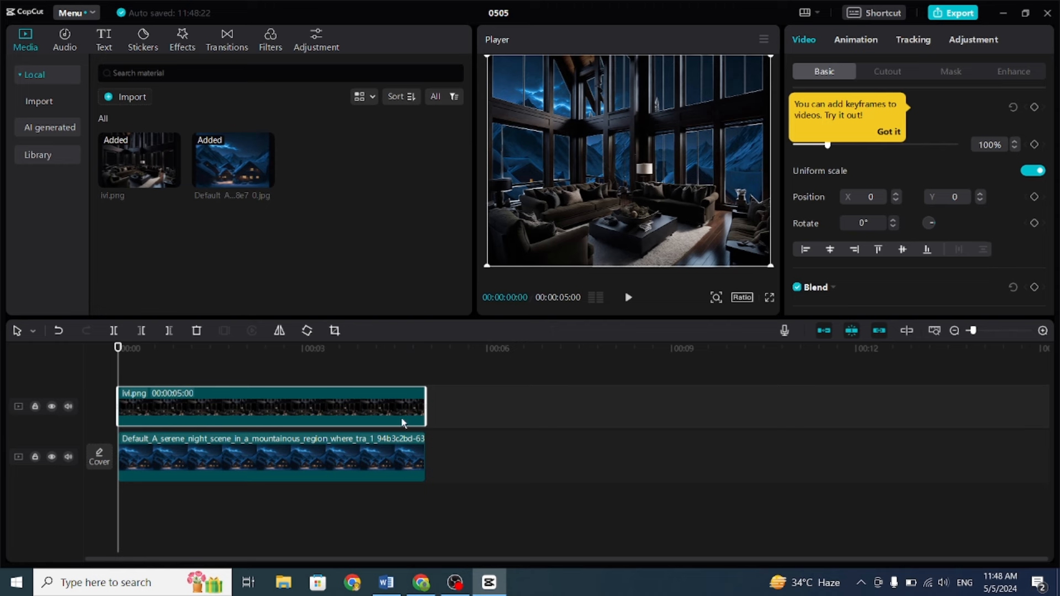
pyautogui.click(271, 457)
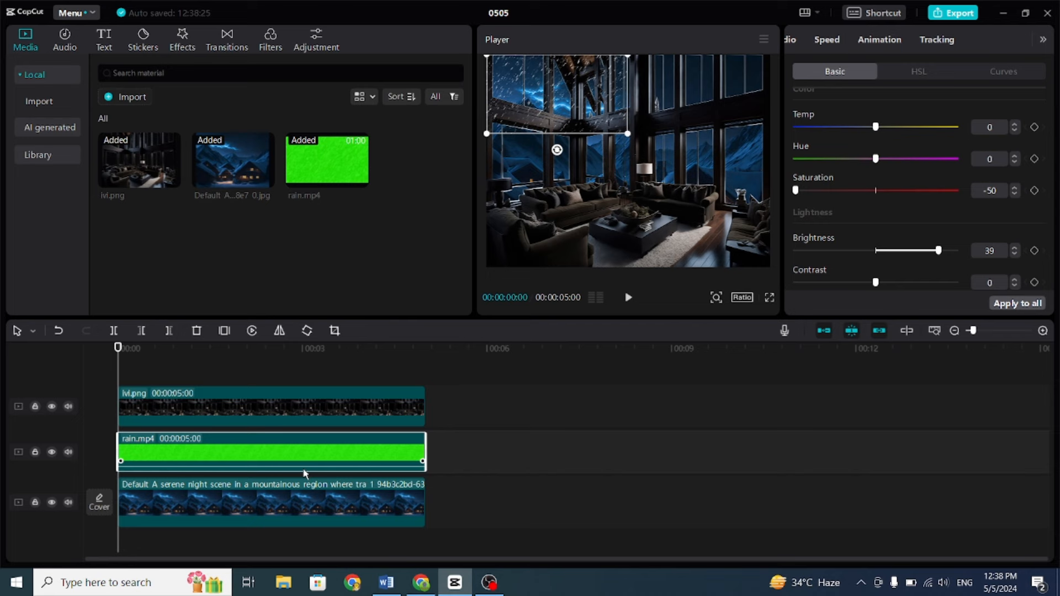
# Paste rain copies over the other windows and set one copy's brightness to -25.
pyautogui.click(996, 39)
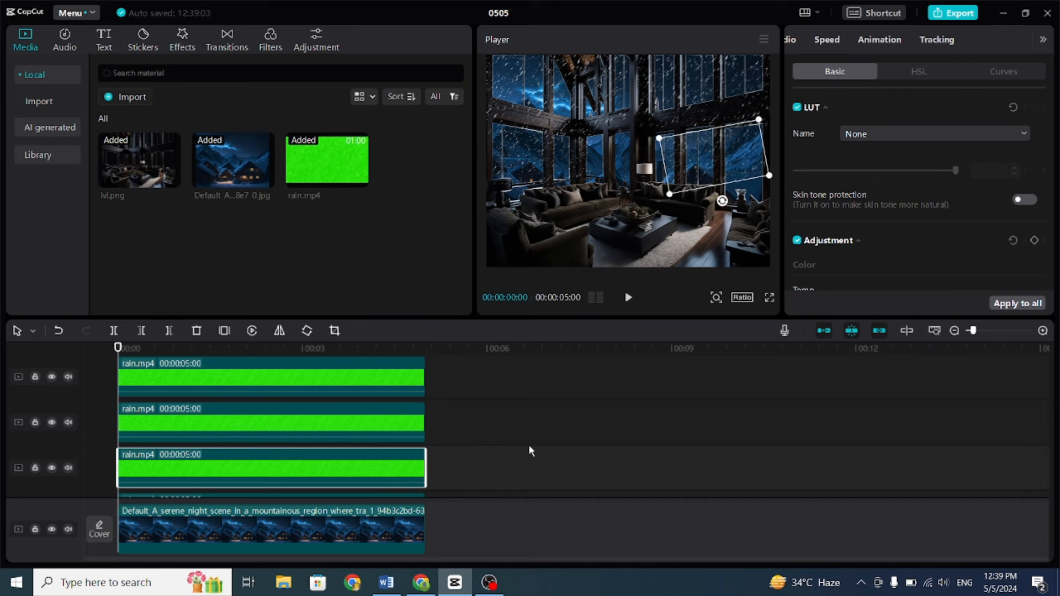
pyautogui.click(194, 347)
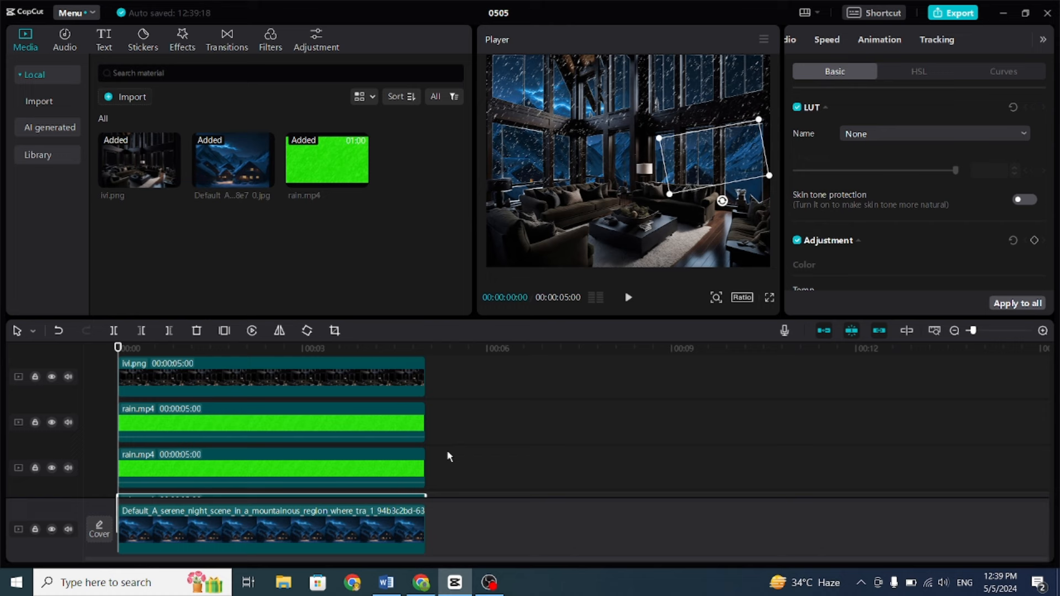
pyautogui.click(271, 422)
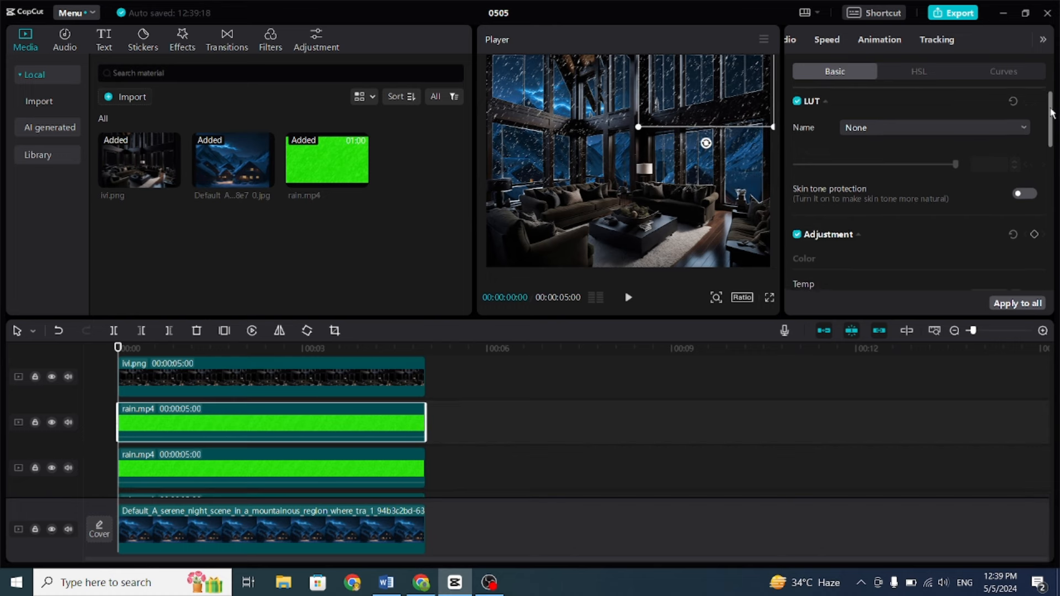
pyautogui.scroll(-3)
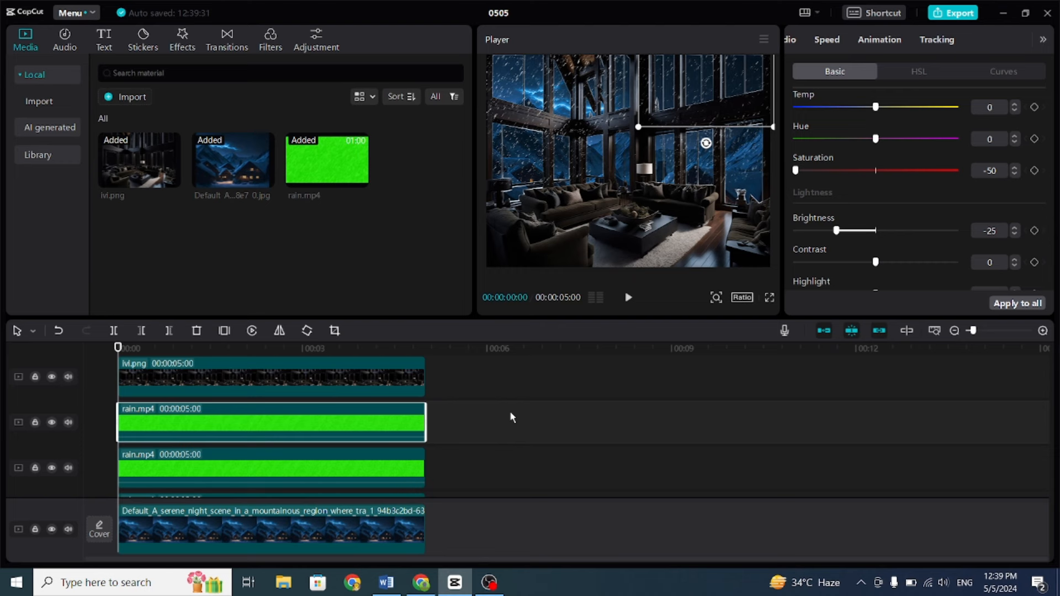
pyautogui.scroll(-3)
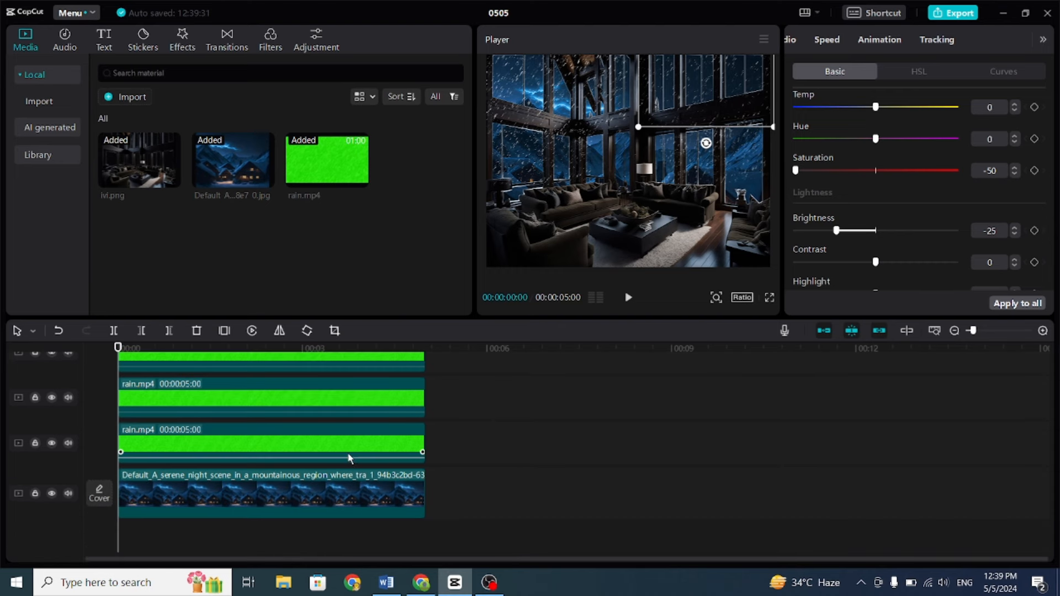
# Combine the three rain.mp4 clips into a compound clip and paste a copy after it.
pyautogui.click(271, 397)
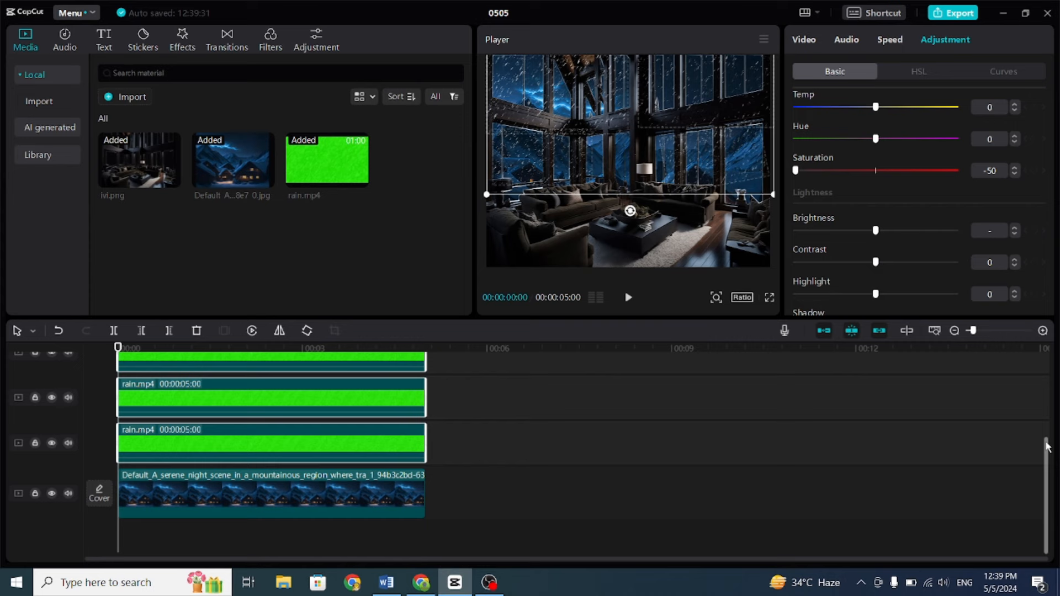
pyautogui.scroll(-3)
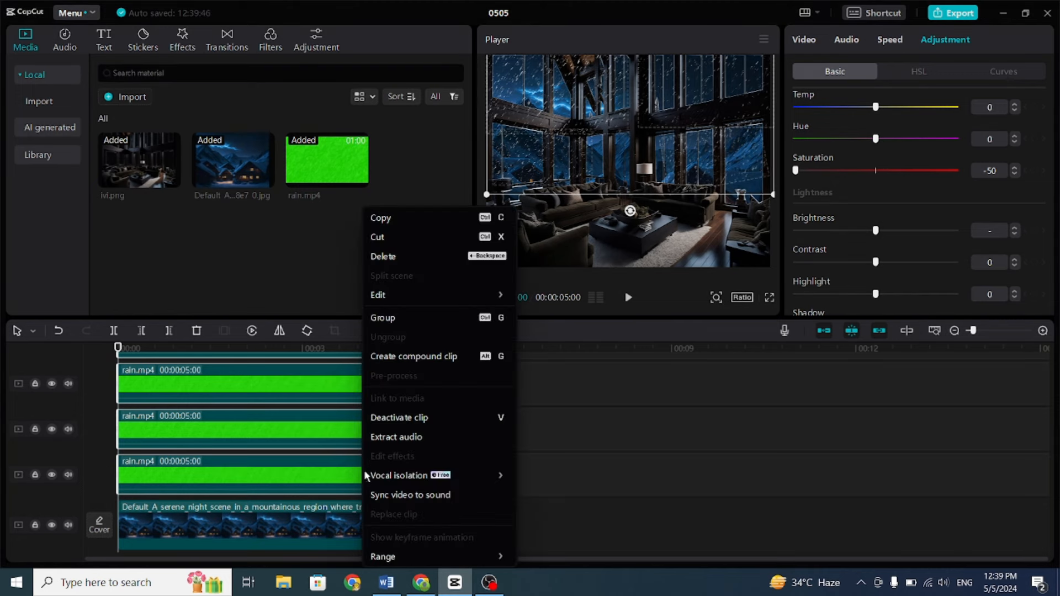
pyautogui.click(382, 256)
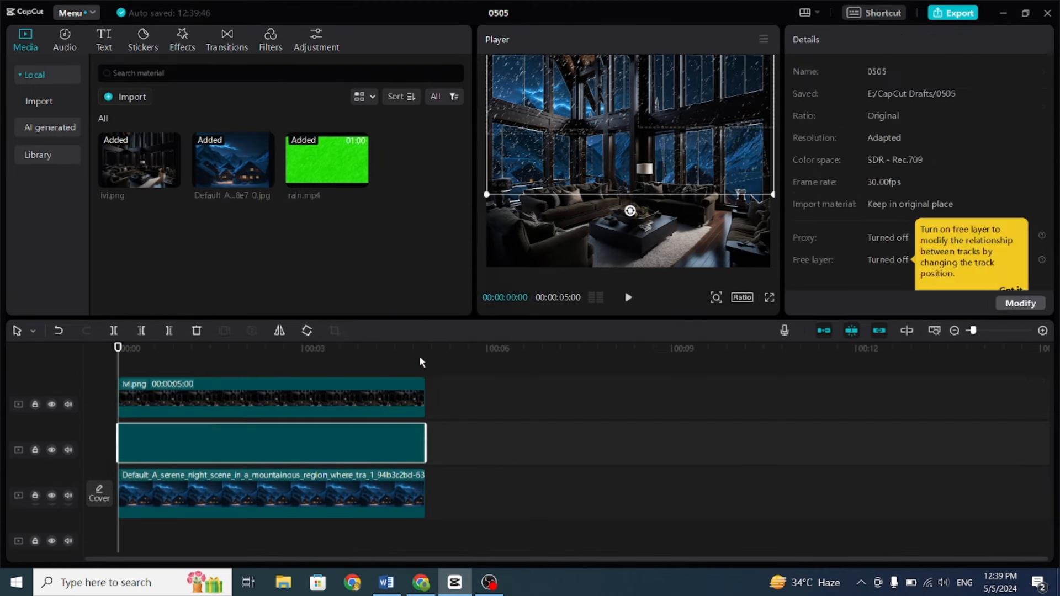
pyautogui.click(270, 443)
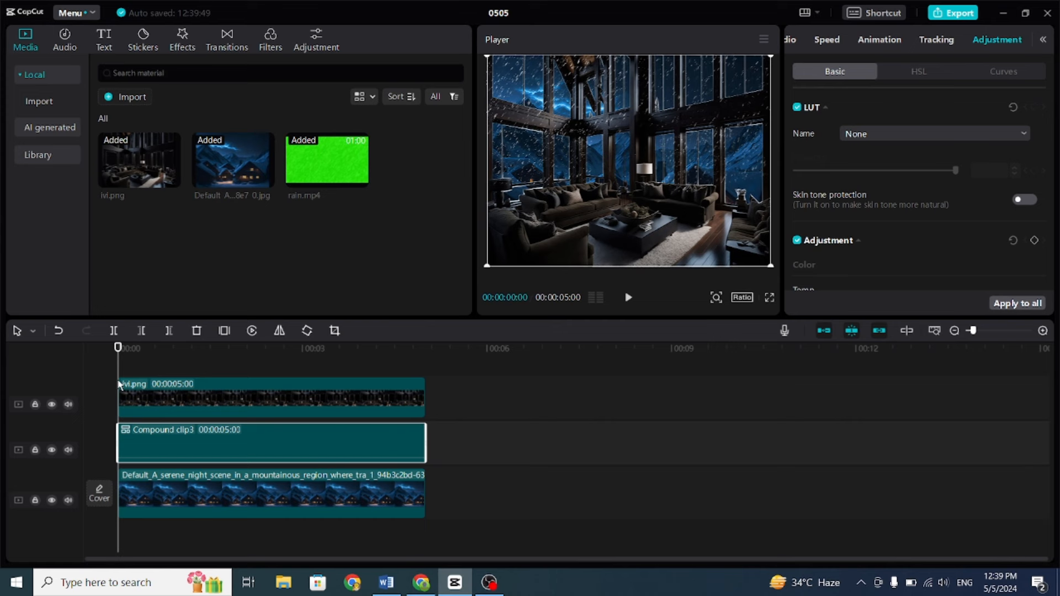
pyautogui.rightClick(270, 443)
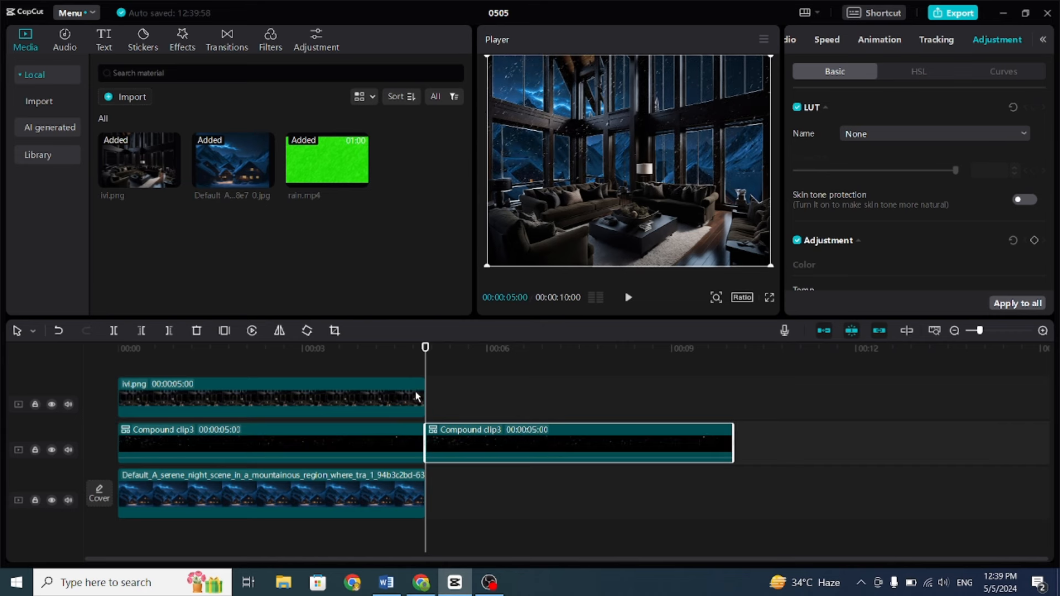
# Extend the ivi.png living-room image to the 01:00 mark.
pyautogui.click(271, 397)
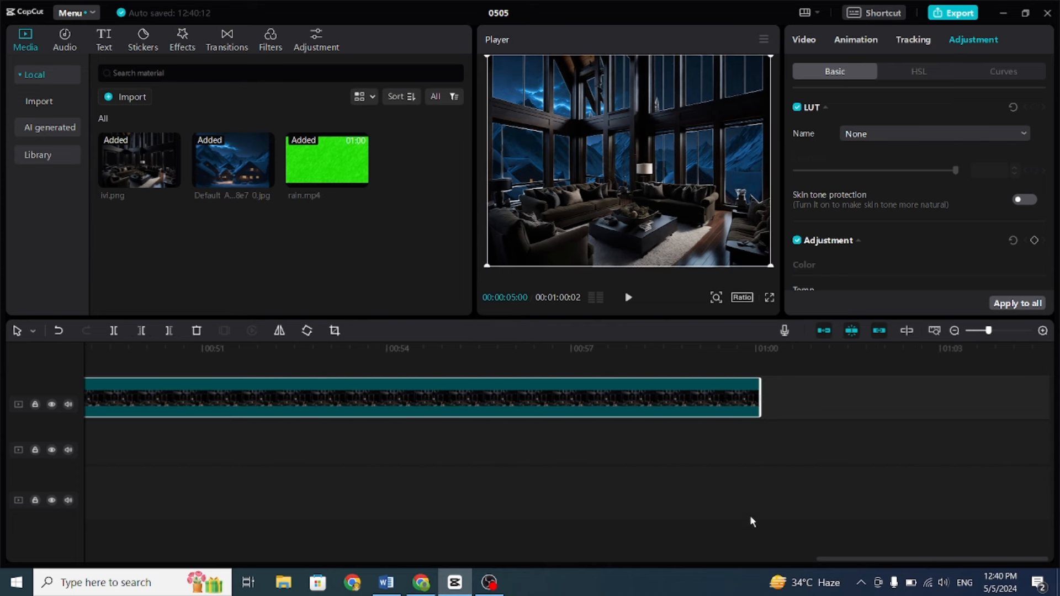
pyautogui.click(680, 348)
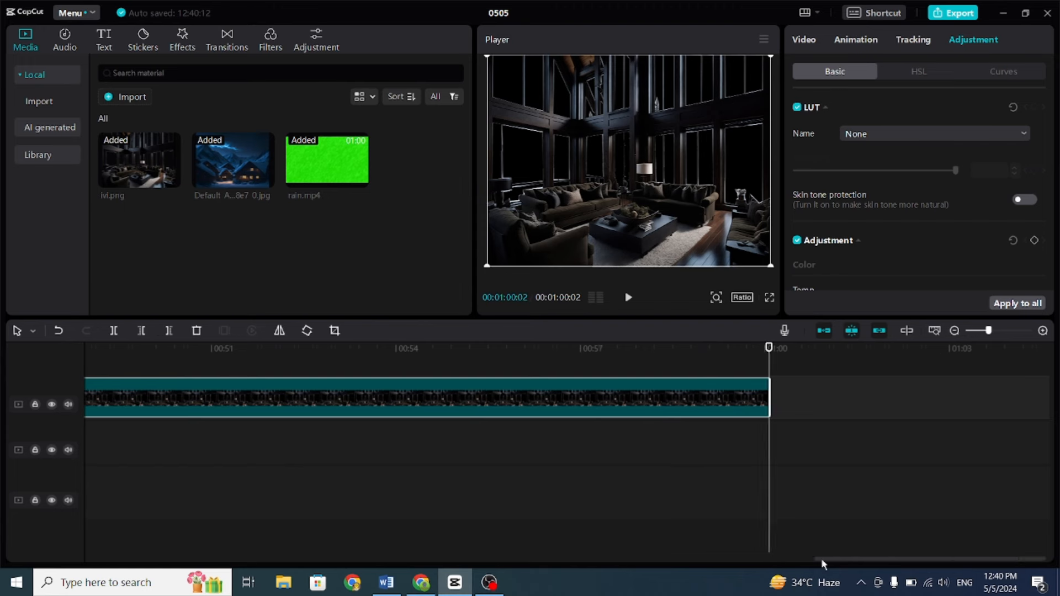
pyautogui.hscroll(-3)
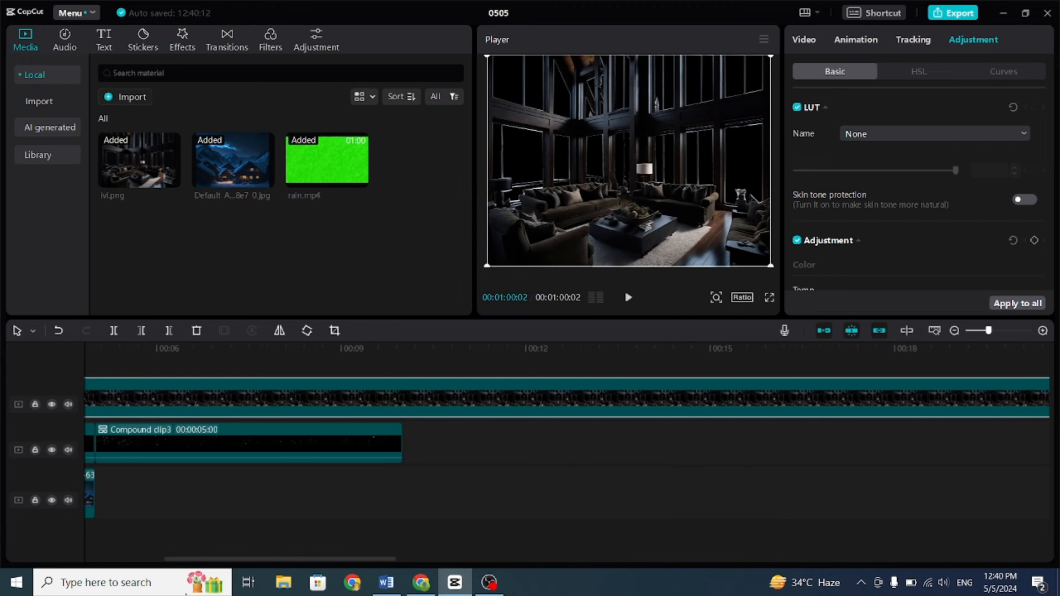
pyautogui.click(954, 331)
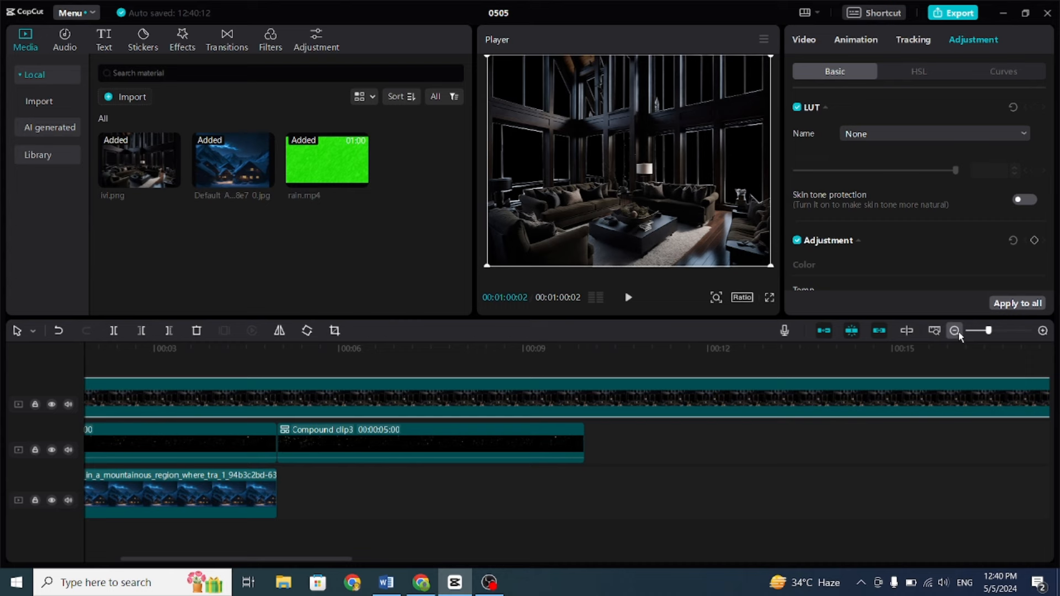
pyautogui.click(954, 330)
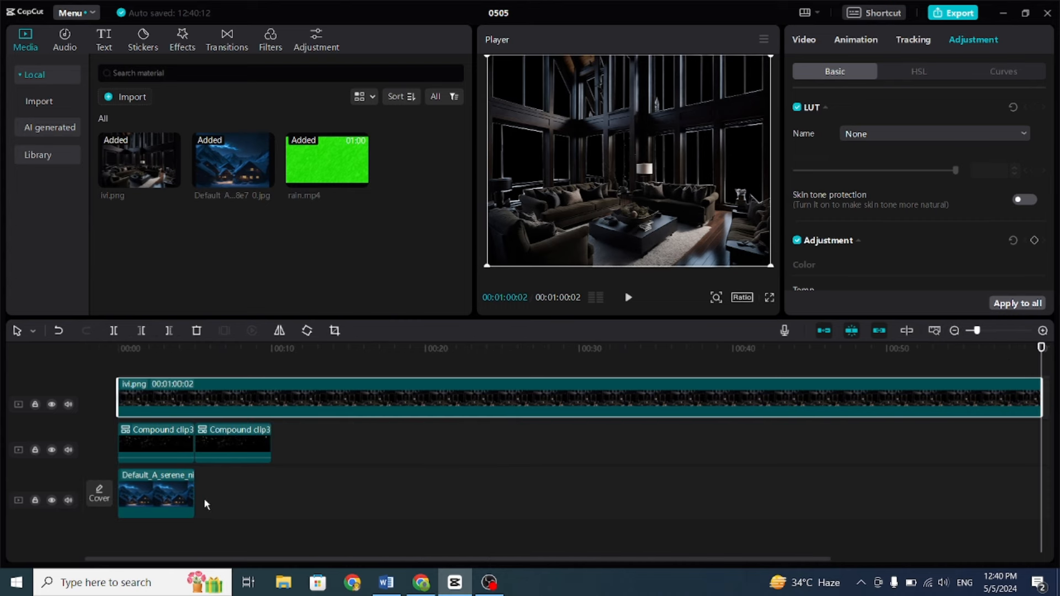
pyautogui.moveTo(120, 478)
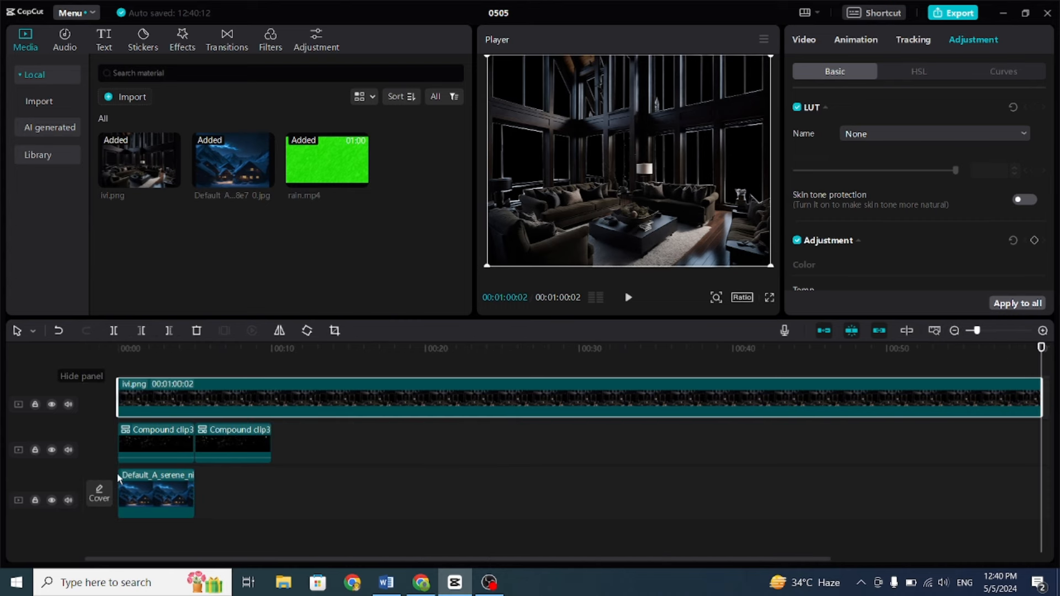
# Stretch the mountain background to 01:00 and repeat Compound clip3 across the track.
pyautogui.click(156, 493)
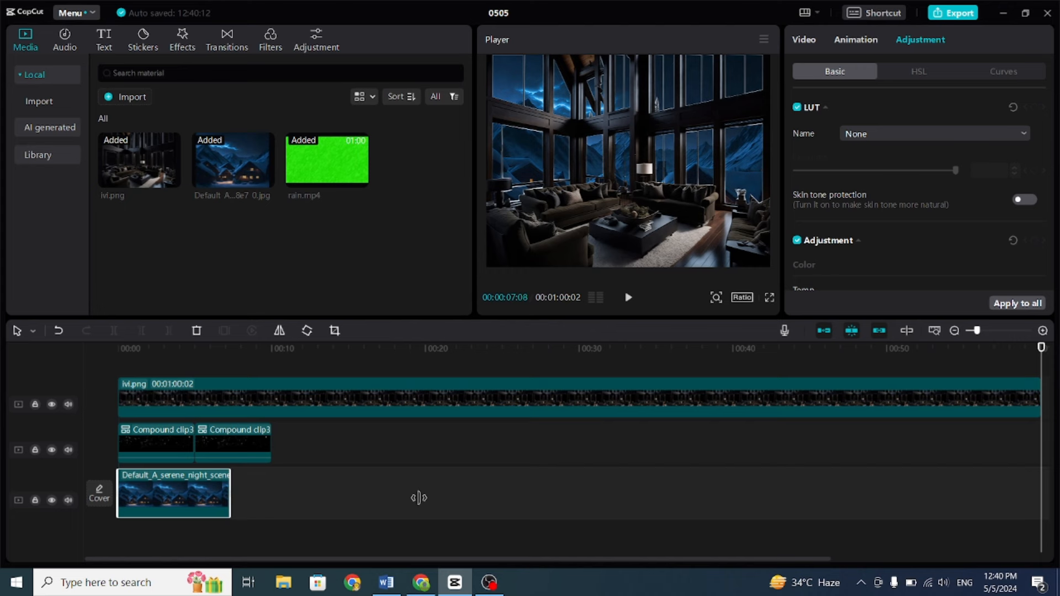
pyautogui.hscroll(3)
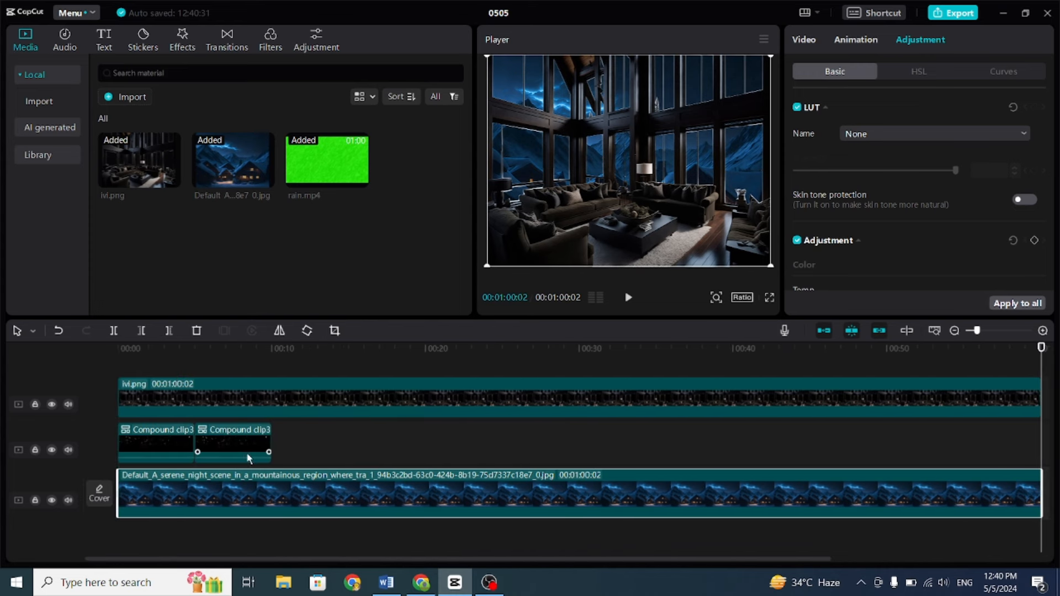
pyautogui.click(233, 442)
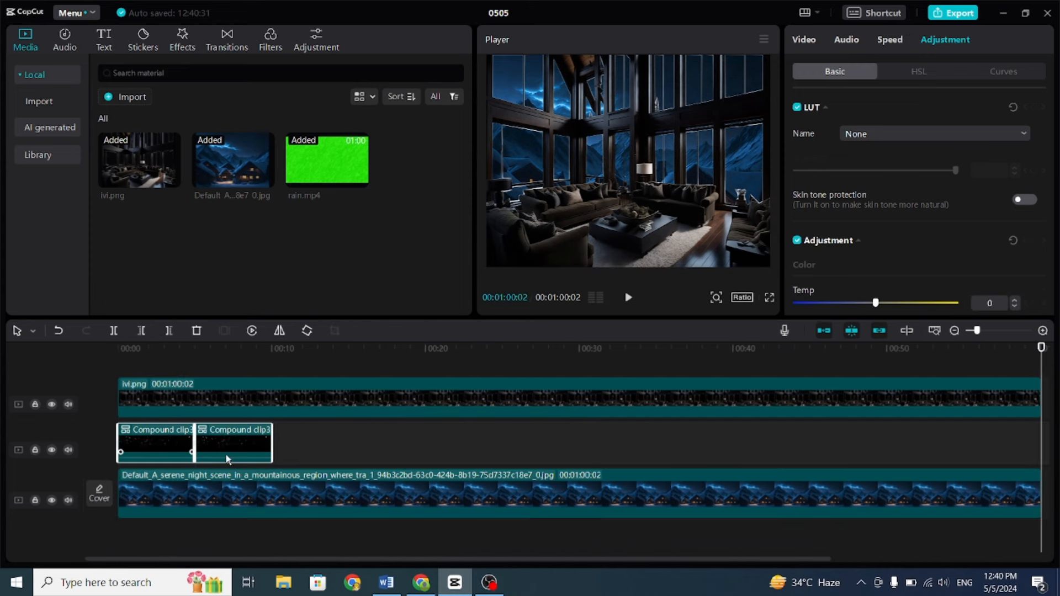
pyautogui.click(296, 349)
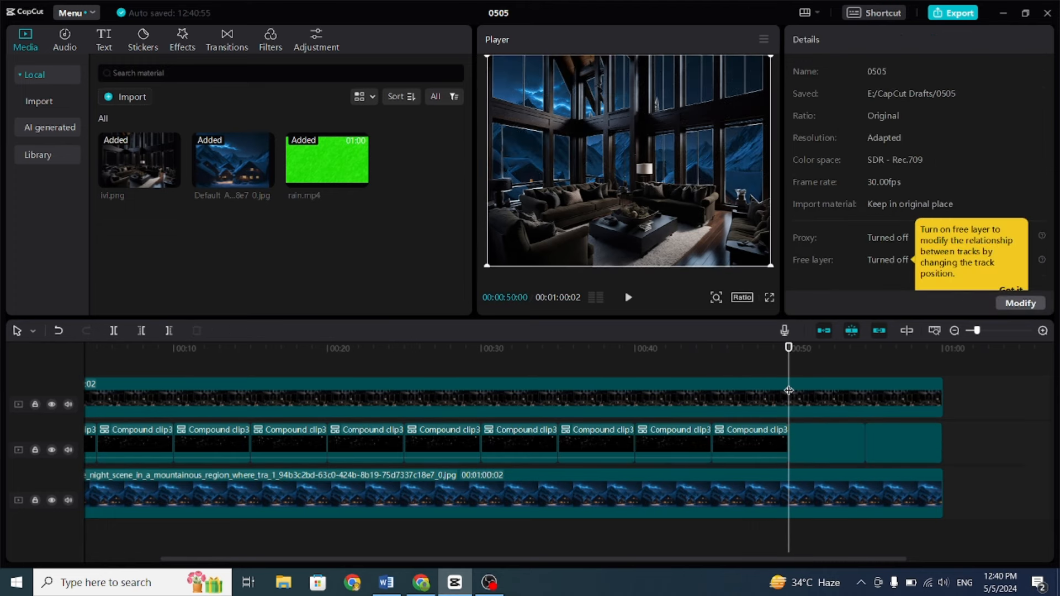
pyautogui.click(864, 442)
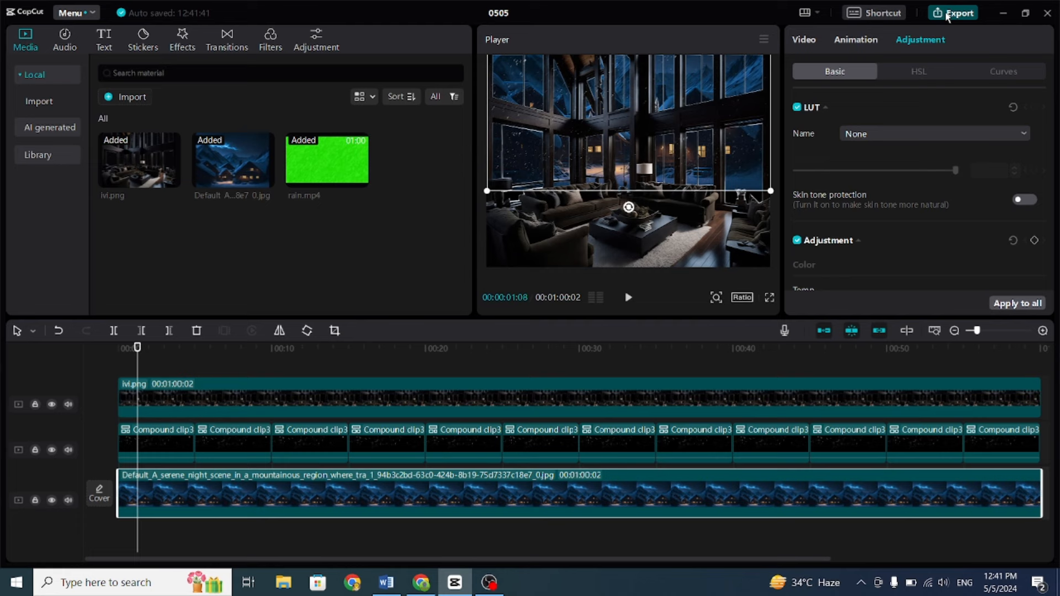
# Export the scene, then place living.mp4 on a new project's timeline.
pyautogui.click(953, 12)
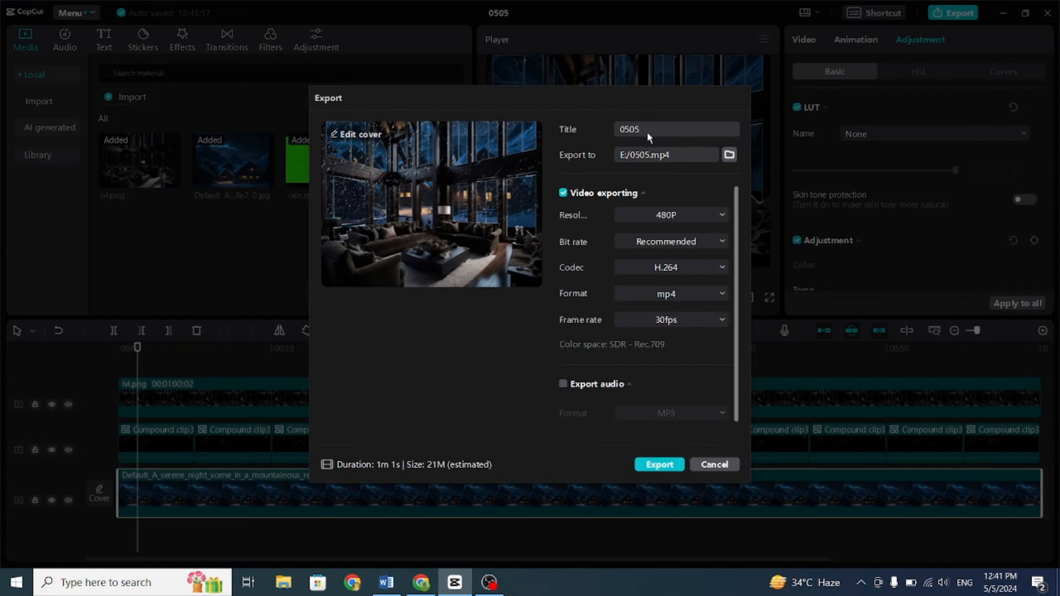
pyautogui.moveTo(614, 492)
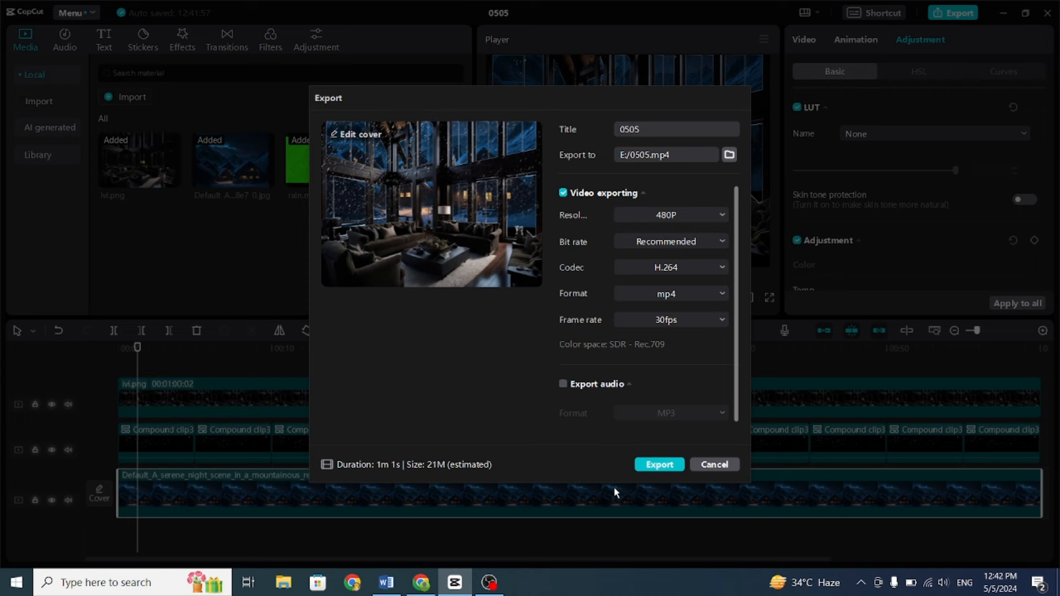
pyautogui.moveTo(699, 219)
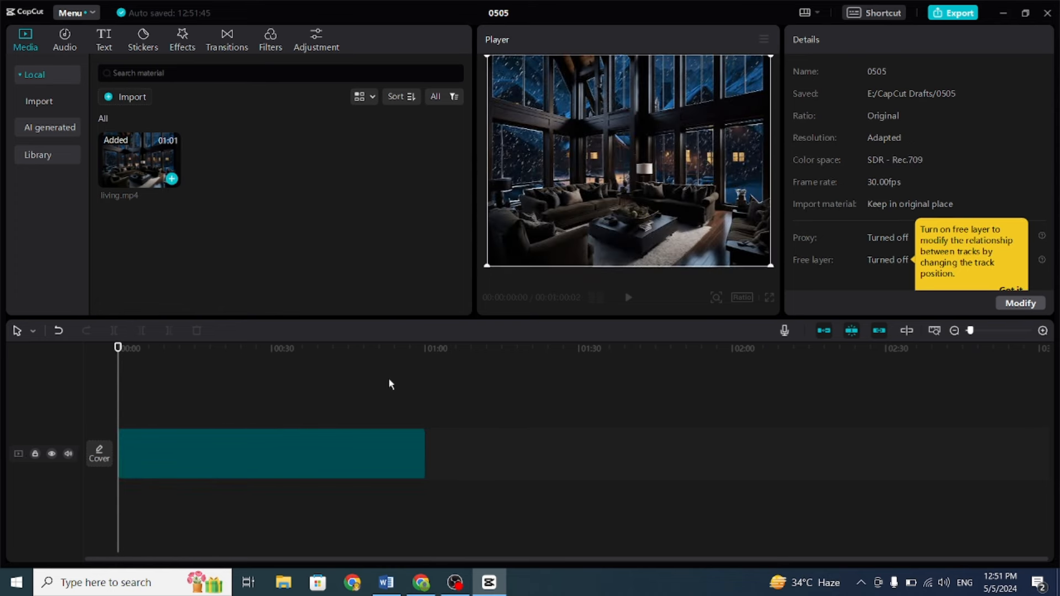
pyautogui.click(270, 453)
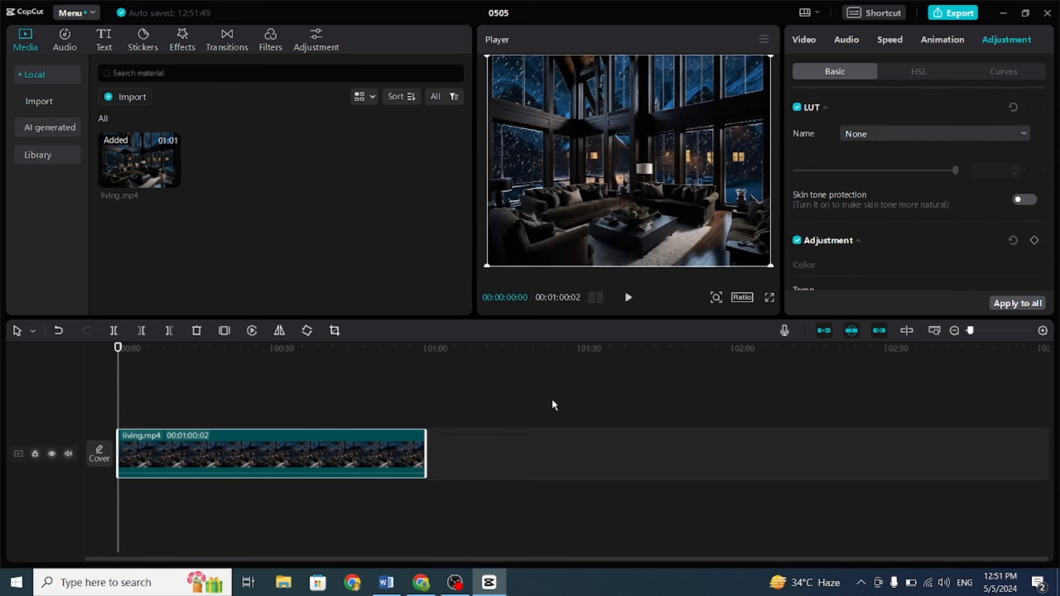
pyautogui.click(421, 582)
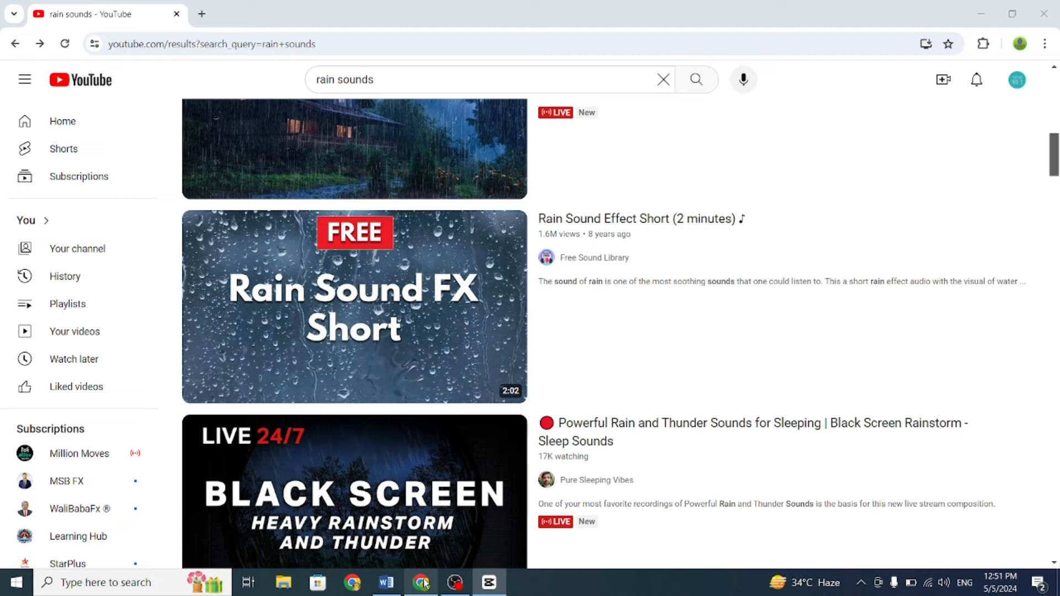
# Import the Rain Sound Effect Short mp3 onto an audio track under living.mp4.
pyautogui.scroll(3)
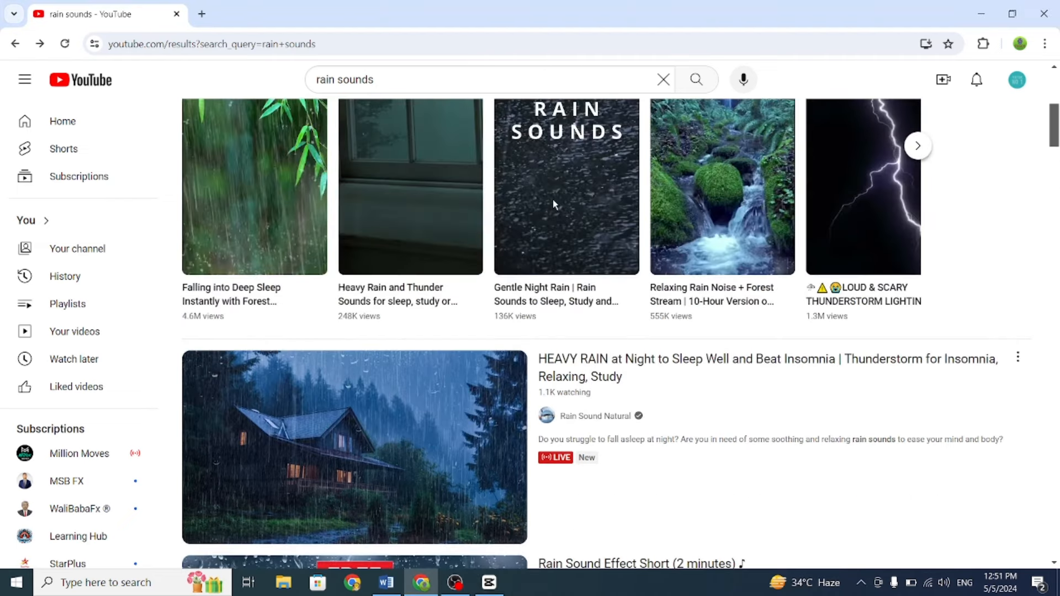
pyautogui.scroll(-3)
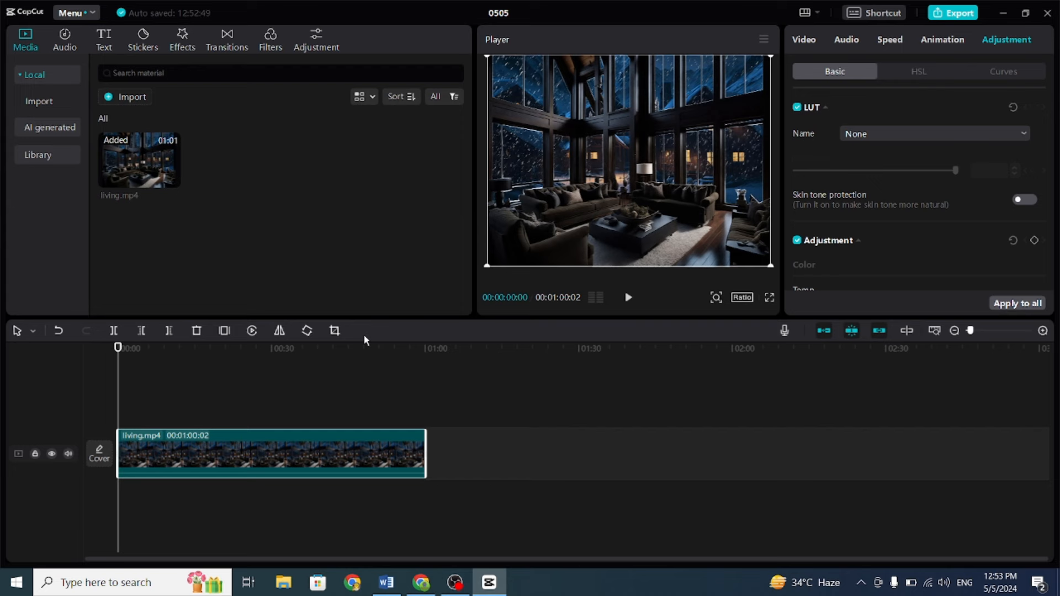
pyautogui.click(331, 254)
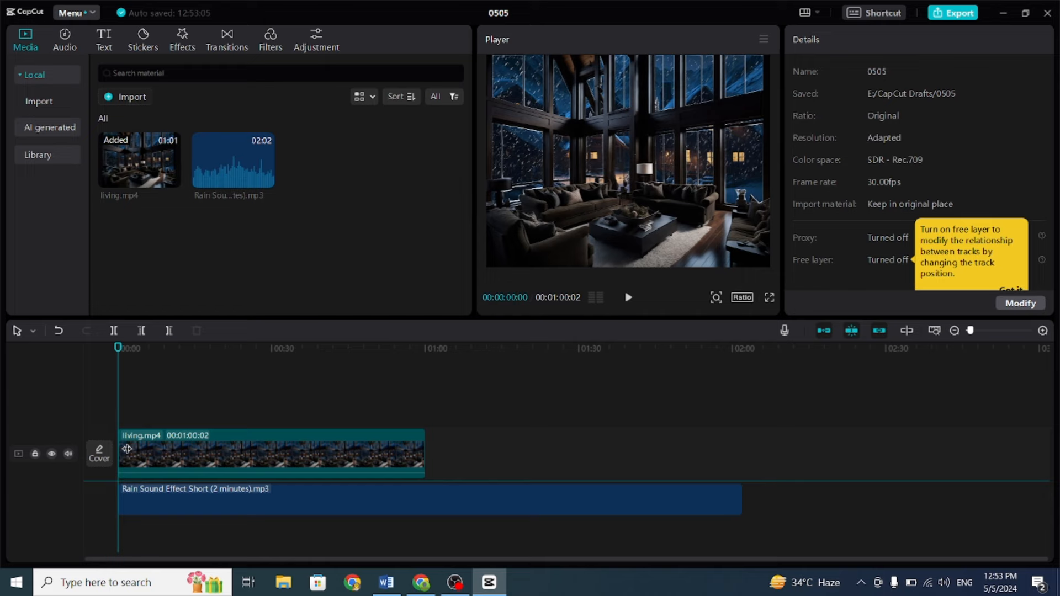
pyautogui.click(426, 499)
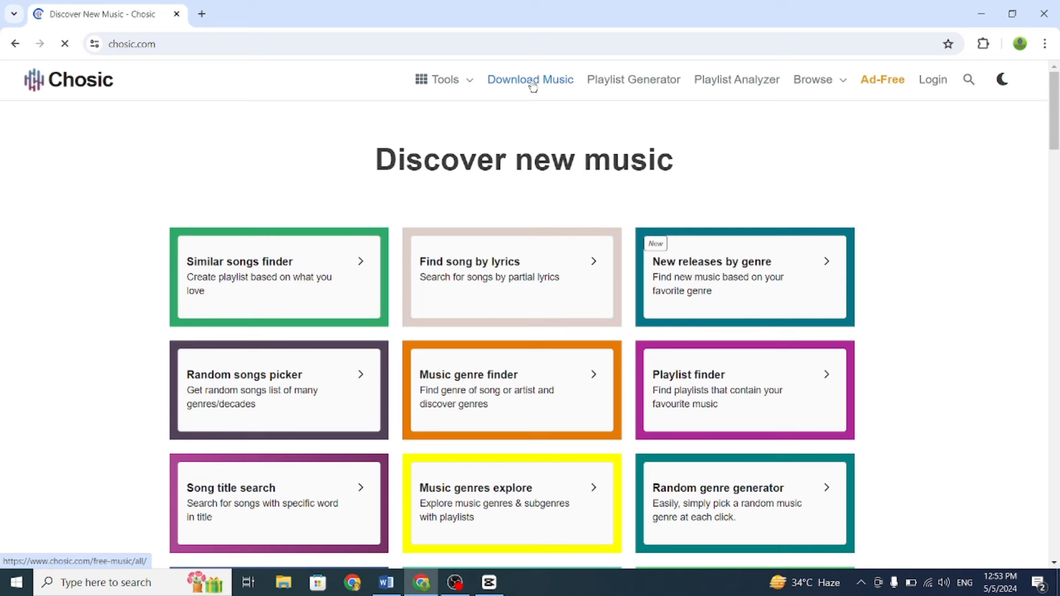
# Search Chosic's free music library for 'relax' and choose the relaxing mood.
pyautogui.click(530, 79)
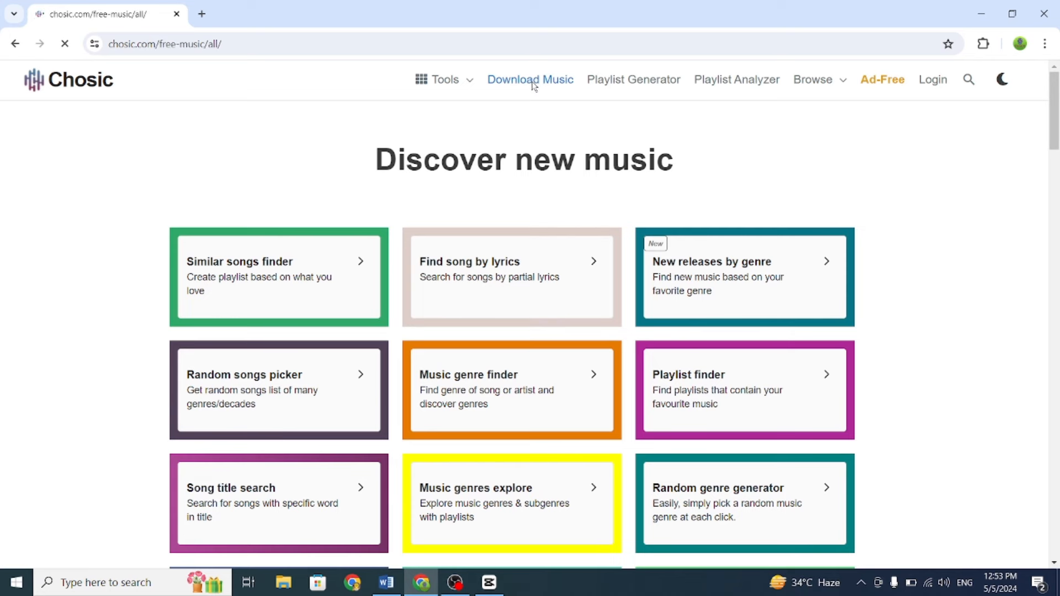
pyautogui.click(530, 79)
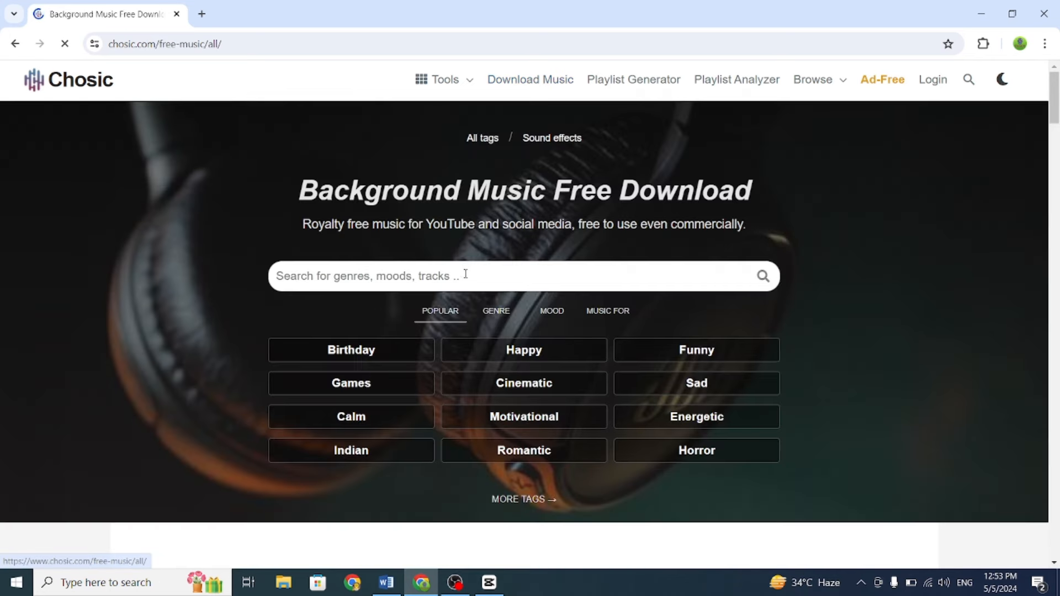
pyautogui.write('re')
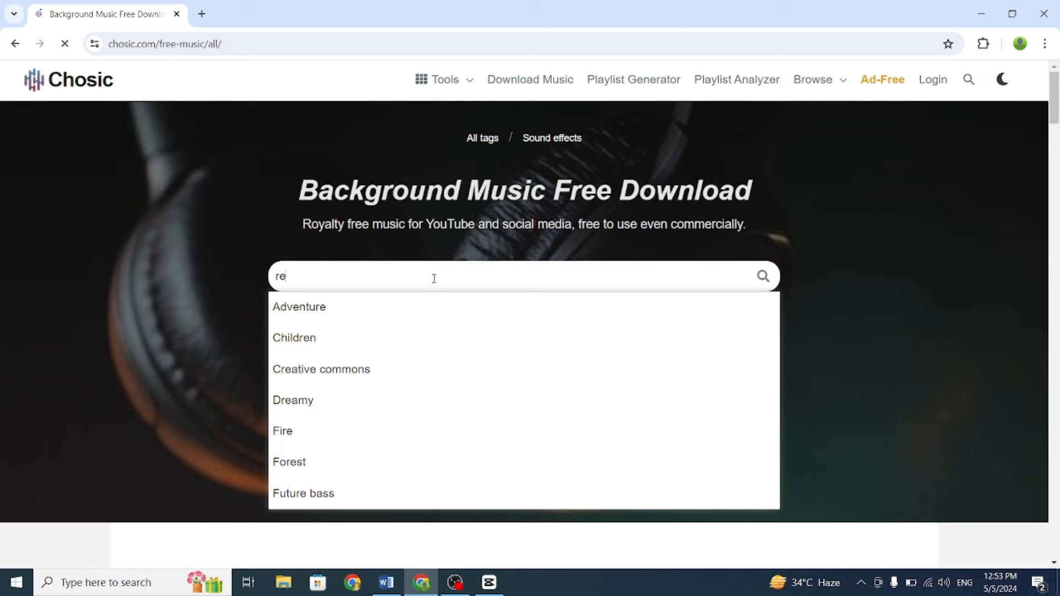
pyautogui.write('lax')
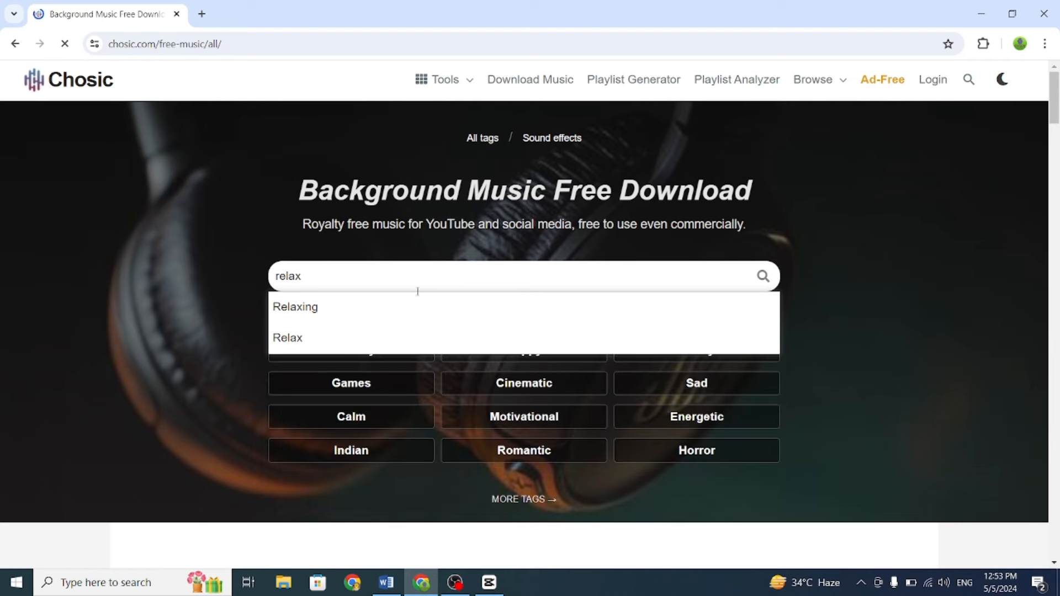
pyautogui.click(287, 337)
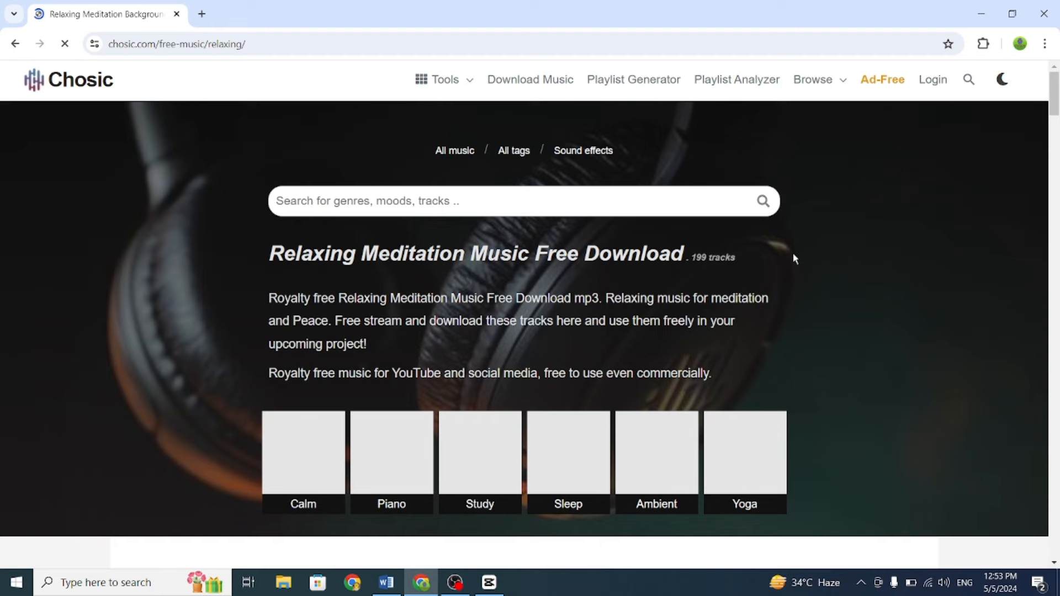
# Scroll the relaxing meditation track list and preview the Moonlight track.
pyautogui.scroll(-3)
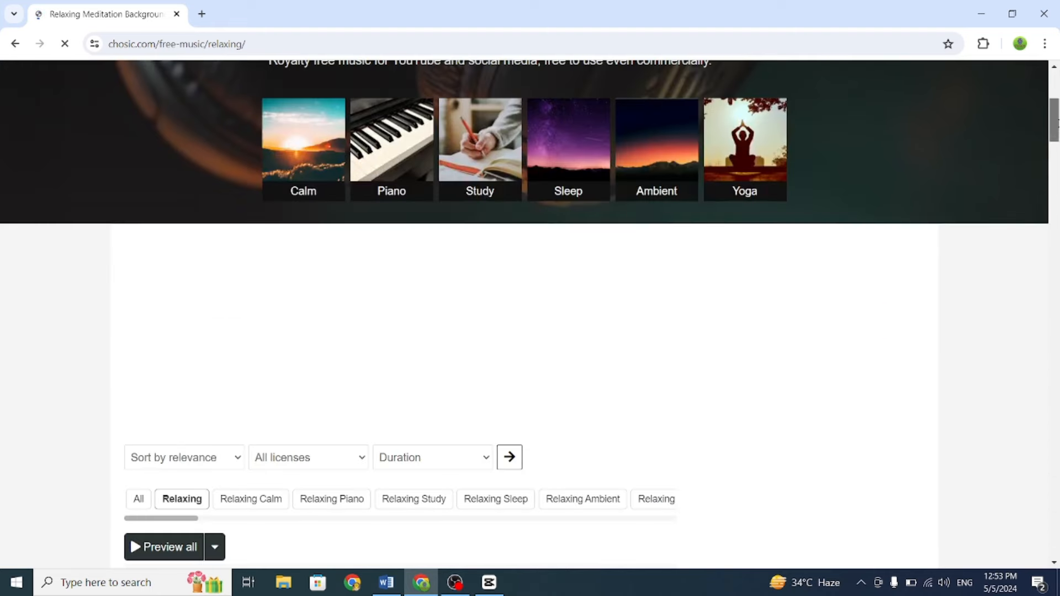
pyautogui.scroll(-3)
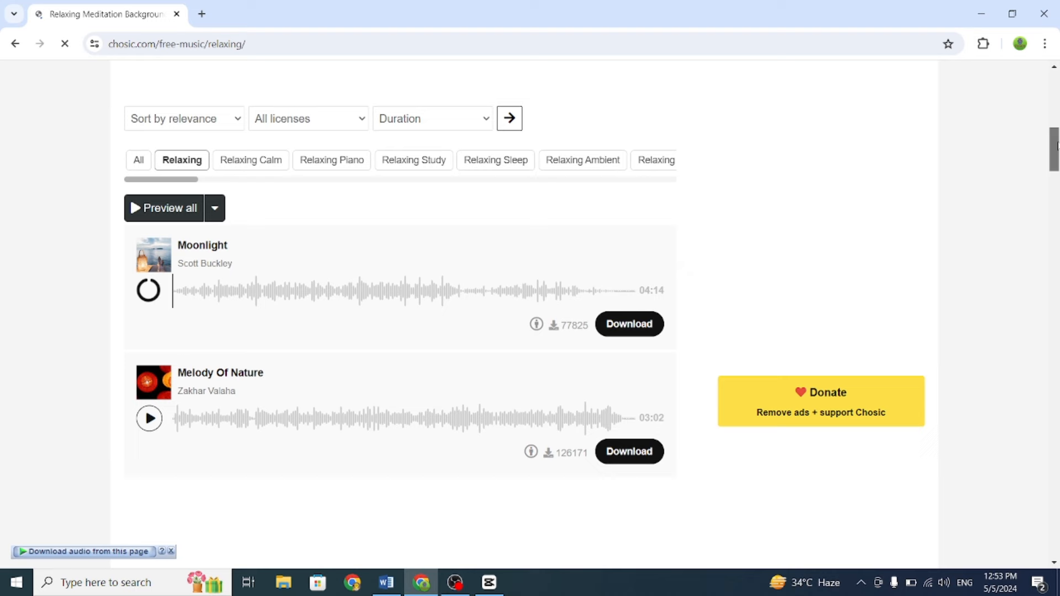
pyautogui.click(148, 289)
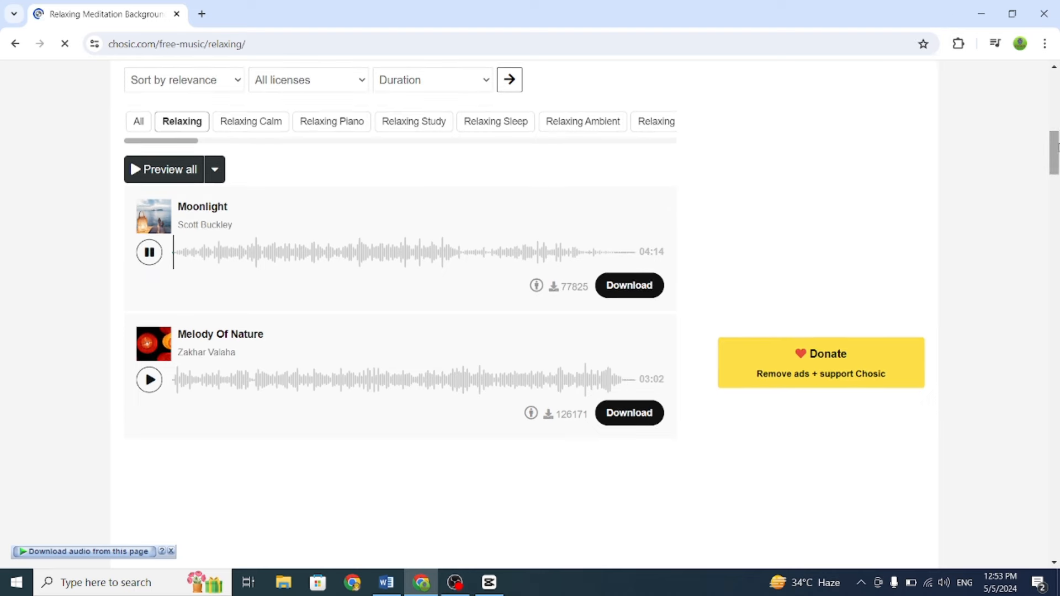
pyautogui.click(488, 582)
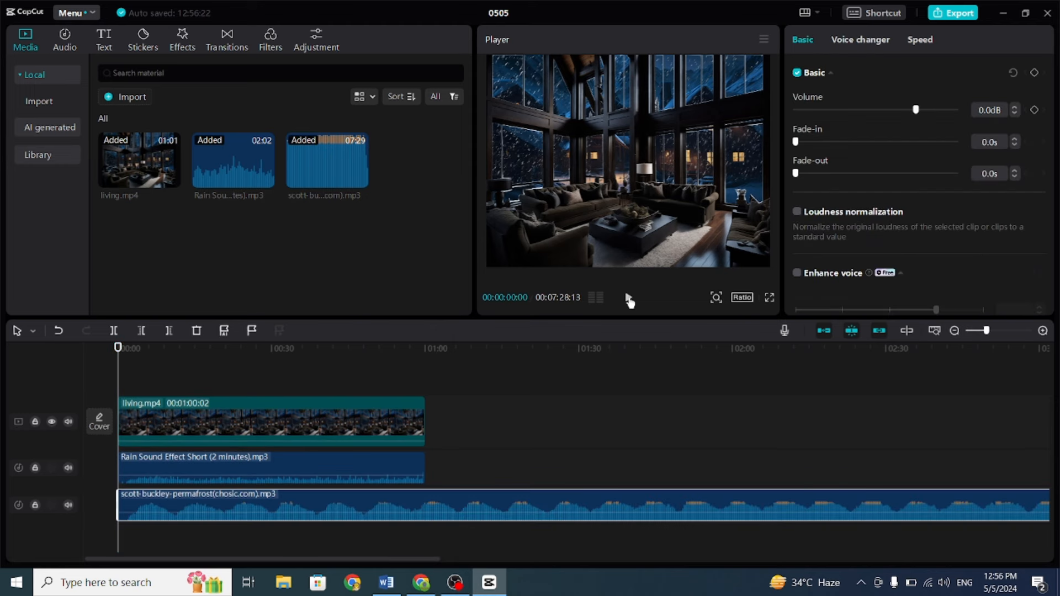
# Trim the permafrost music clip to end at 01:00 with a 5.9-second fade-out.
pyautogui.click(627, 298)
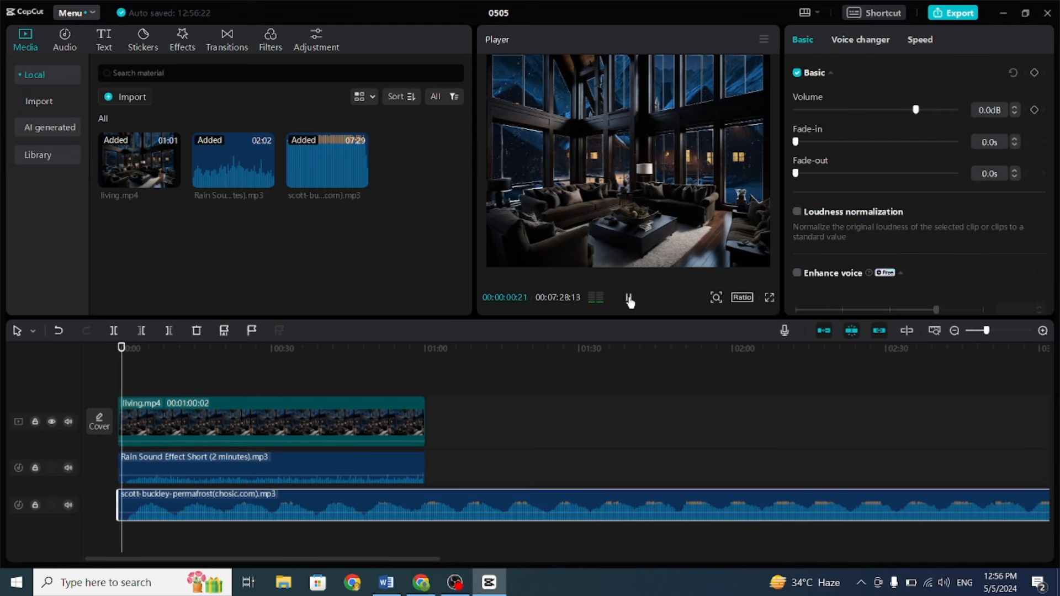
pyautogui.click(629, 297)
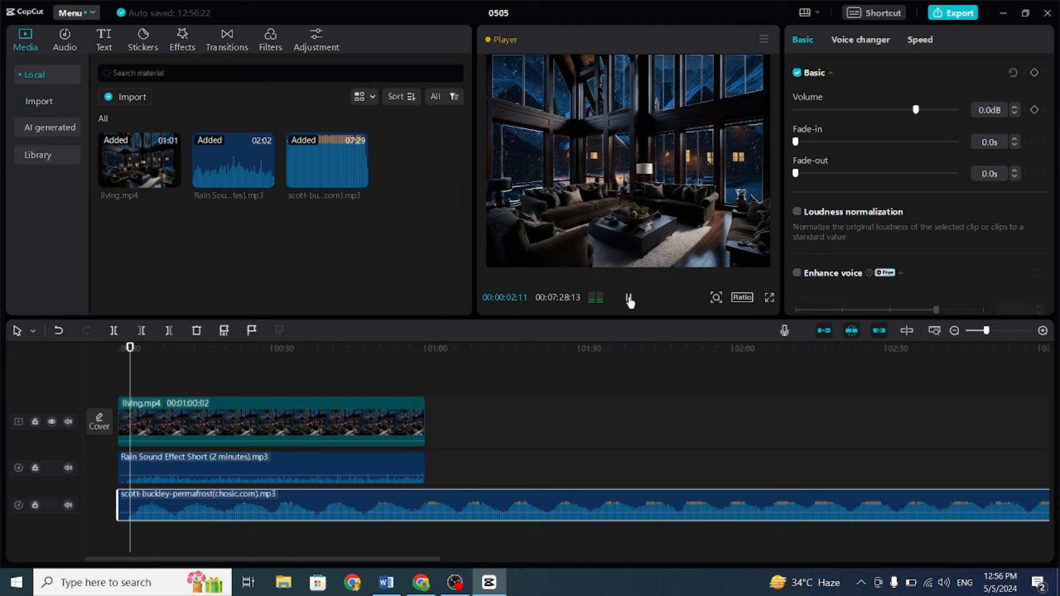
pyautogui.click(628, 297)
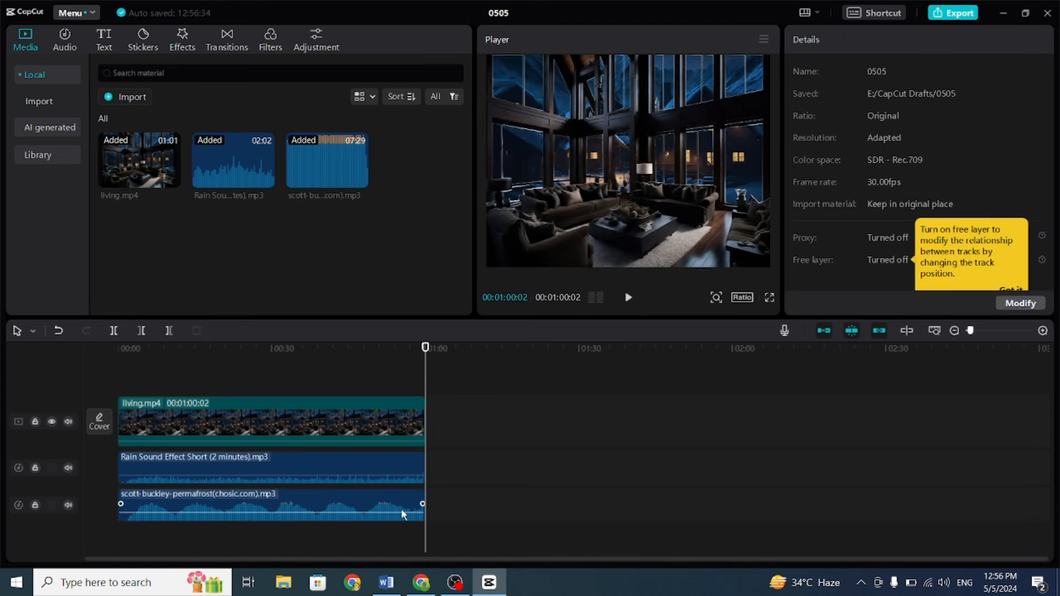
pyautogui.click(270, 505)
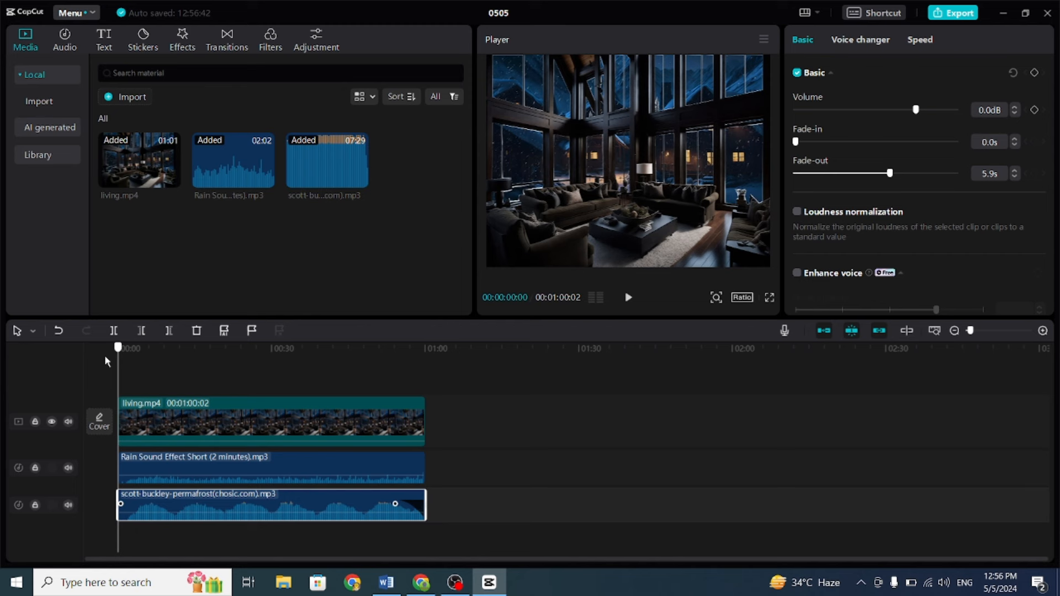
pyautogui.moveTo(584, 461)
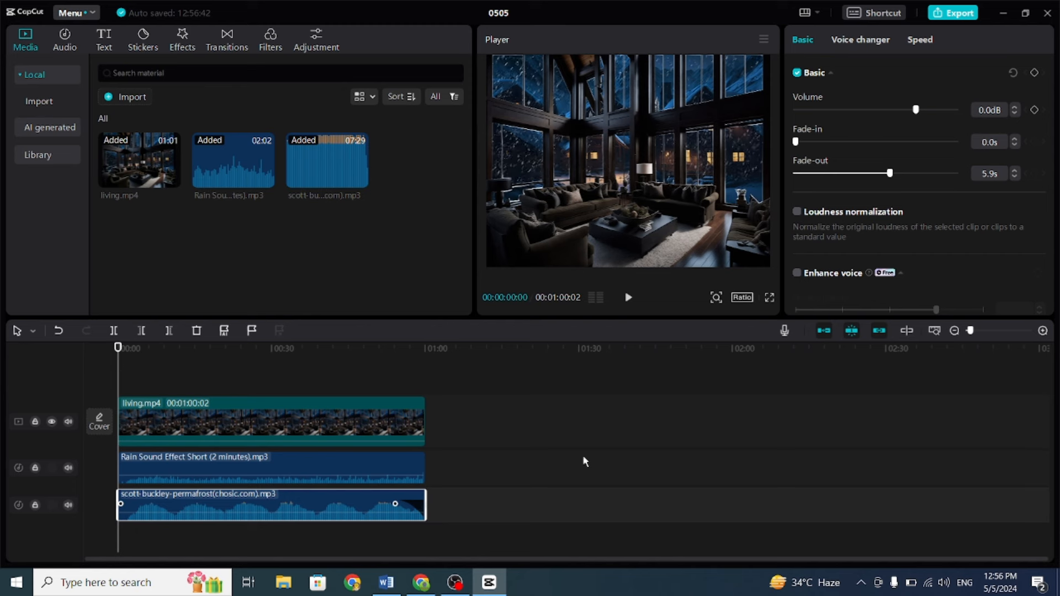
pyautogui.moveTo(741, 303)
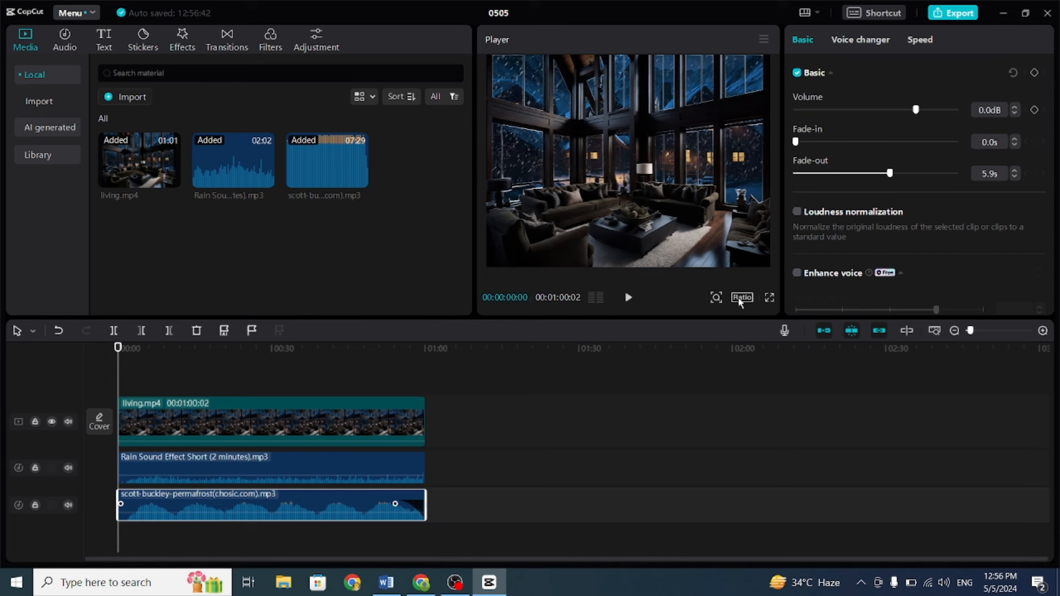
# Switch the project ratio to 9:16 and scale living.mp4 up to fill the frame.
pyautogui.click(741, 298)
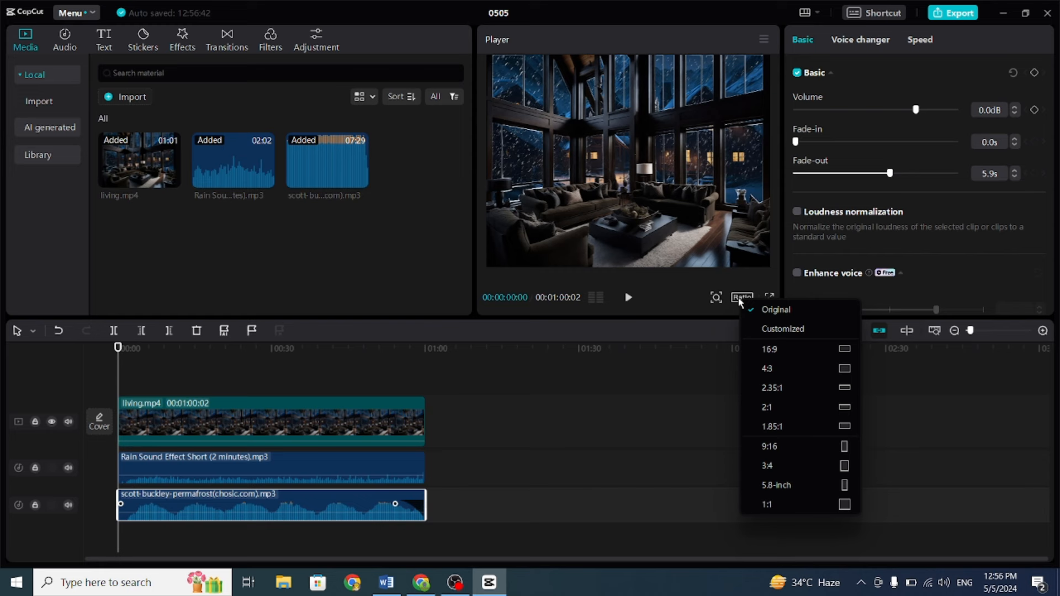
pyautogui.moveTo(800, 446)
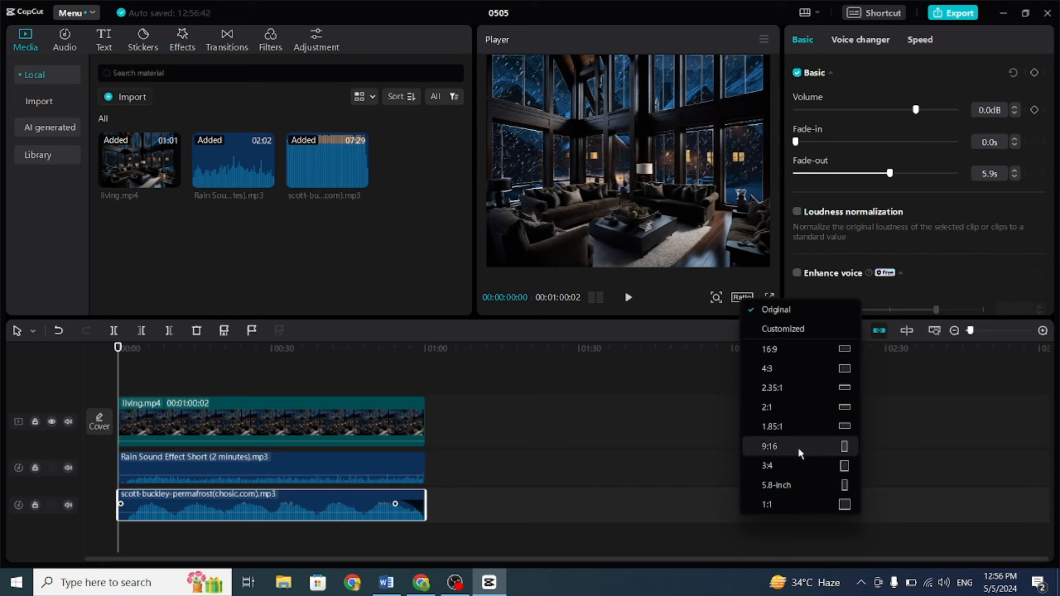
pyautogui.click(771, 445)
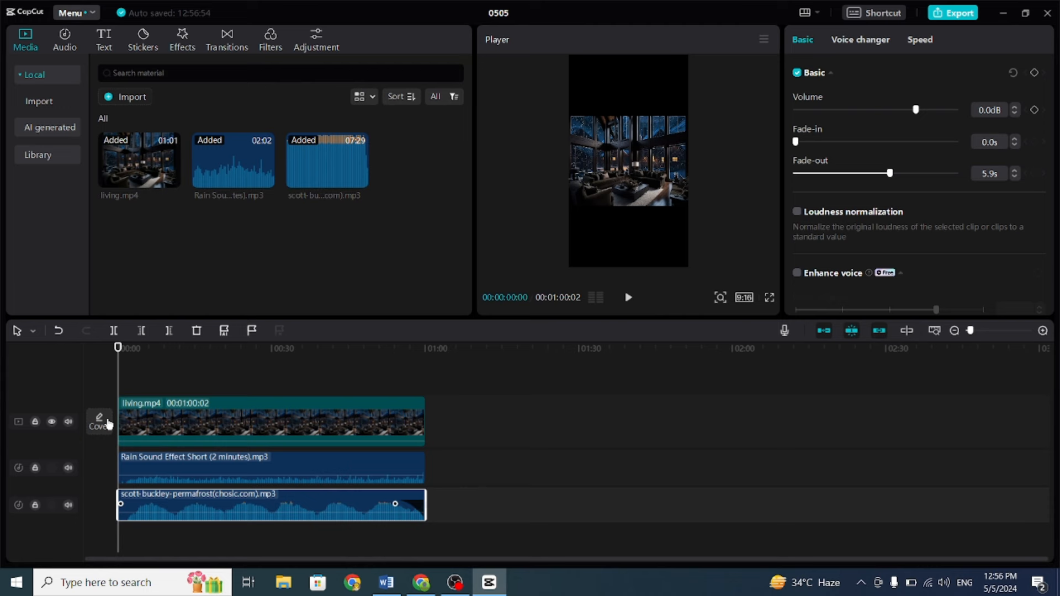
pyautogui.click(270, 421)
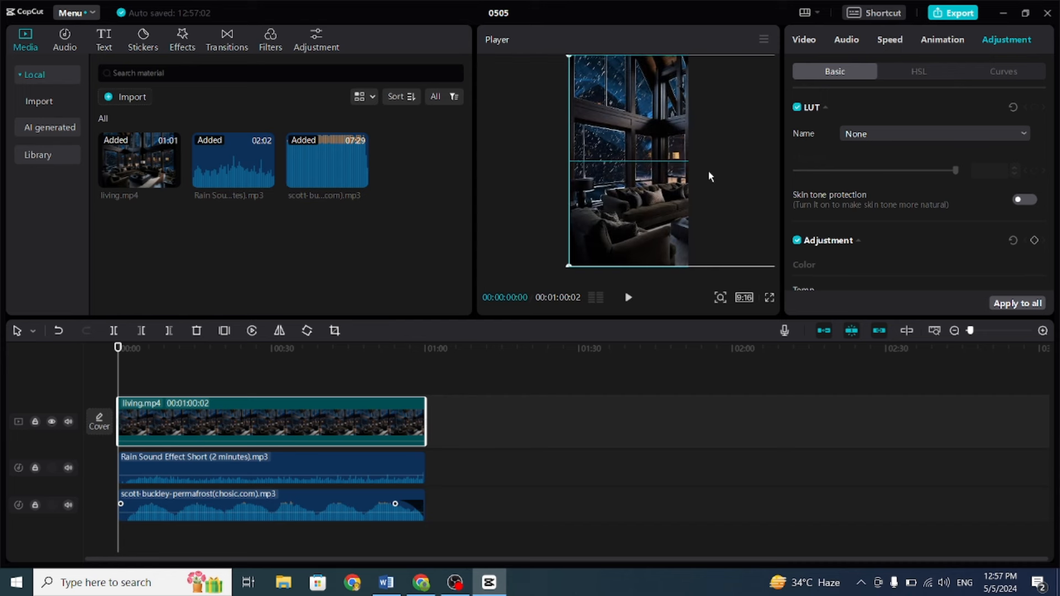
# Keyframe living.mp4's position from X 1480 at 0s to X -1406 at 01:00, then preview full screen.
pyautogui.click(803, 39)
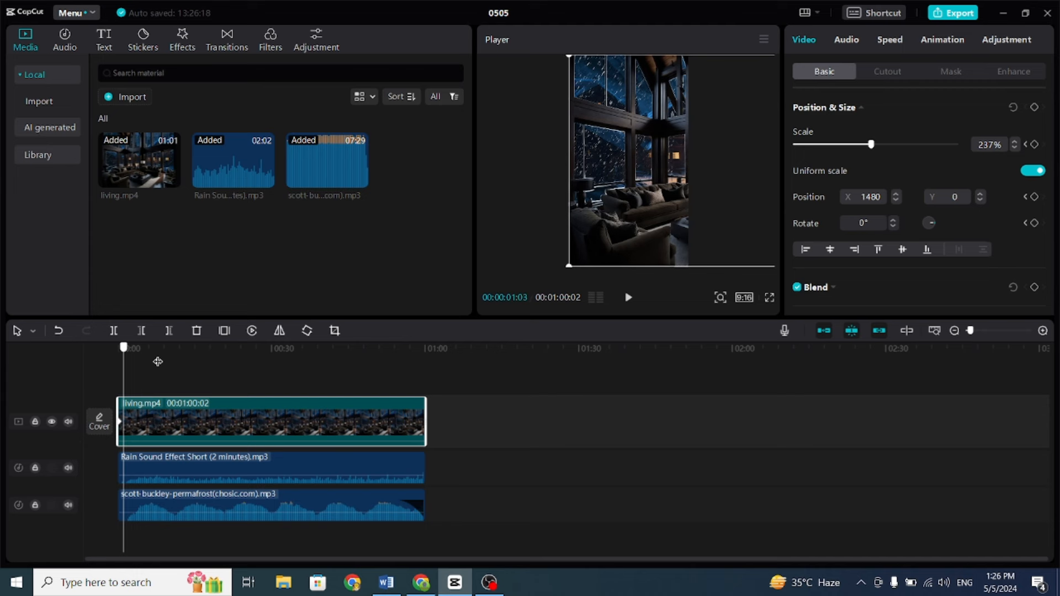
pyautogui.click(425, 348)
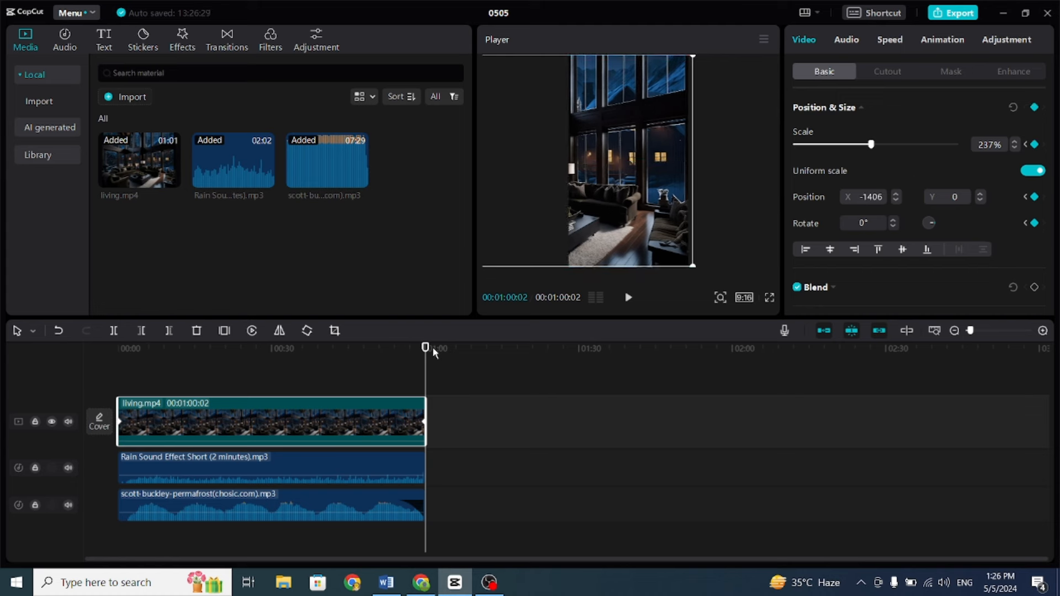
pyautogui.click(769, 297)
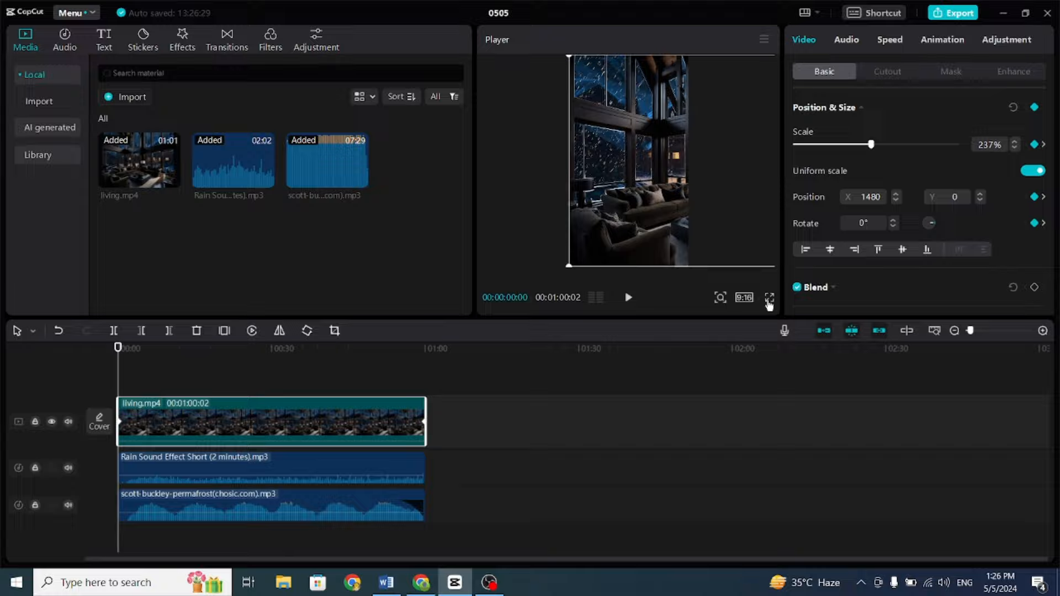
pyautogui.click(768, 298)
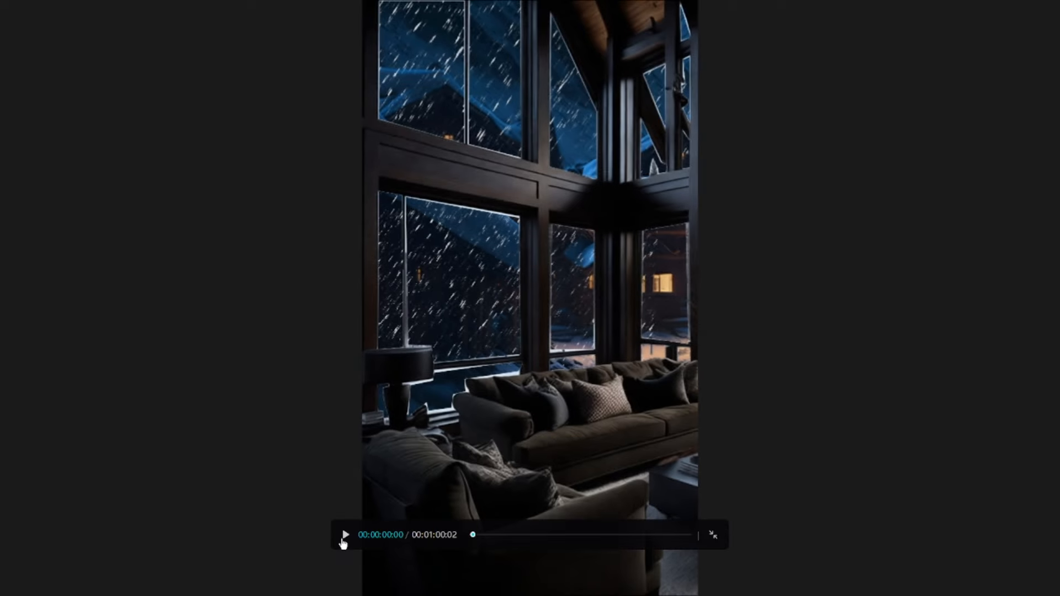
pyautogui.click(346, 535)
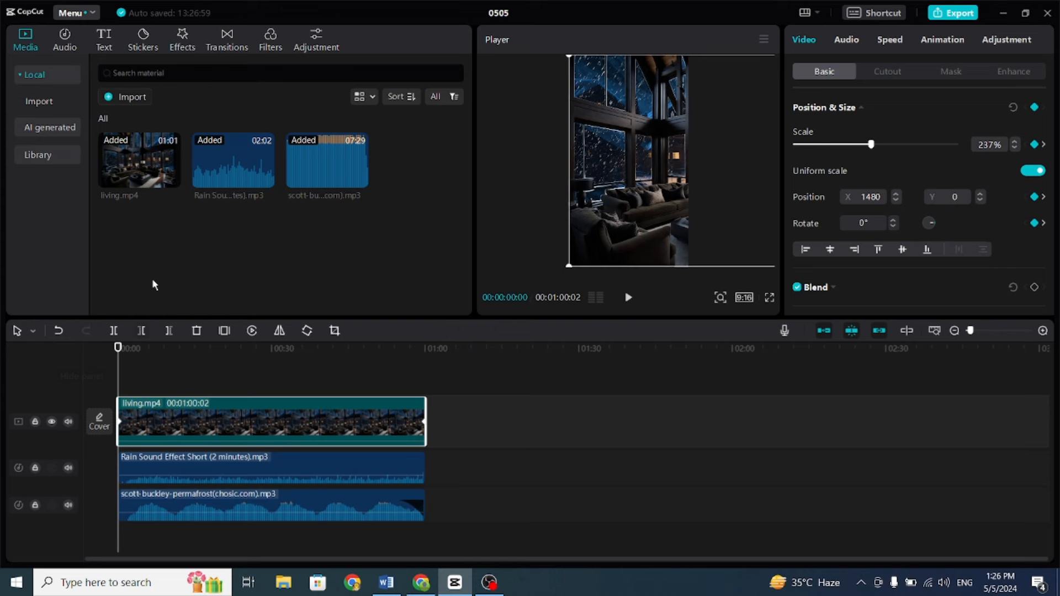
# Add the Night scene Cold Blue filter over the whole clip and bring up Export.
pyautogui.click(270, 39)
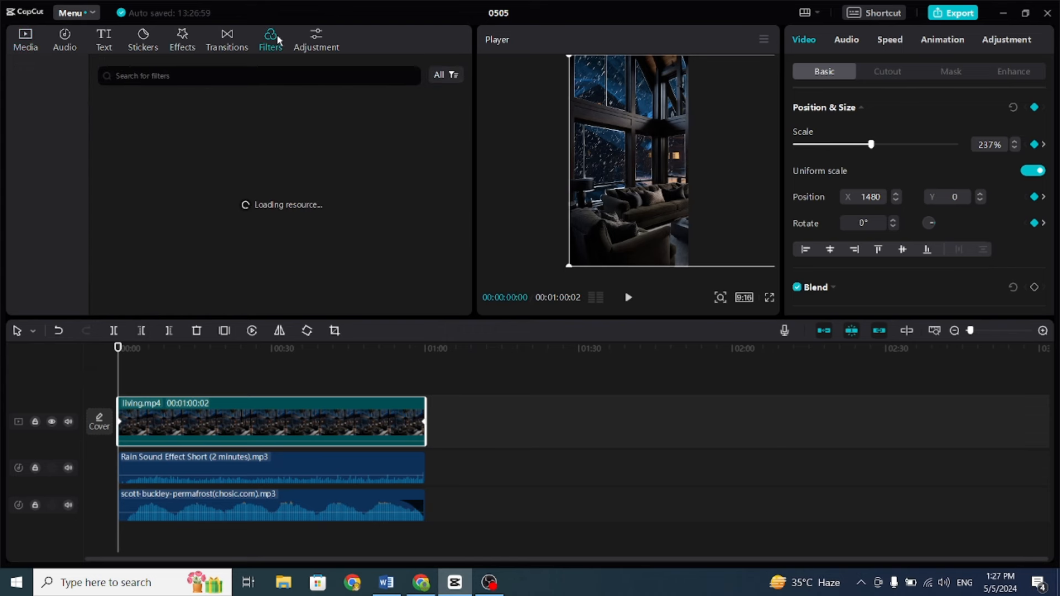
pyautogui.click(270, 37)
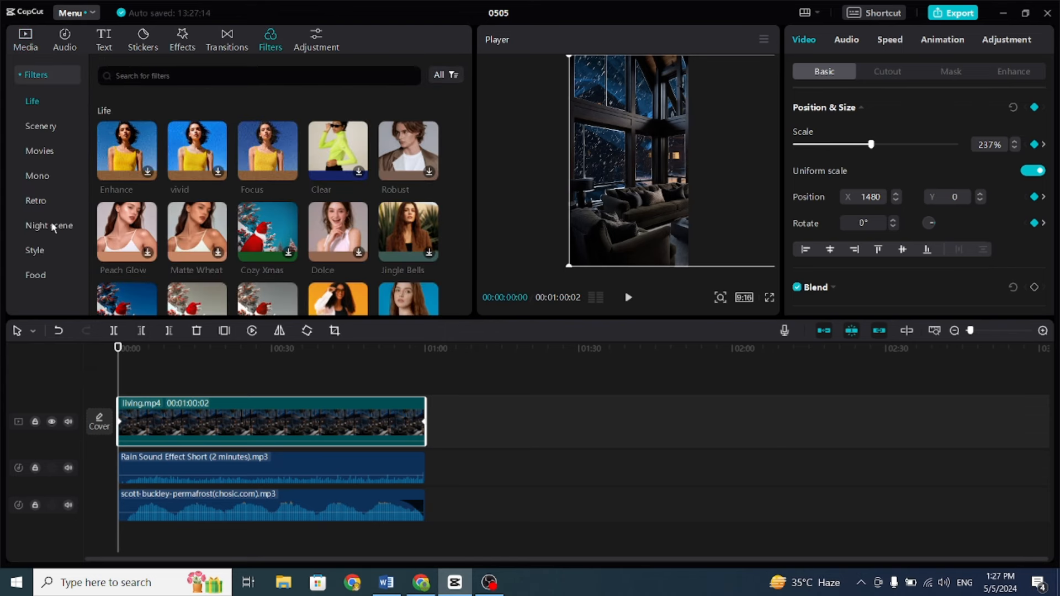
pyautogui.click(48, 225)
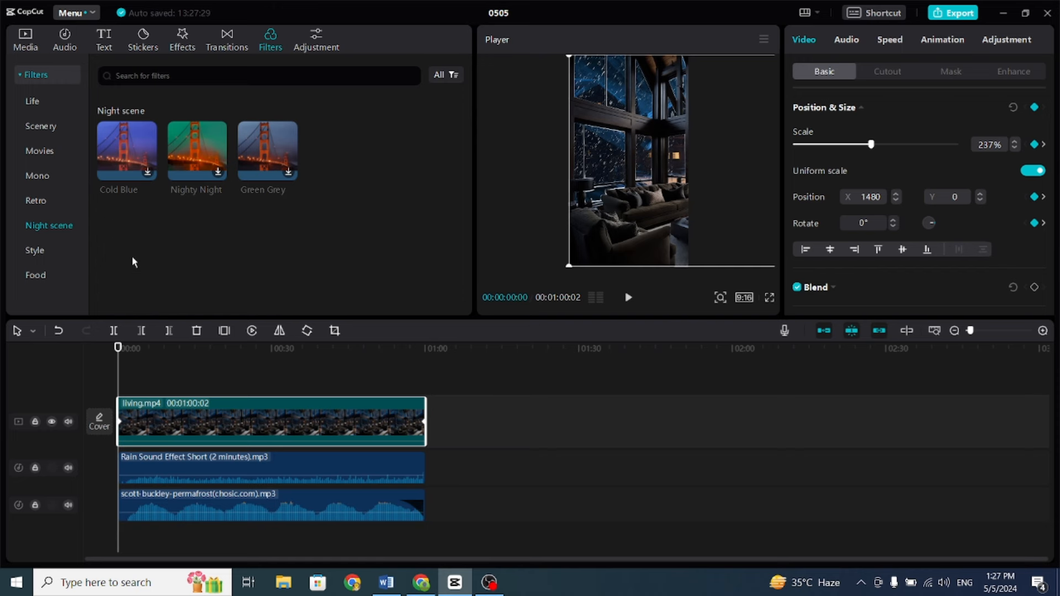
pyautogui.click(126, 151)
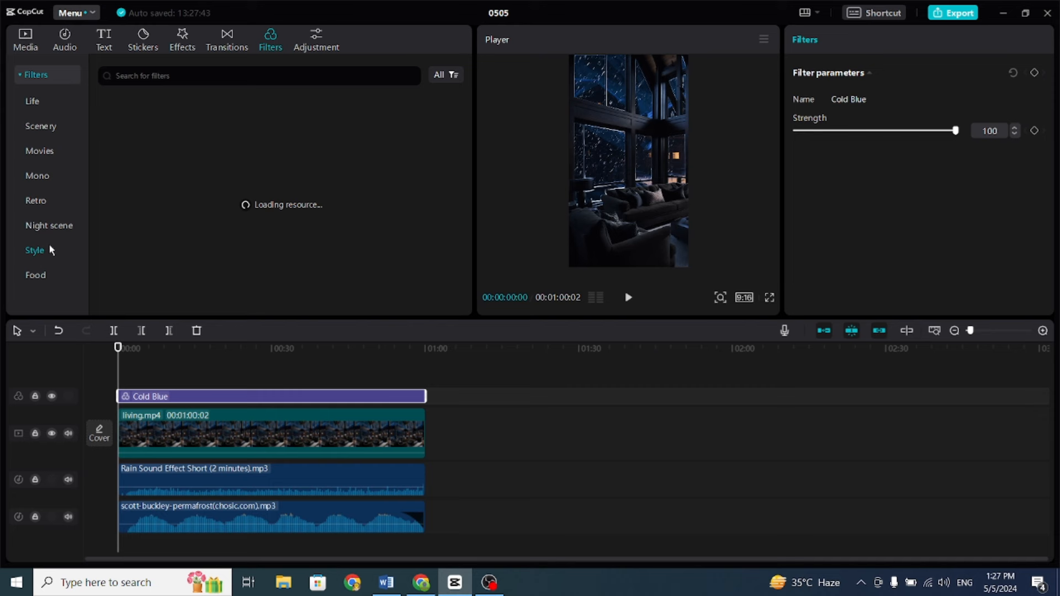
pyautogui.moveTo(39, 150)
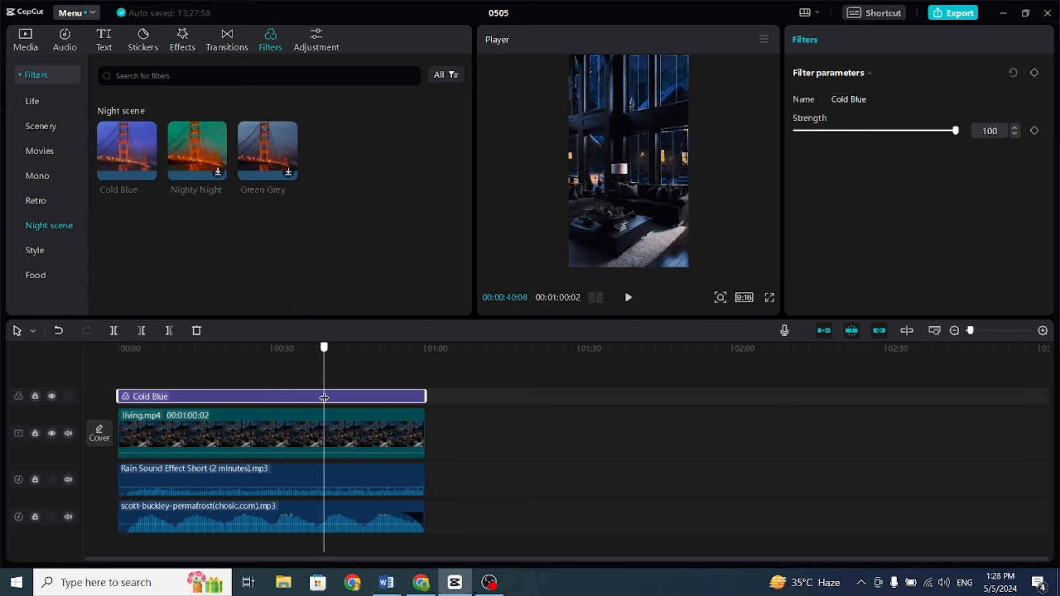
pyautogui.click(954, 13)
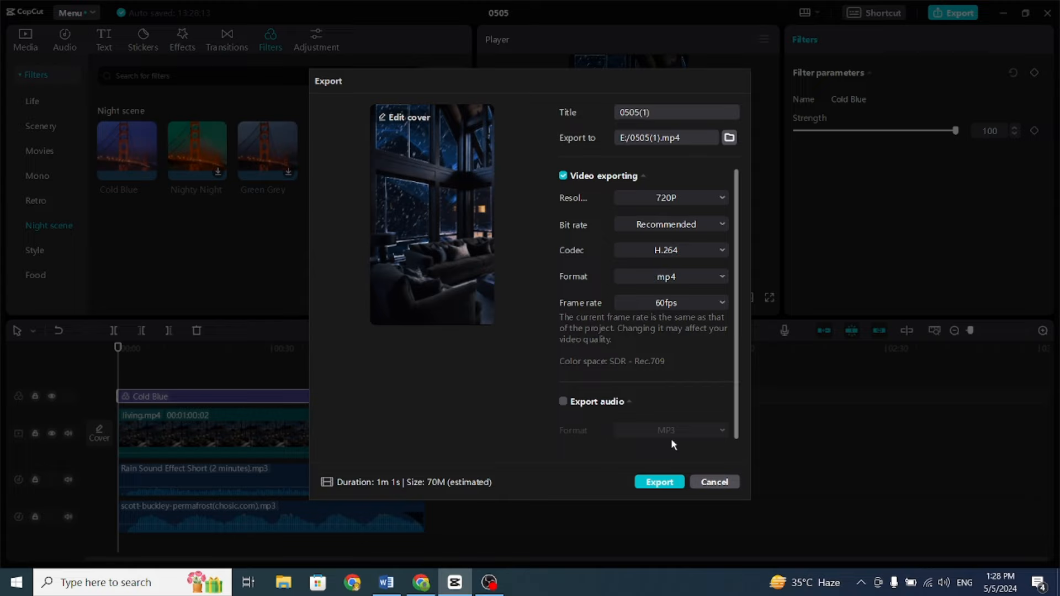